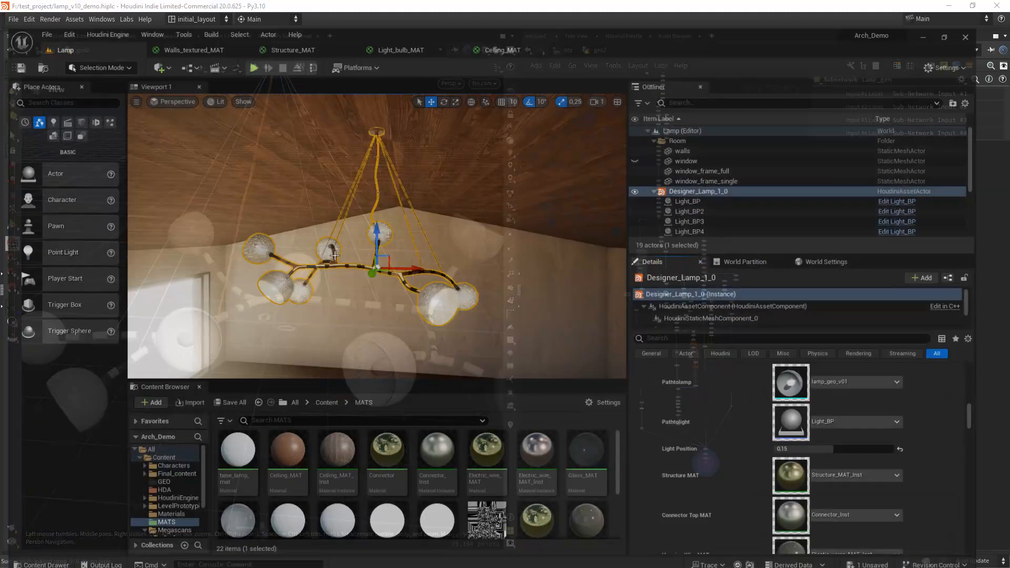
Pick the Designer_Lamp_1_0 asset and select all 134 nodes of its network in geo2.
click(703, 127)
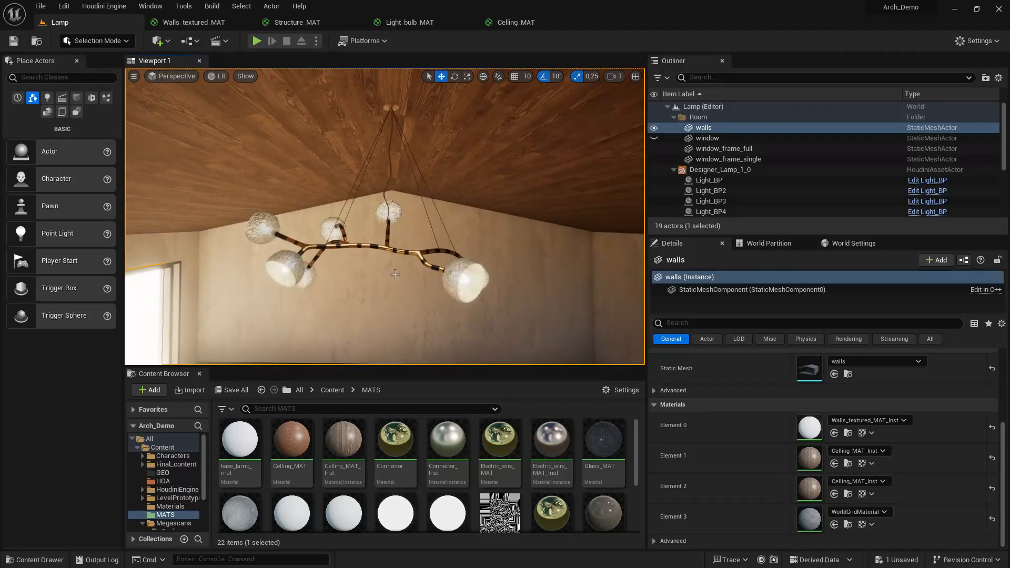
click(721, 170)
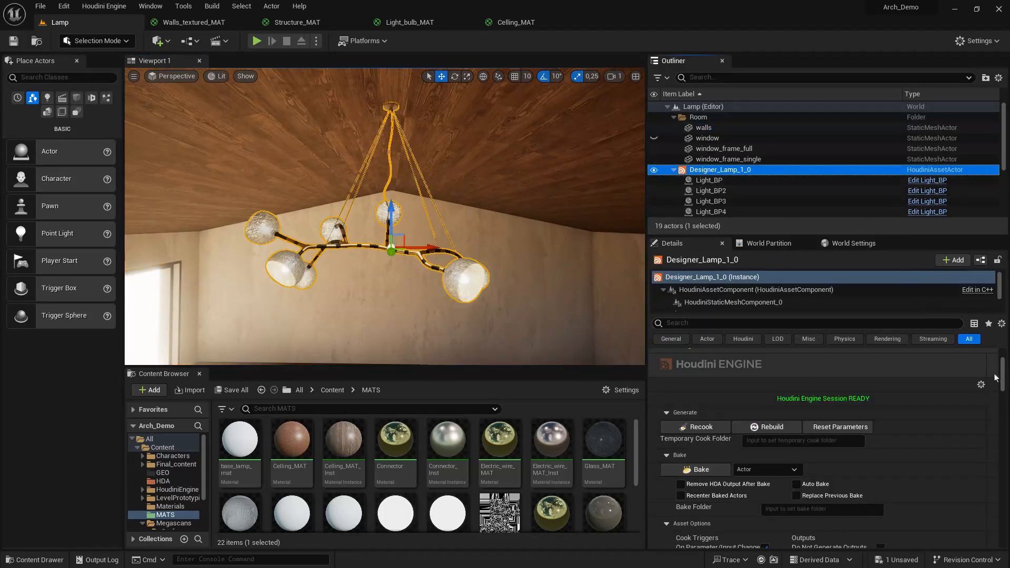
scroll(down, 3)
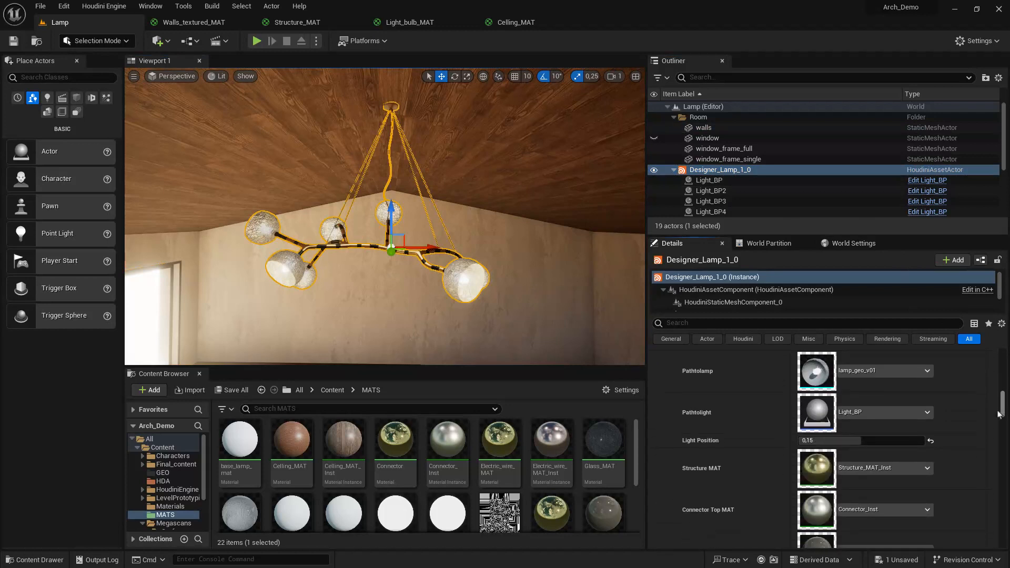
click(928, 371)
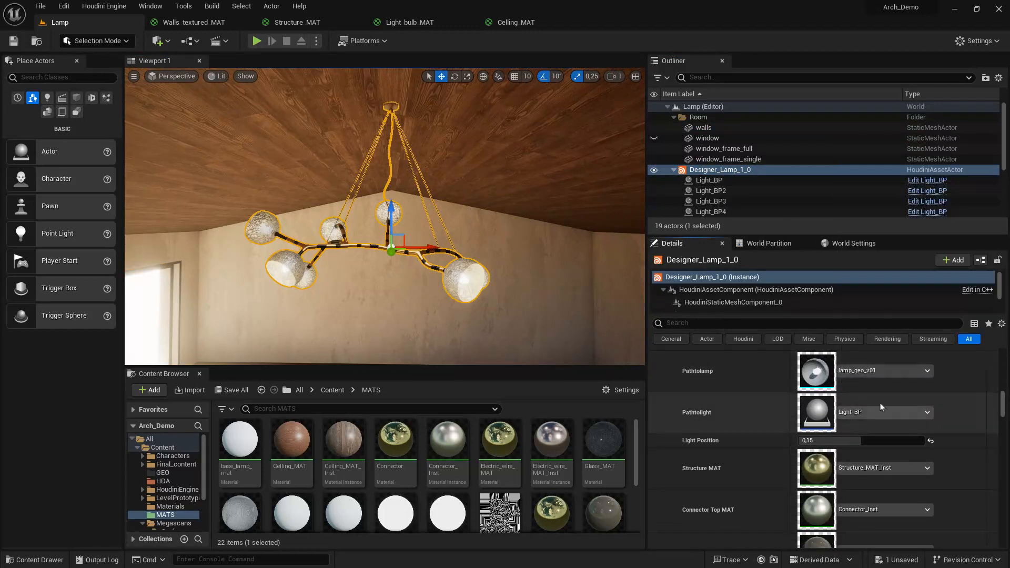
scroll(down, 3)
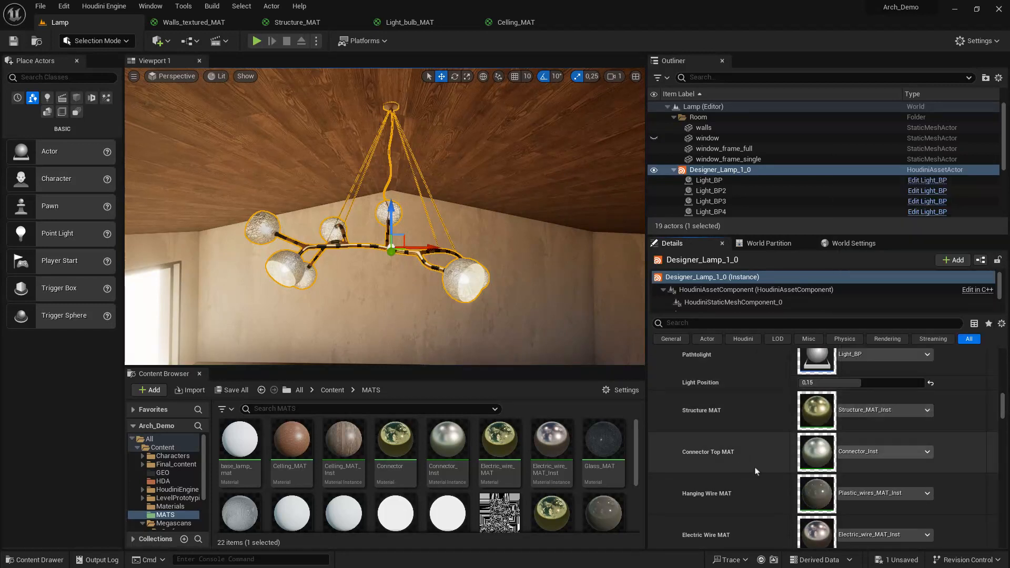
mouse_move(368, 316)
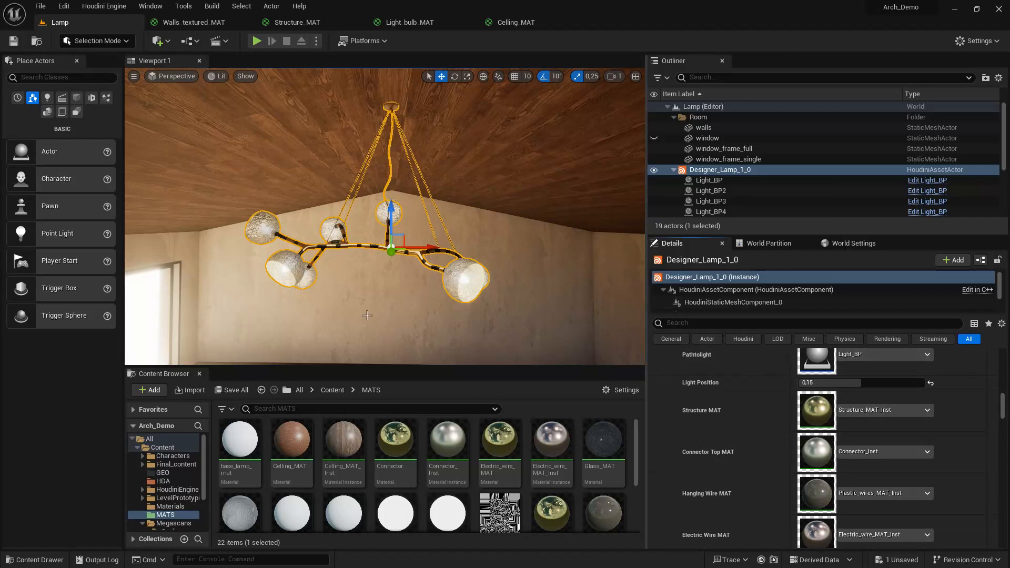
click(705, 128)
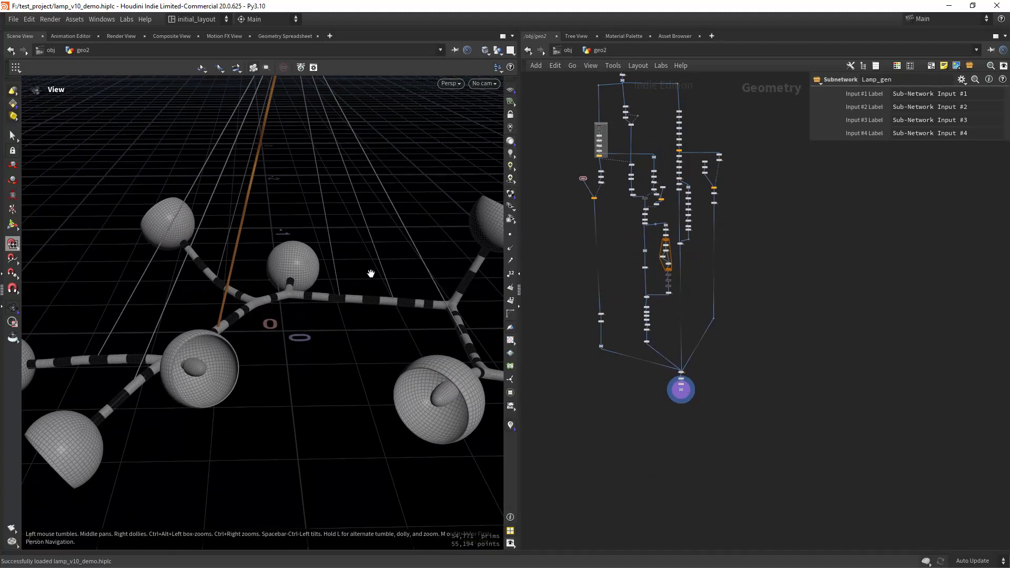
scroll(down, 3)
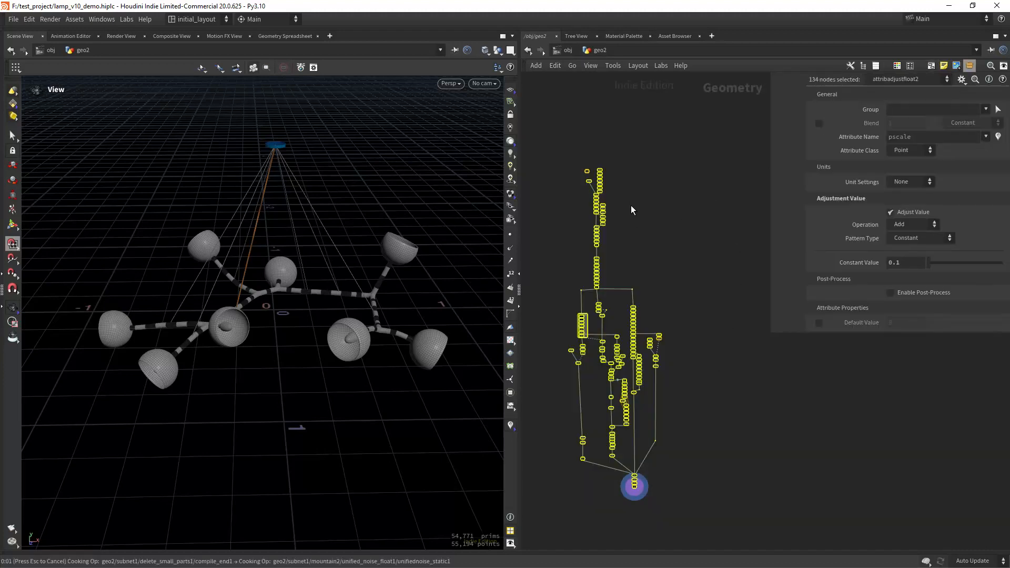
Rename the new subnet1 node to Light_generator_demo.
double_click(635, 486)
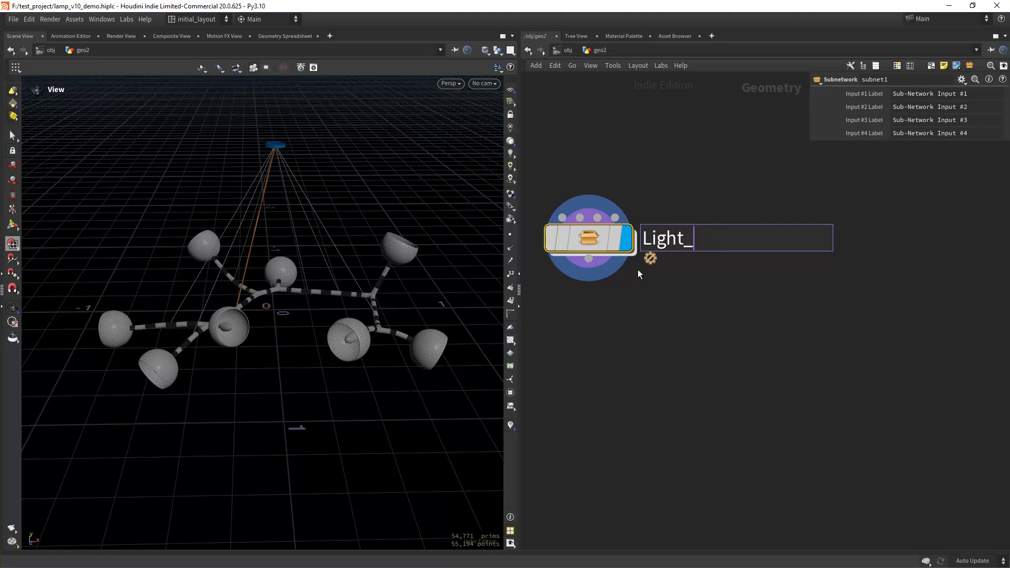
key(Backspace)
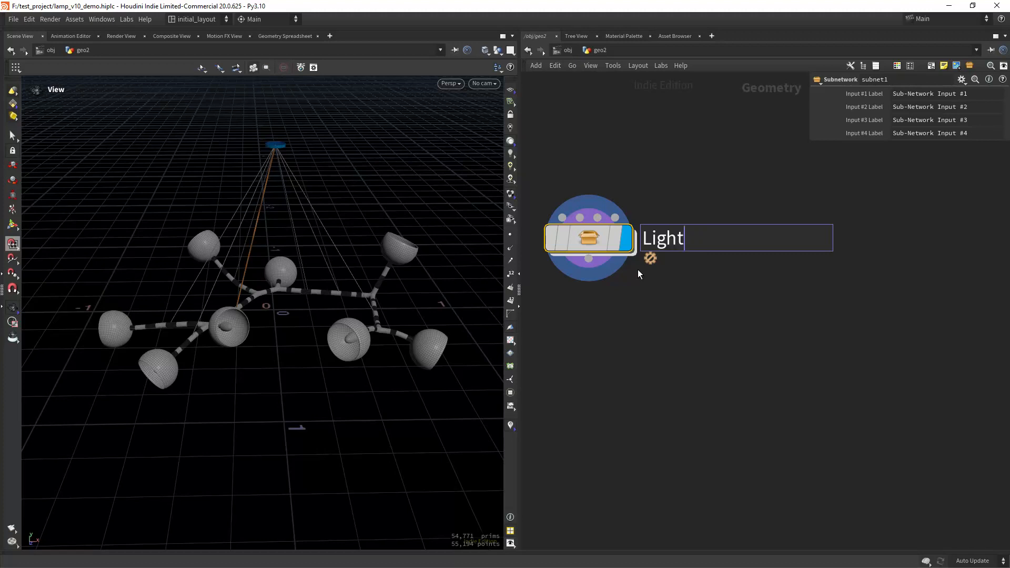
text(_gener)
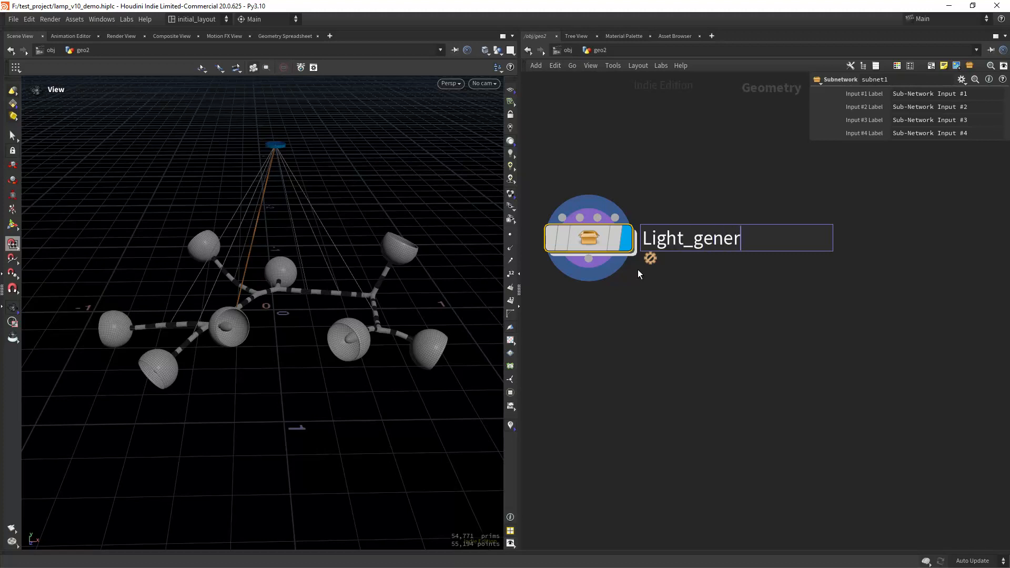
text(ator)
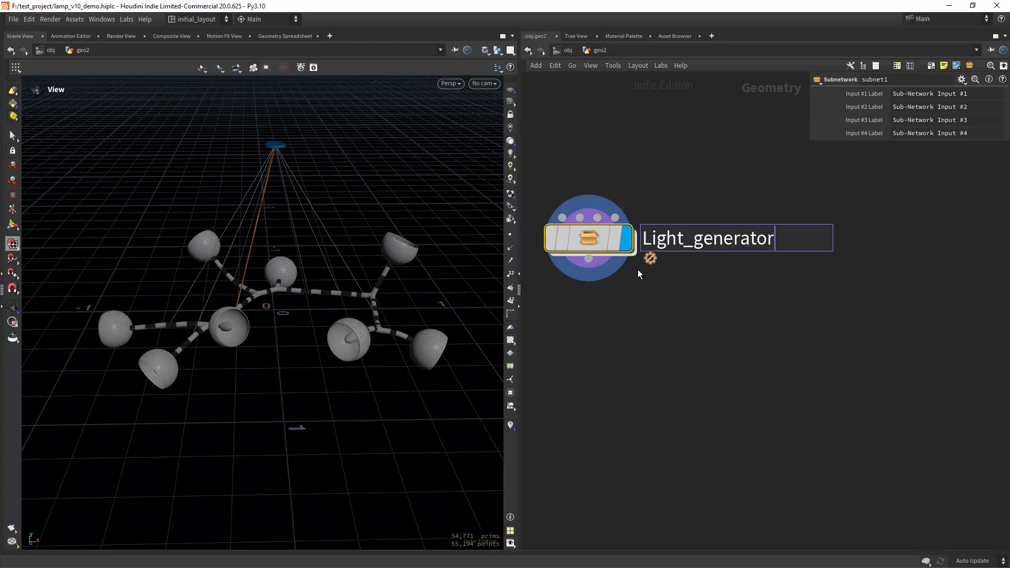
text(_demo)
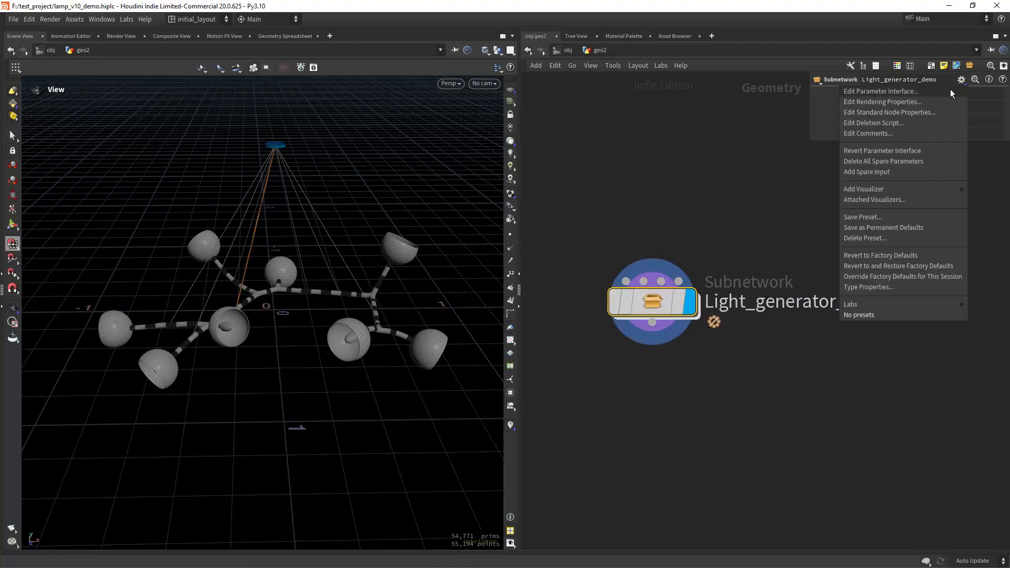
In Edit Parameter Interface, promote null7's Global Seed and pointreplicate1's Seed.
click(882, 91)
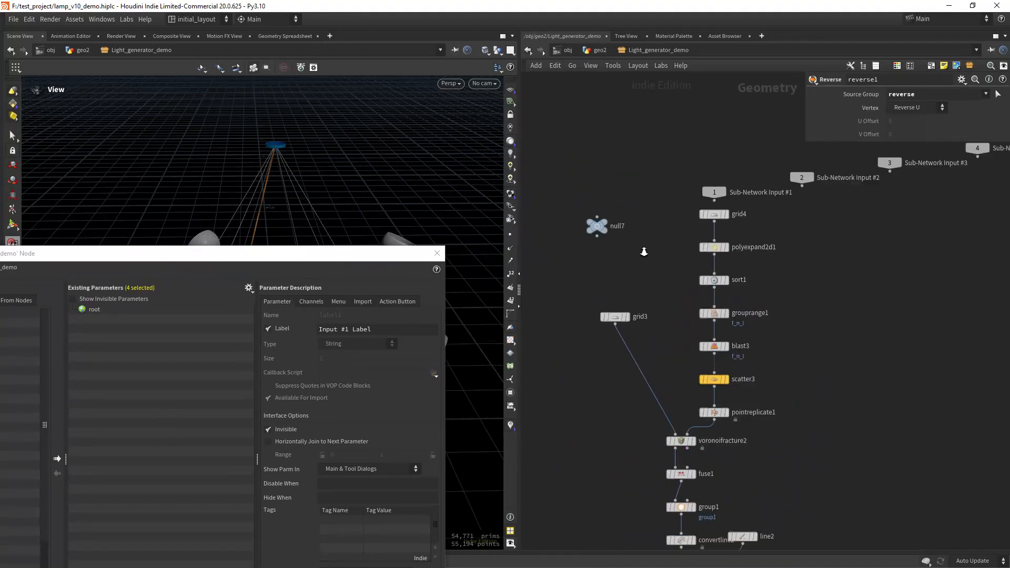
click(596, 226)
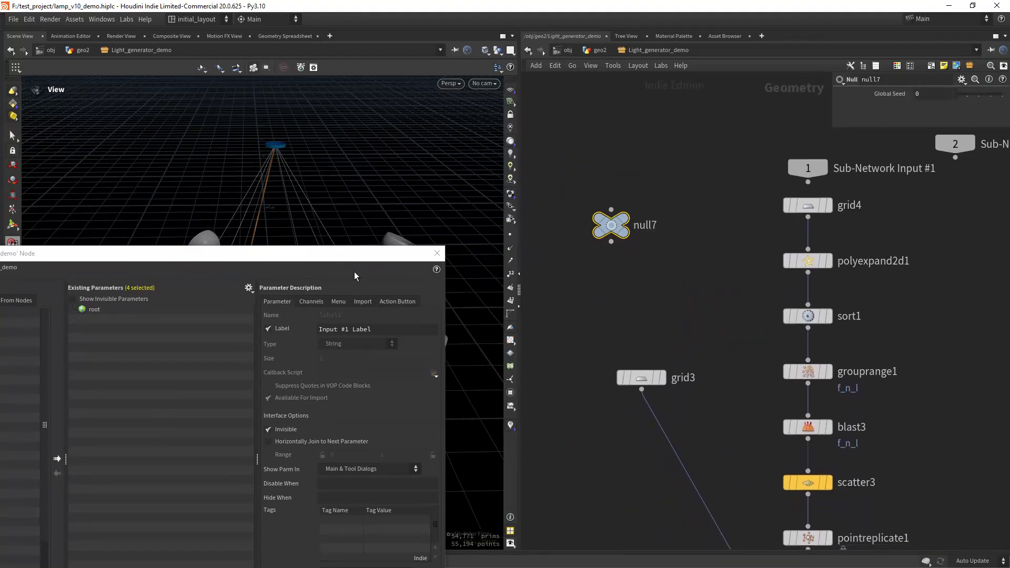
drag(354, 253, 354, 305)
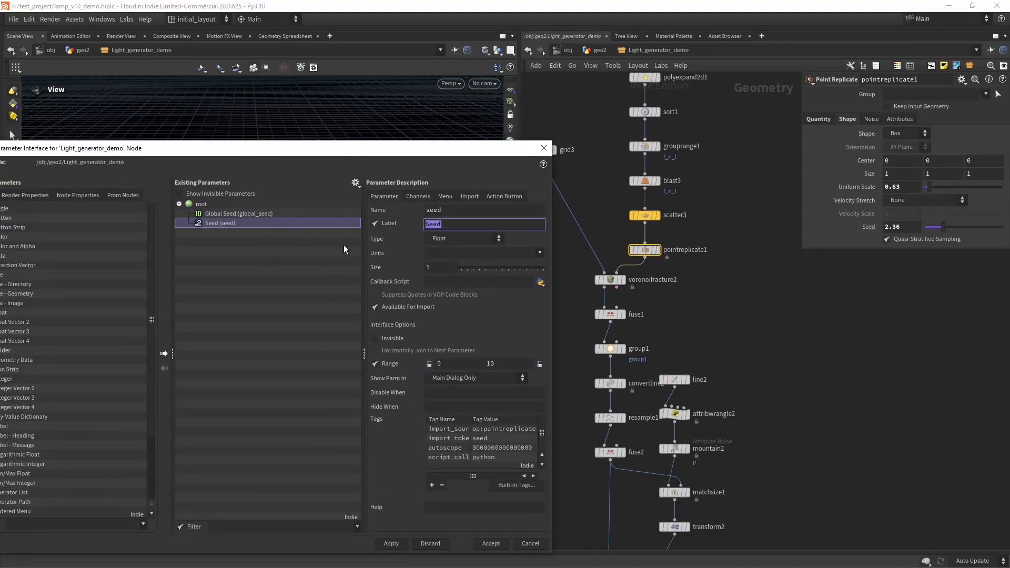
Label the promoted seed Secondary Seed and locate the mountain1 and mountain2 noise nodes.
text(Secondary)
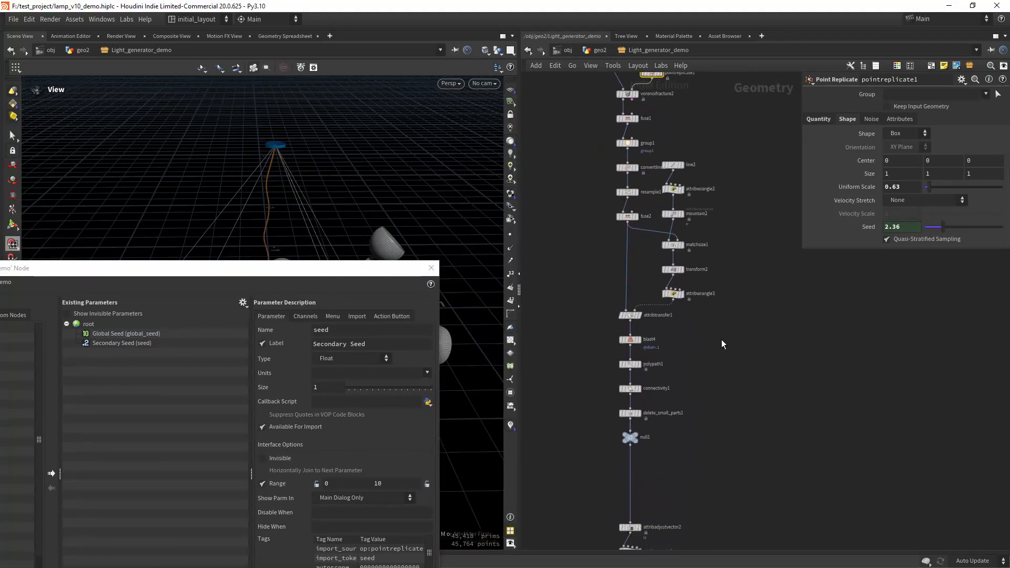
scroll(down, 3)
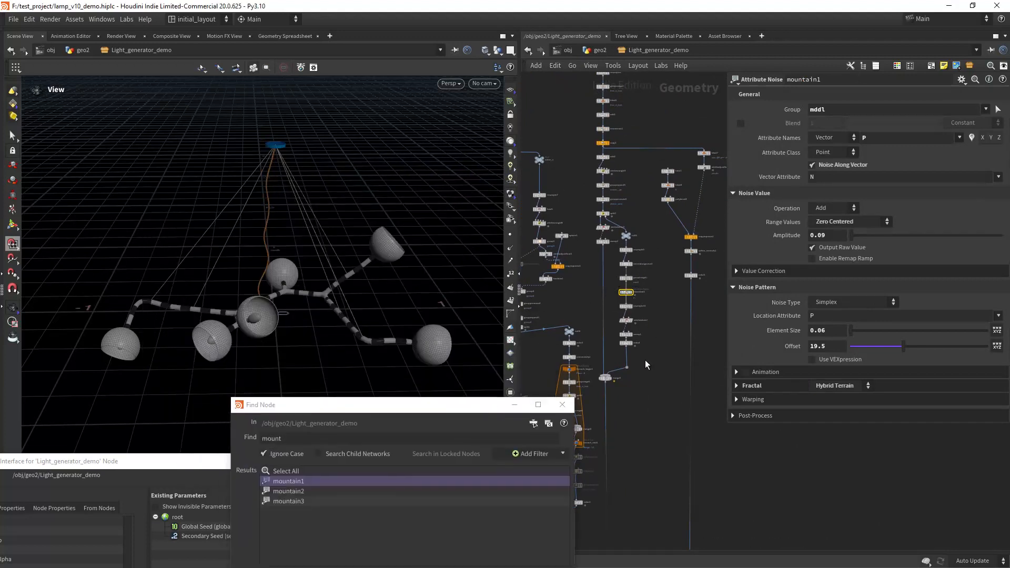
click(289, 491)
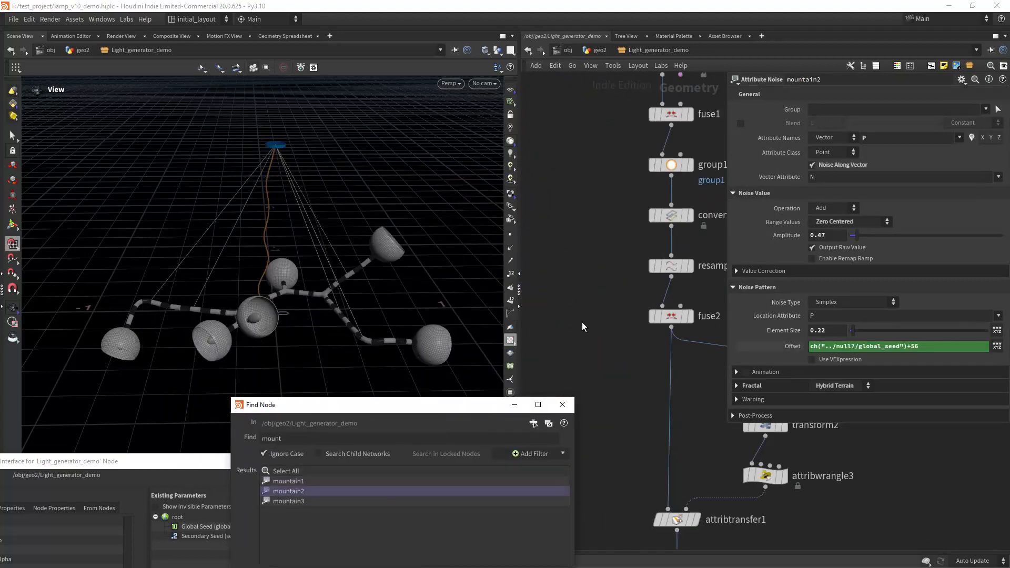
mouse_move(802, 321)
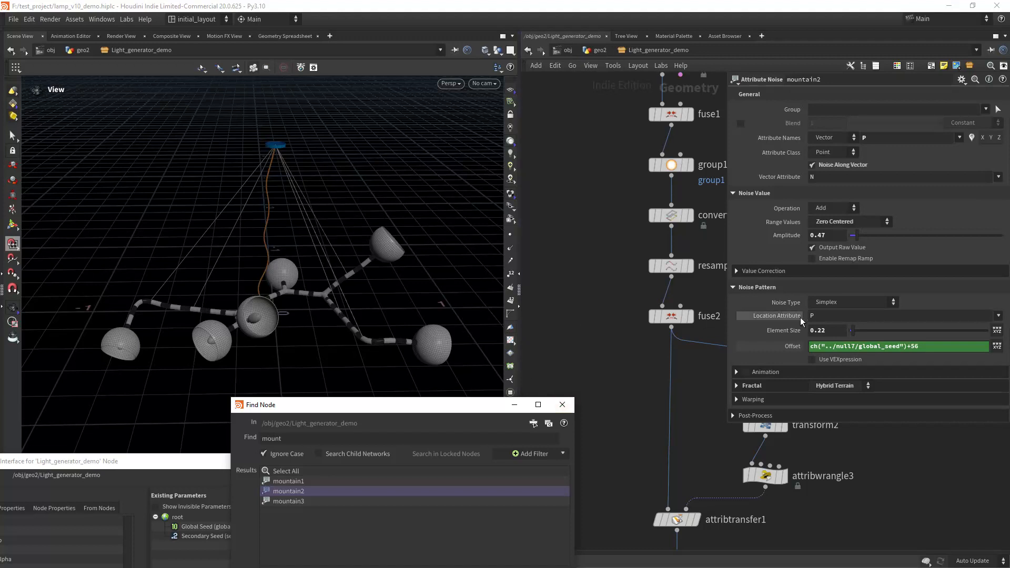
click(288, 502)
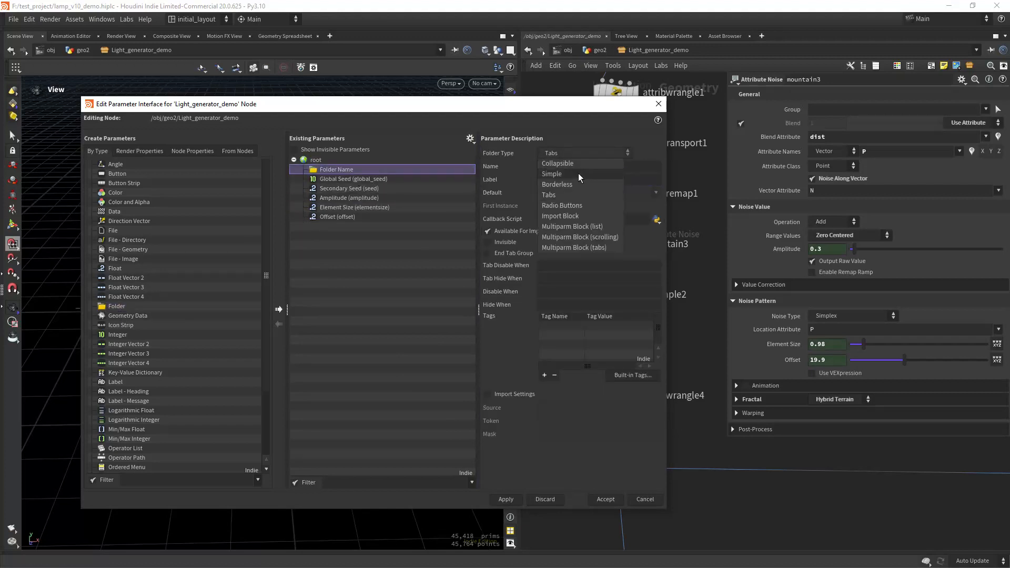
Add a simple folder named Global holding both seed parameters.
click(552, 173)
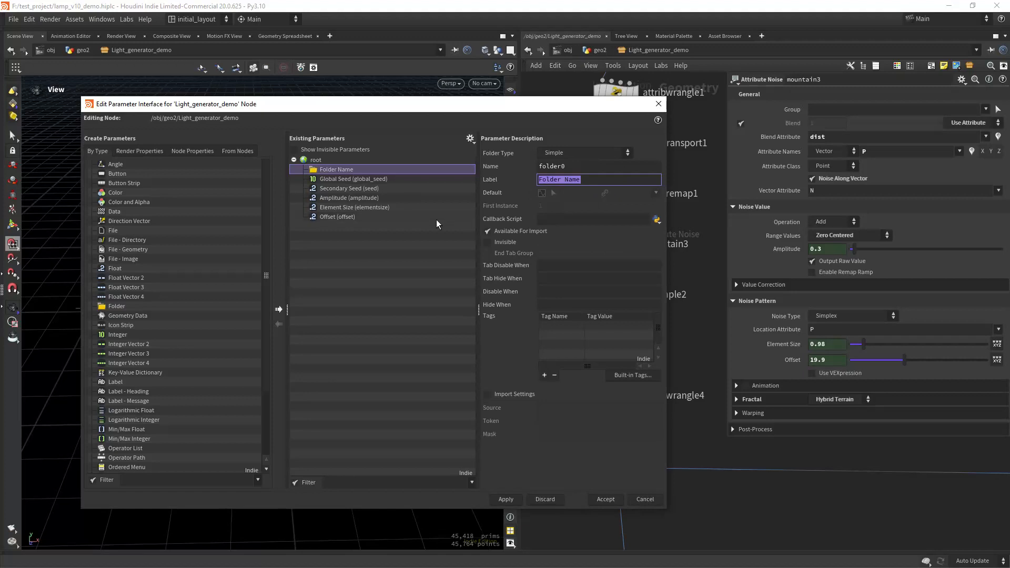
text(Global)
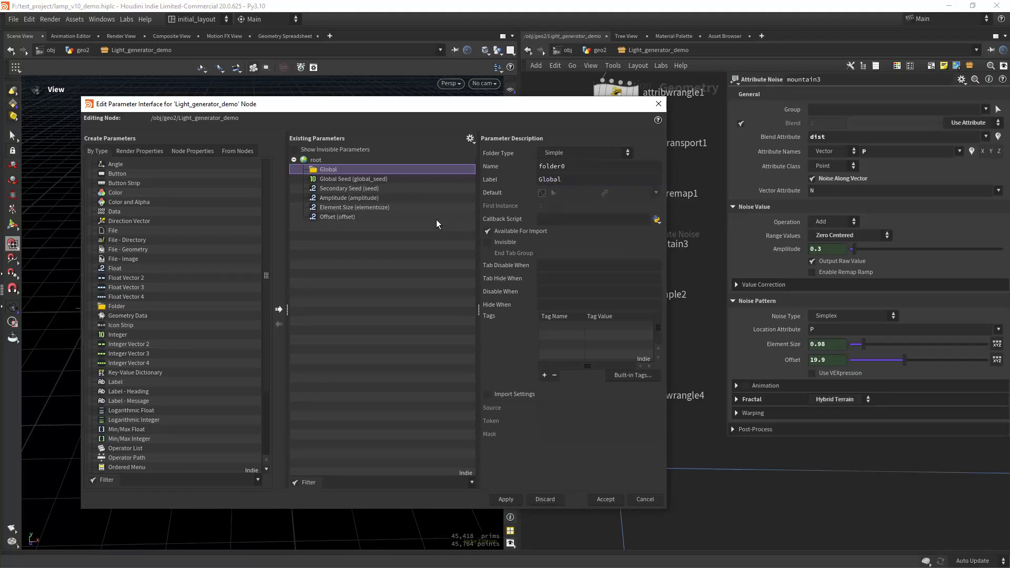
click(350, 188)
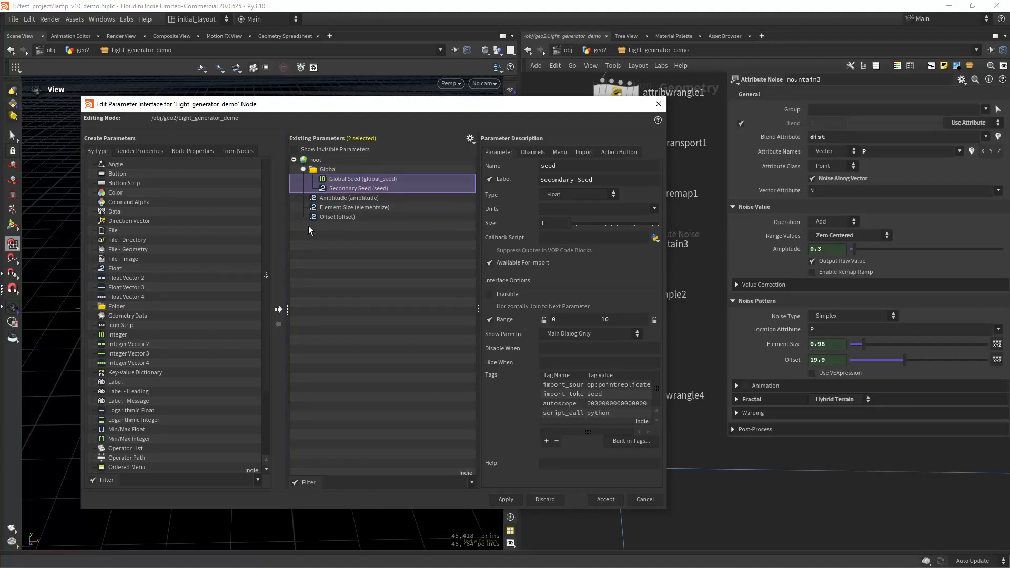
click(327, 170)
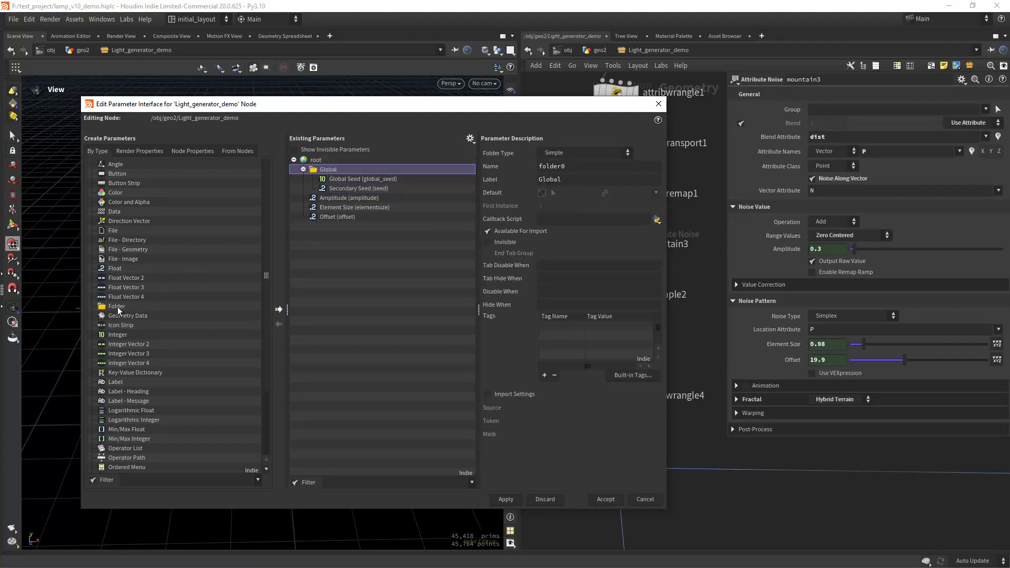
Add a second simple folder named Noise Deform for the mountain3 noise controls.
double_click(116, 306)
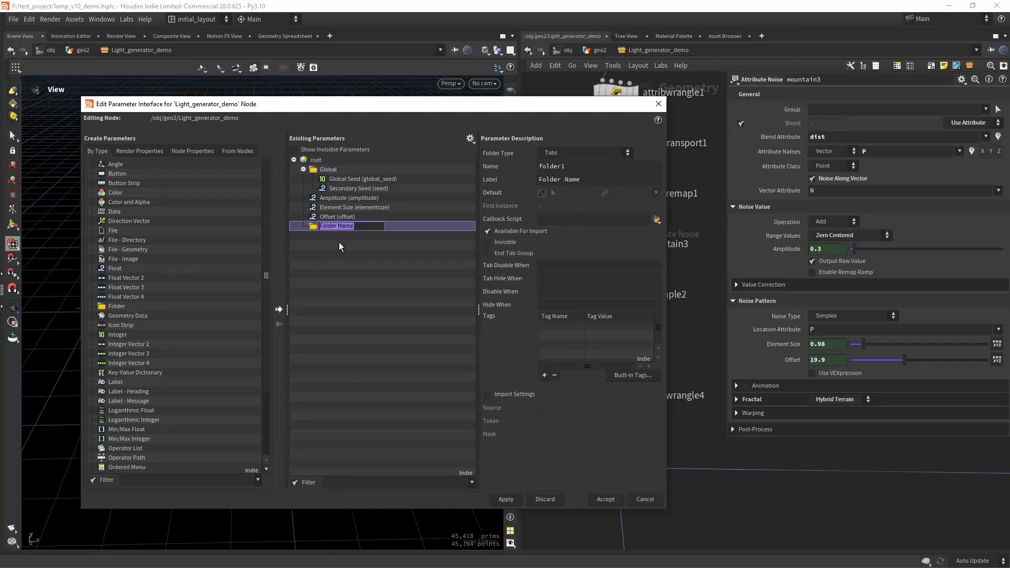
text(Noise Deform)
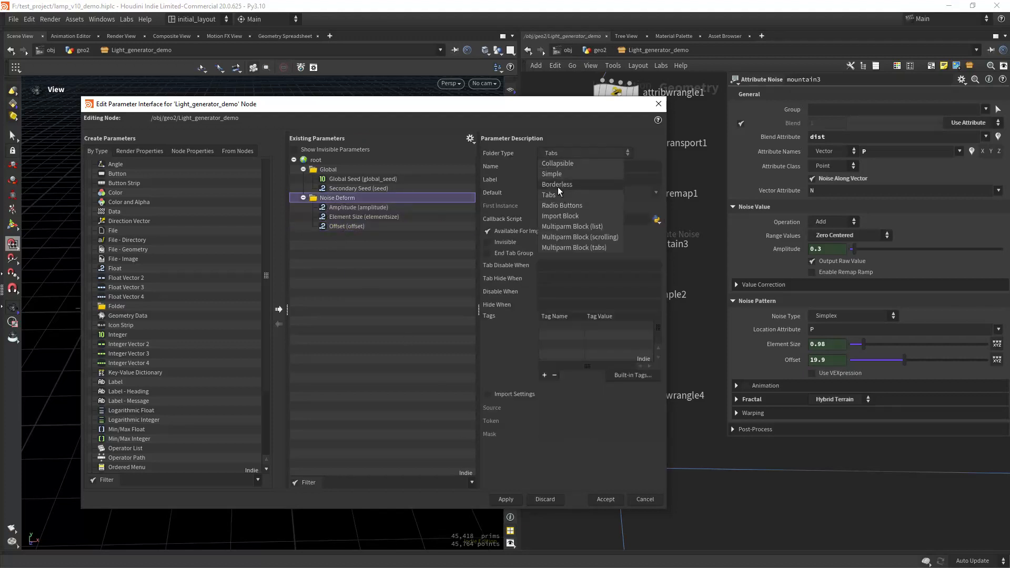
click(552, 175)
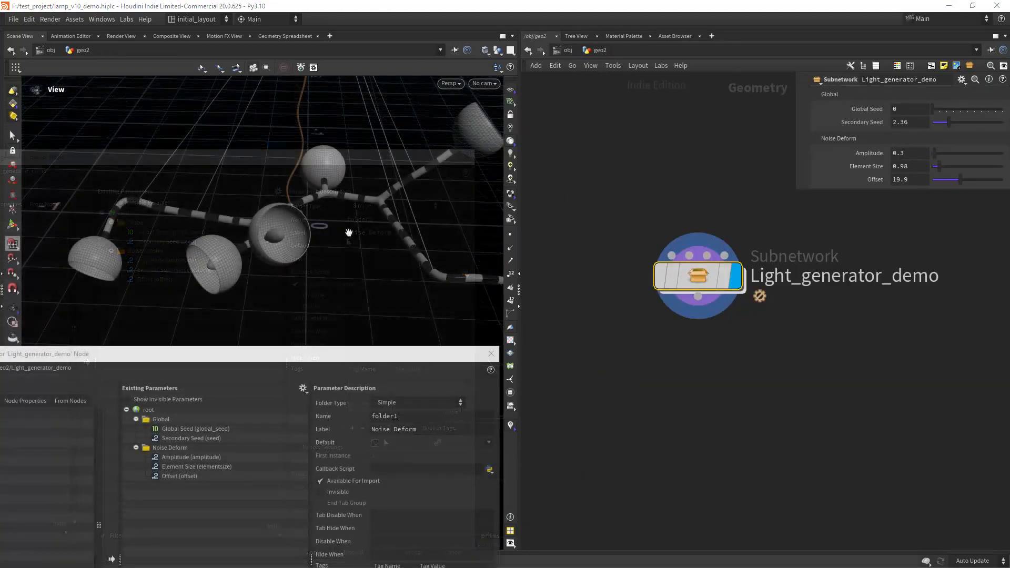
Inside Light_generator_demo, place an Attribute Wrangle below attribwrangle7.
drag(348, 232, 163, 130)
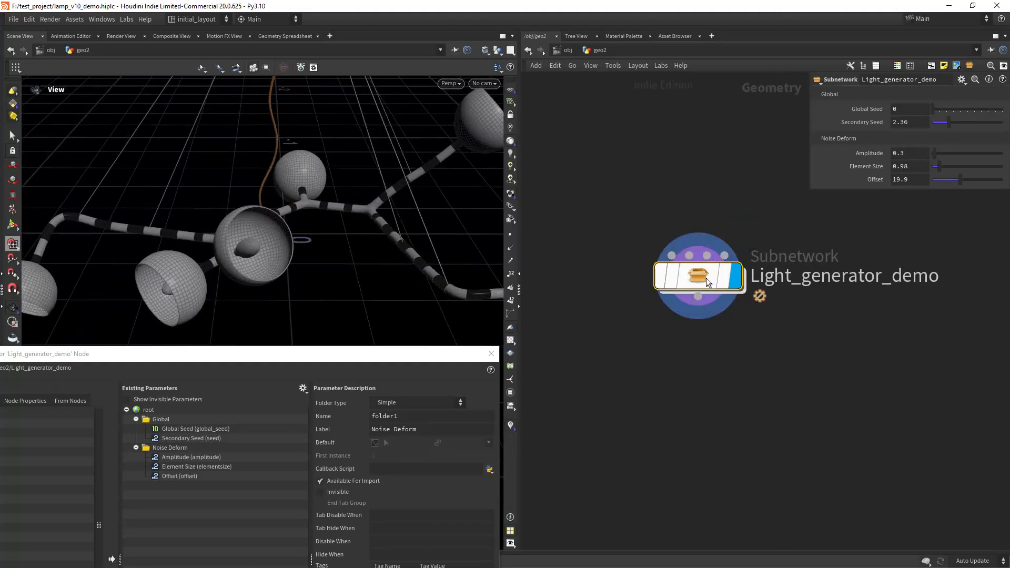
double_click(698, 275)
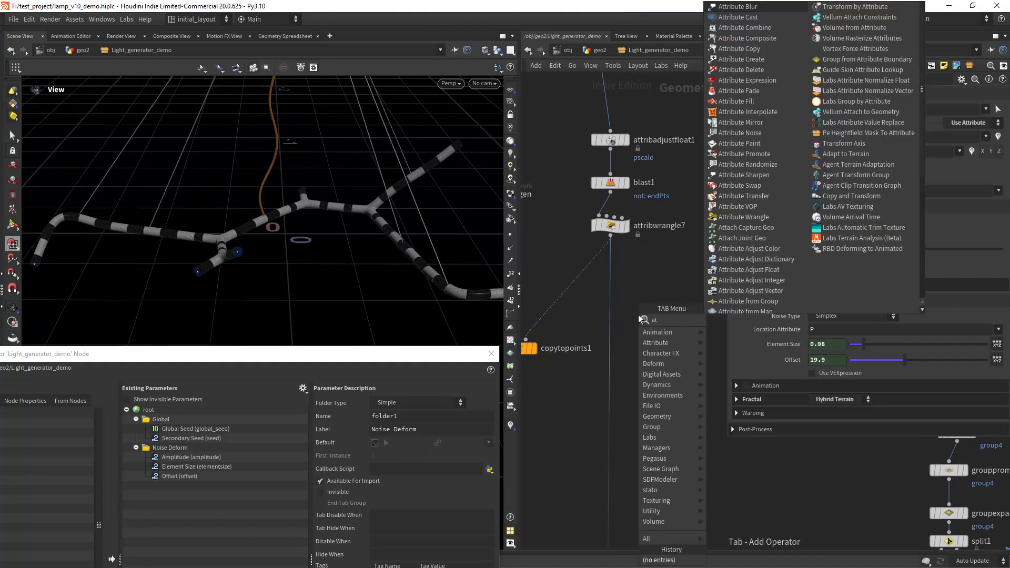
click(742, 133)
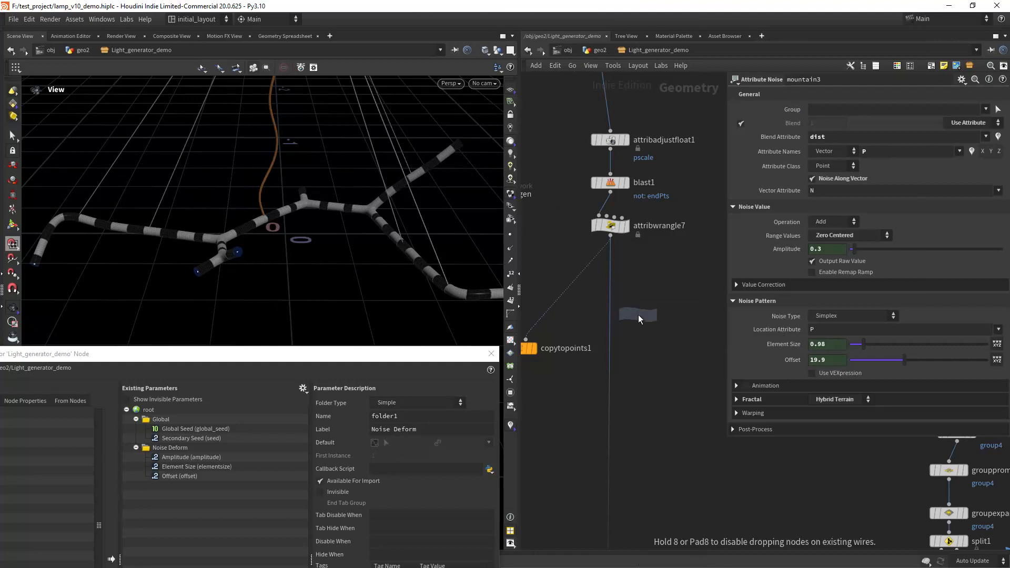
click(613, 322)
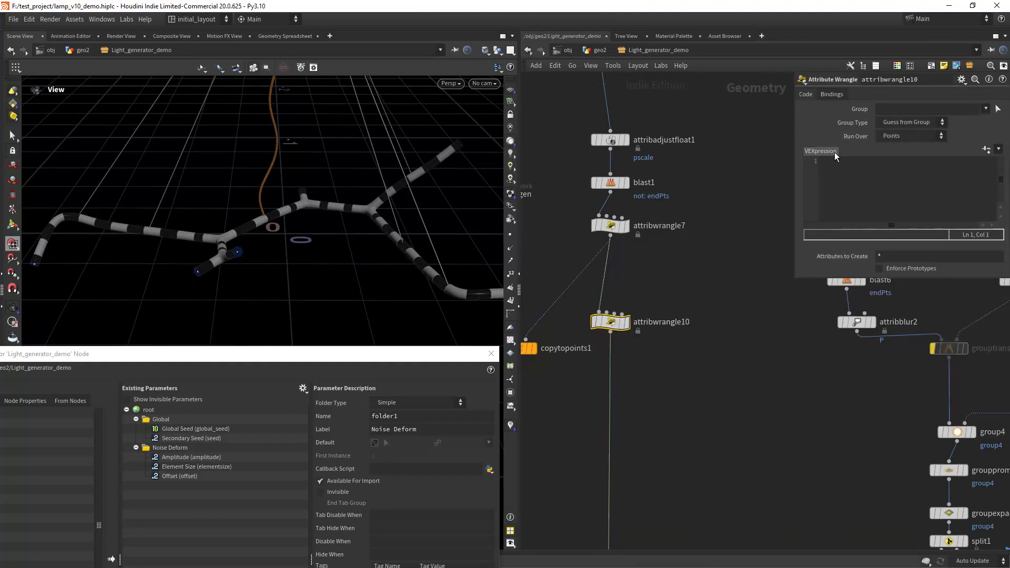
Enter s@unreal_instance = chs("pathToLamp") and create the Pathtolamp spare parameter.
text(s@unreal_instann)
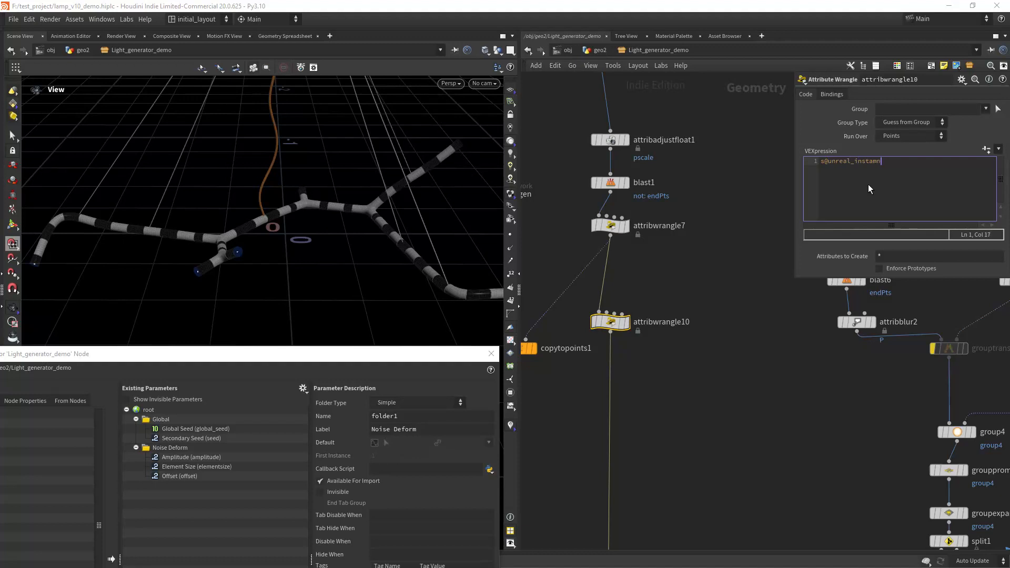
text(ce)
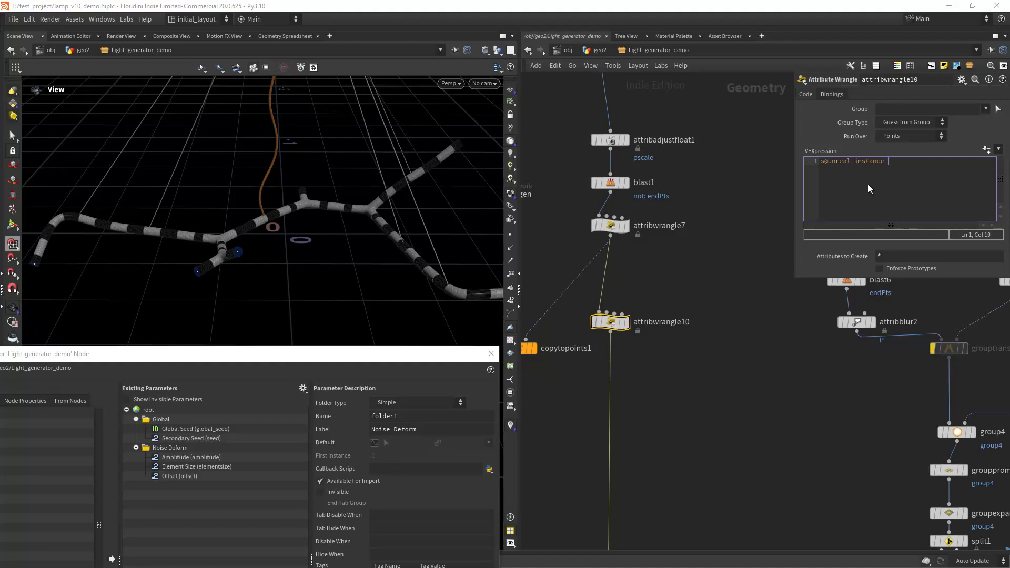
text(= chs()
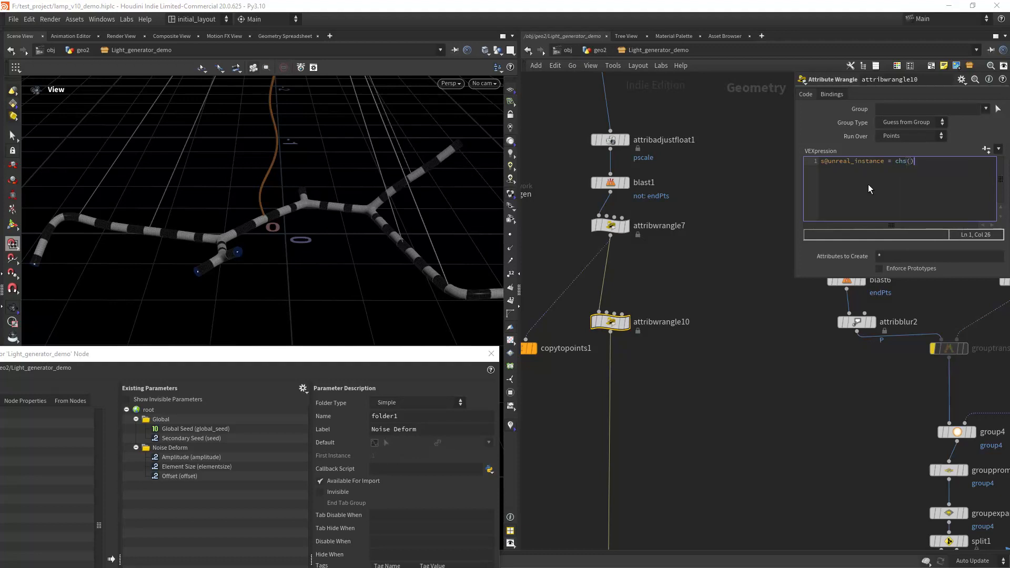
text(")
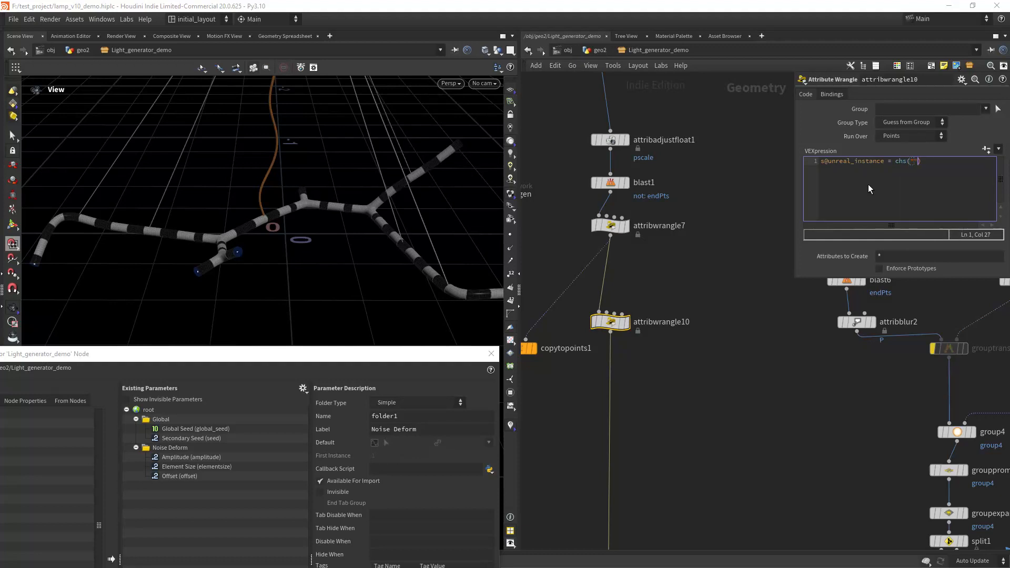
text(pathToLamp)
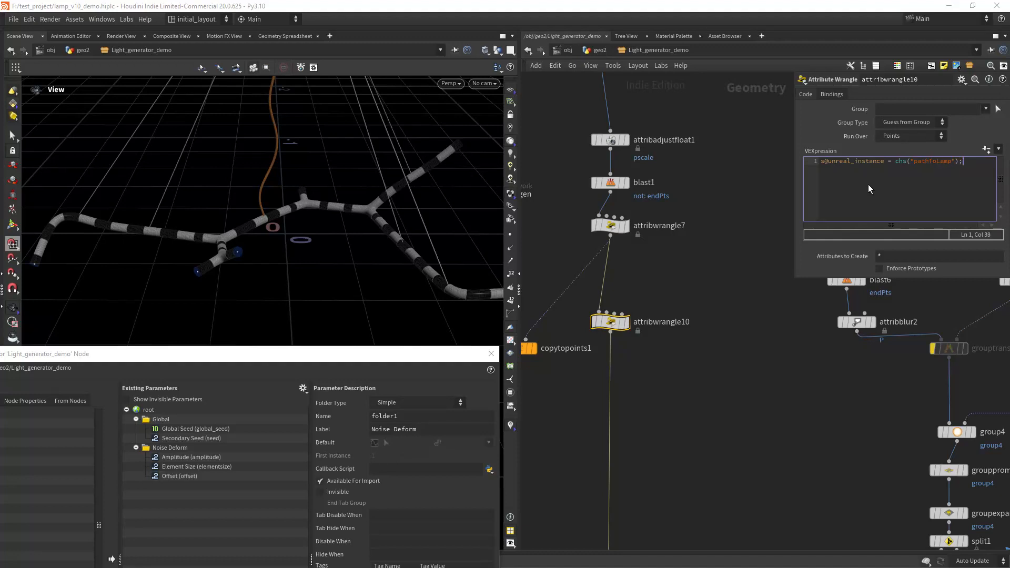
mouse_move(806, 279)
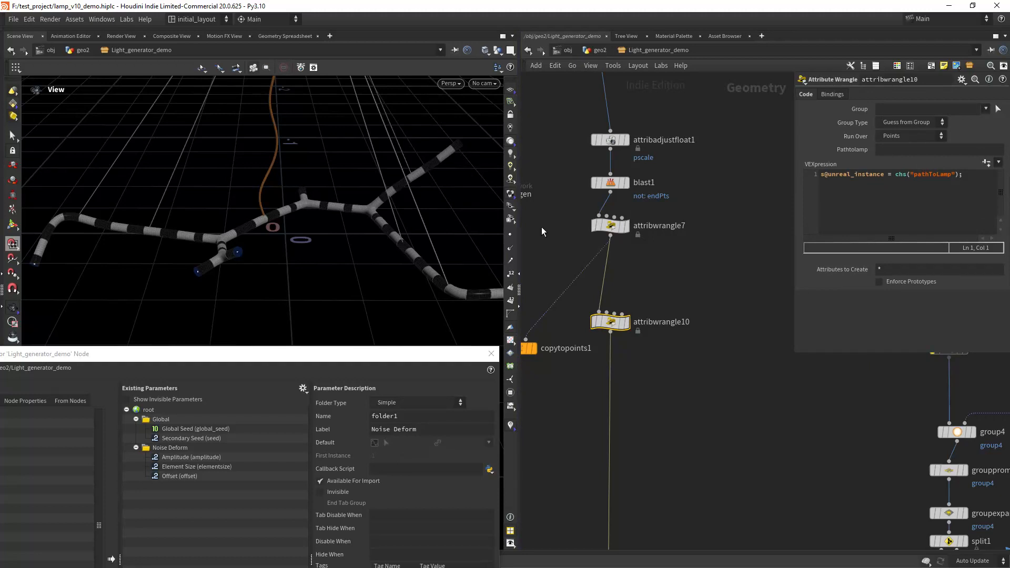
mouse_move(898, 156)
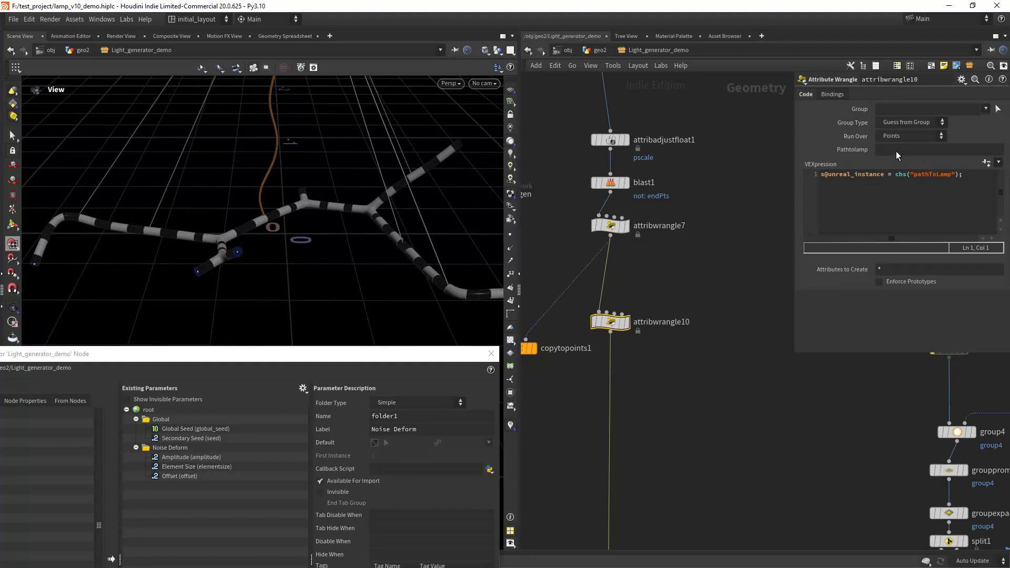
click(939, 149)
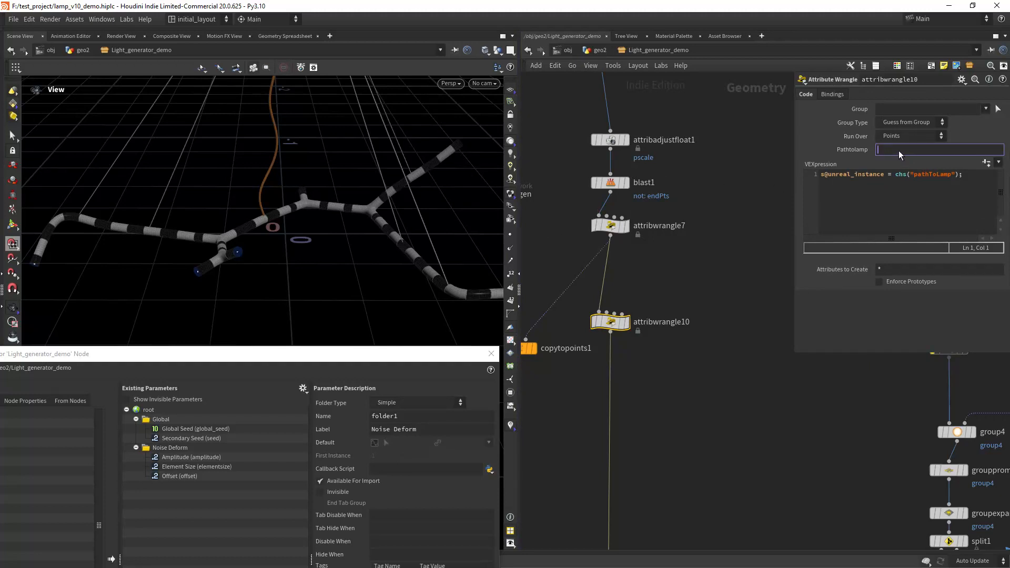
mouse_move(882, 160)
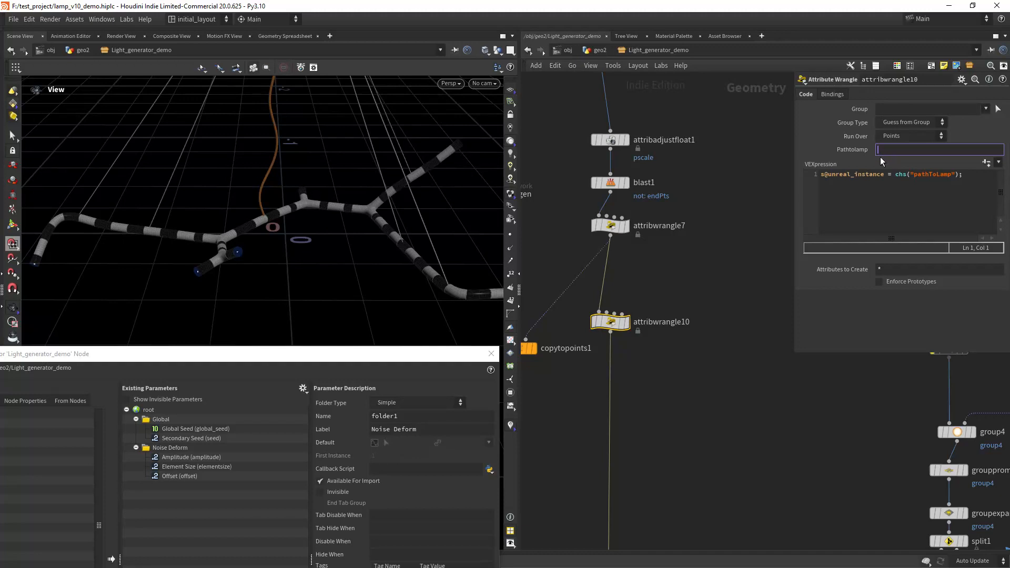
mouse_move(893, 154)
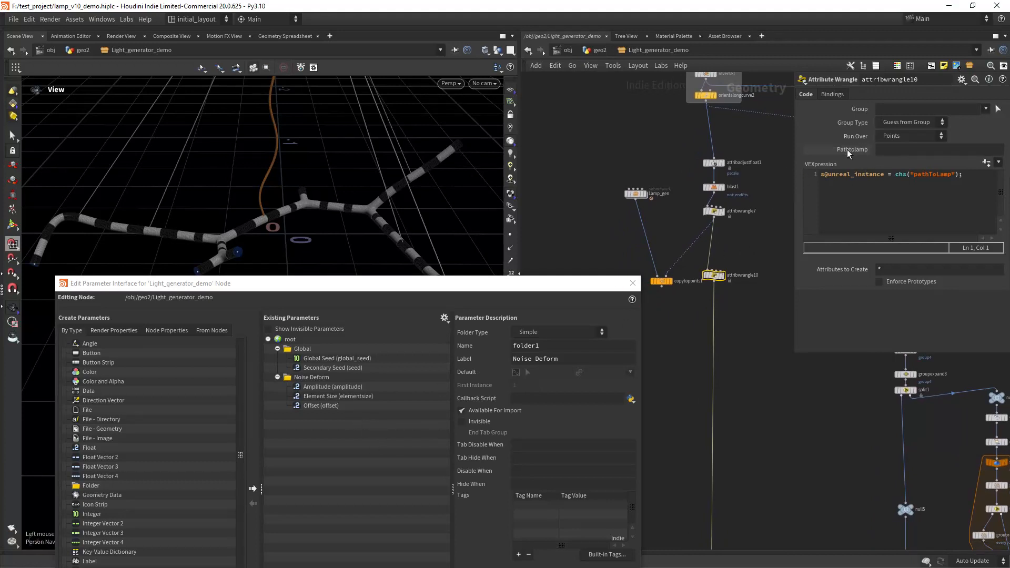
Move Pathtolamp into a new simple Unreal folder and relabel it Path to Lamp.
click(328, 415)
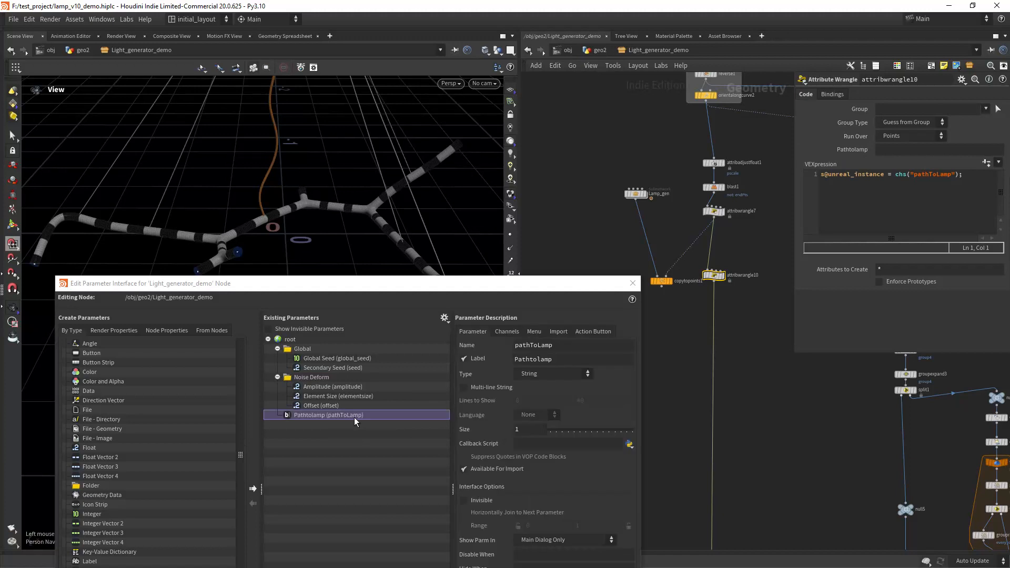
mouse_move(244, 419)
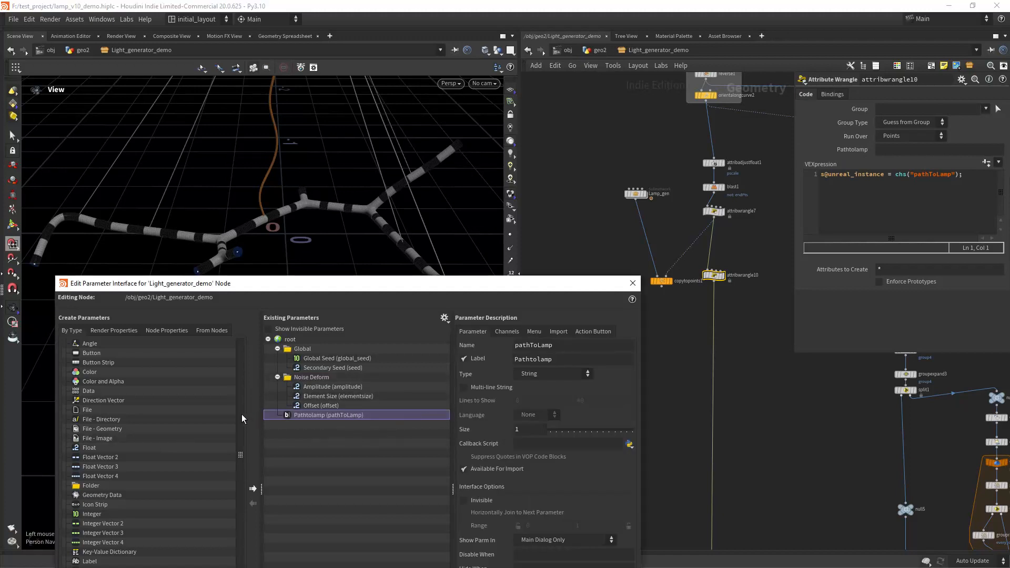
scroll(down, 3)
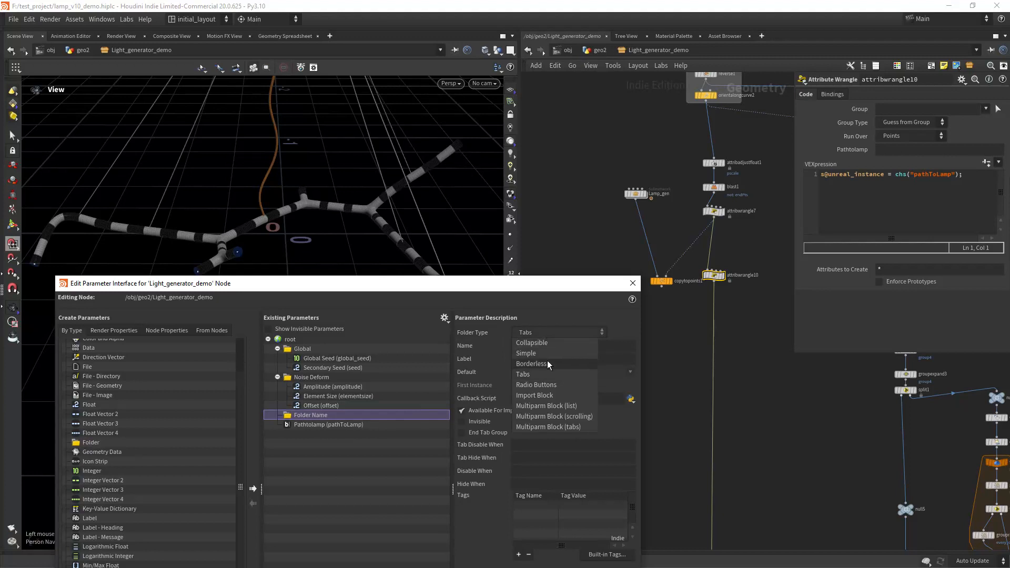
click(526, 353)
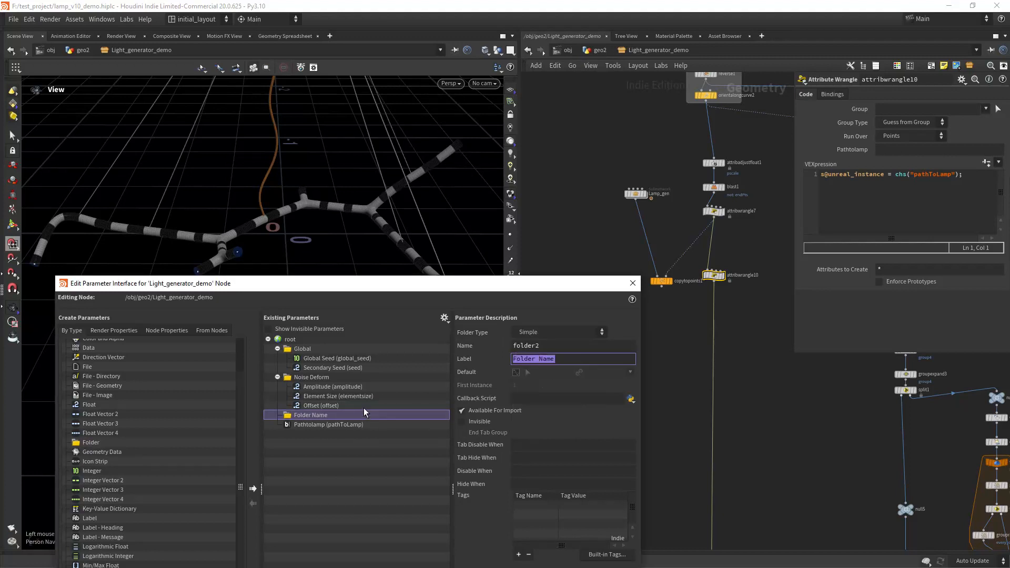
text(Unre)
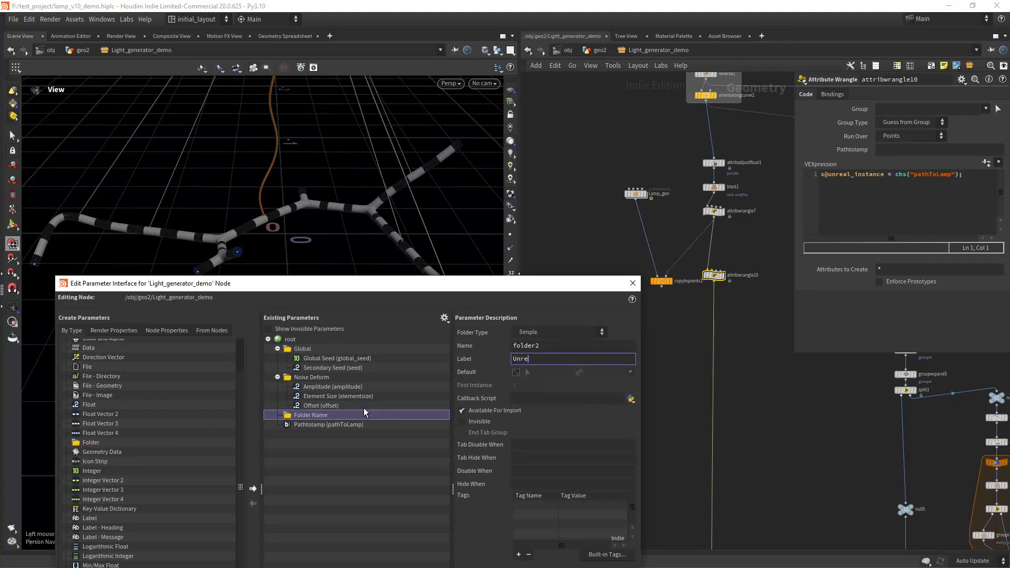
text(al)
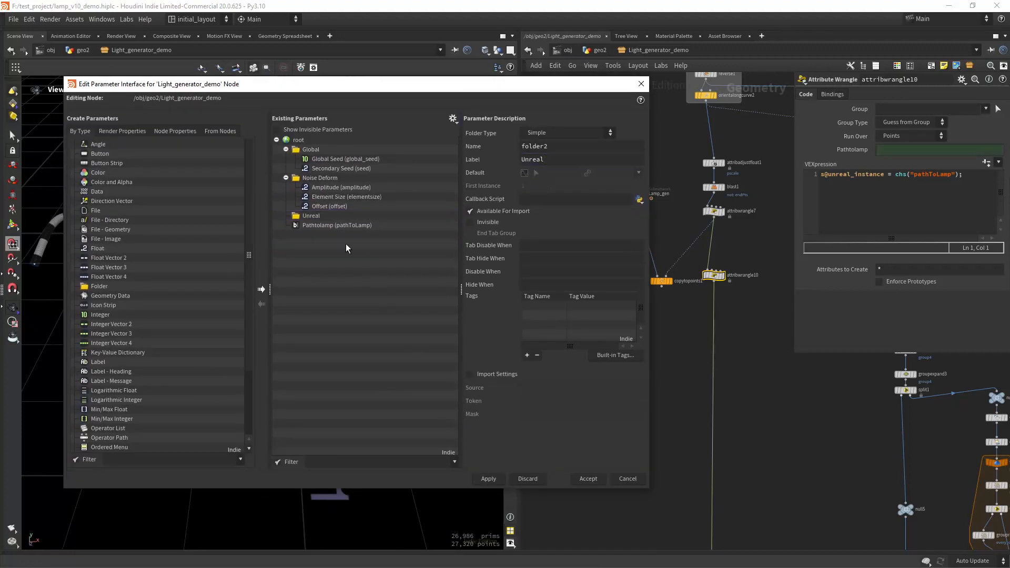
click(336, 225)
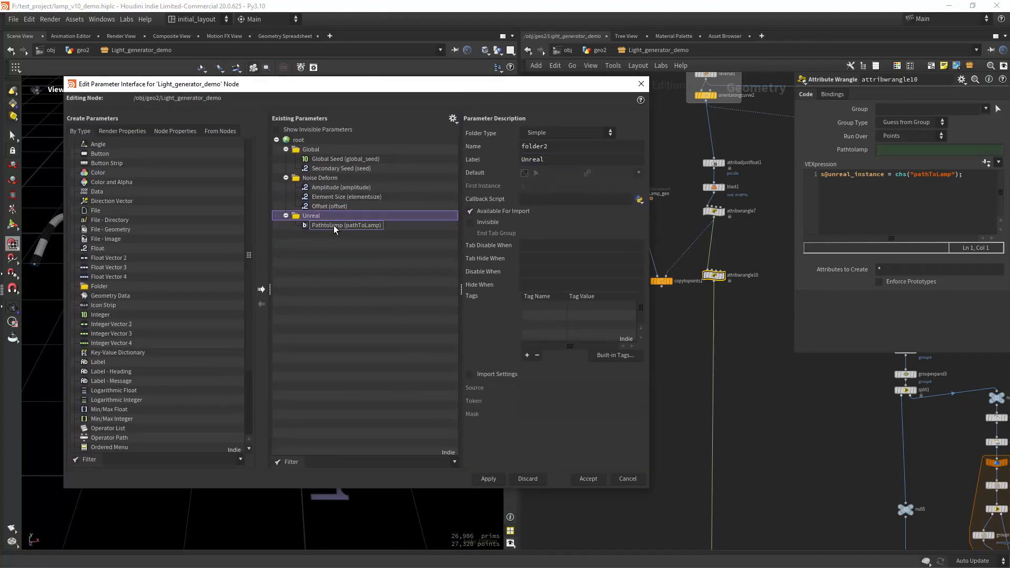
click(347, 225)
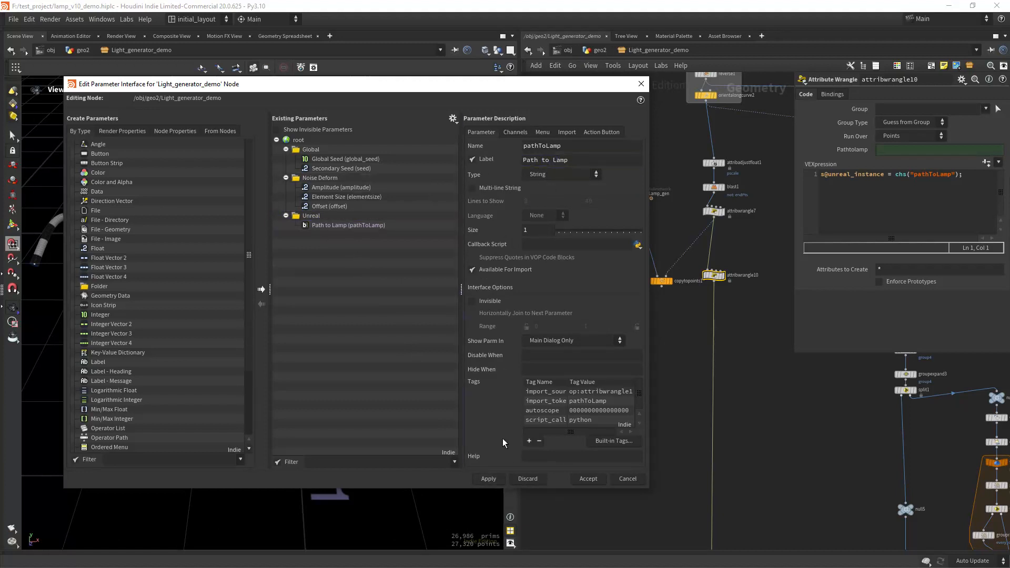
mouse_move(514, 269)
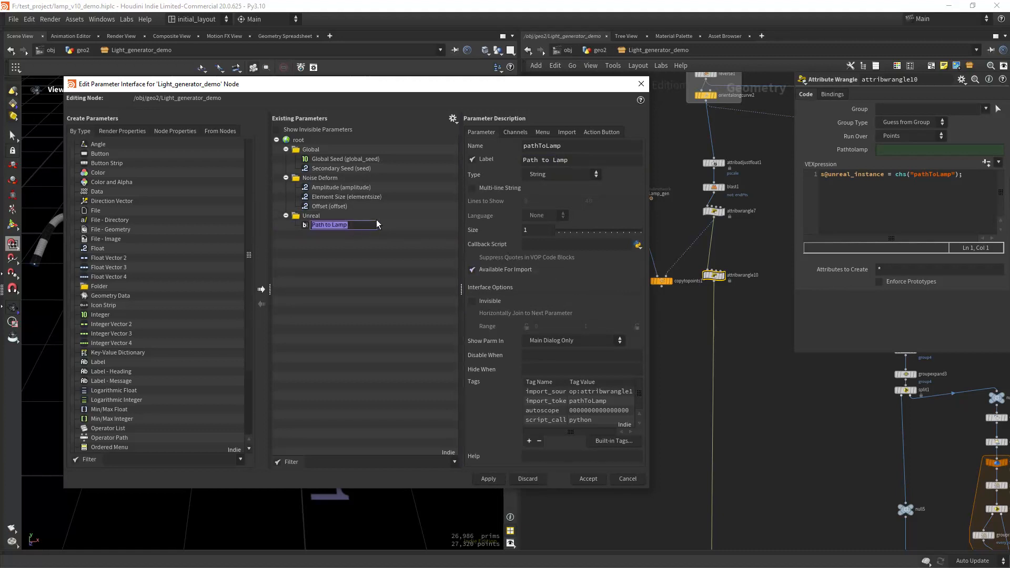
click(348, 224)
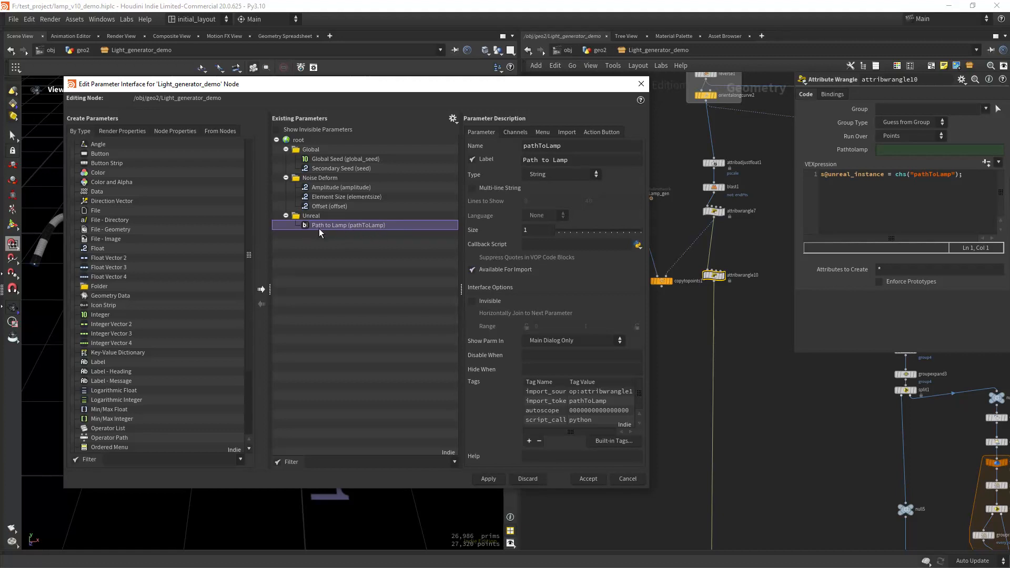
mouse_move(339, 233)
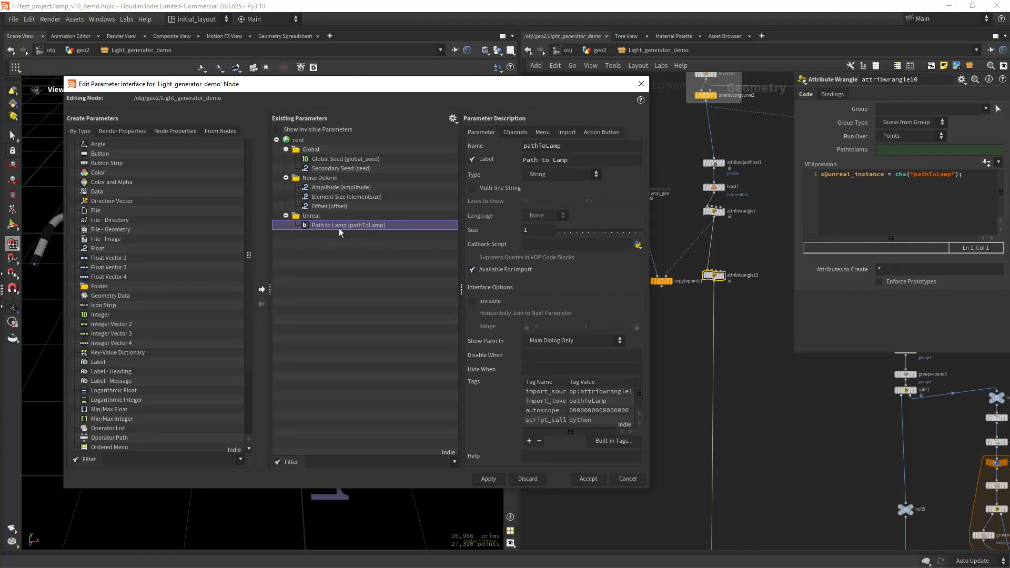
mouse_move(450, 252)
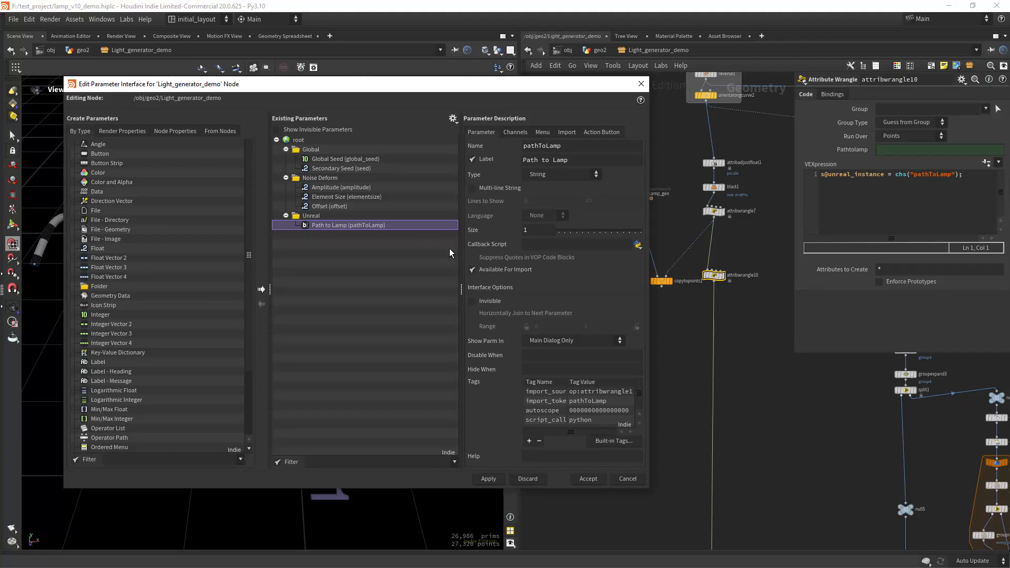
mouse_move(641, 241)
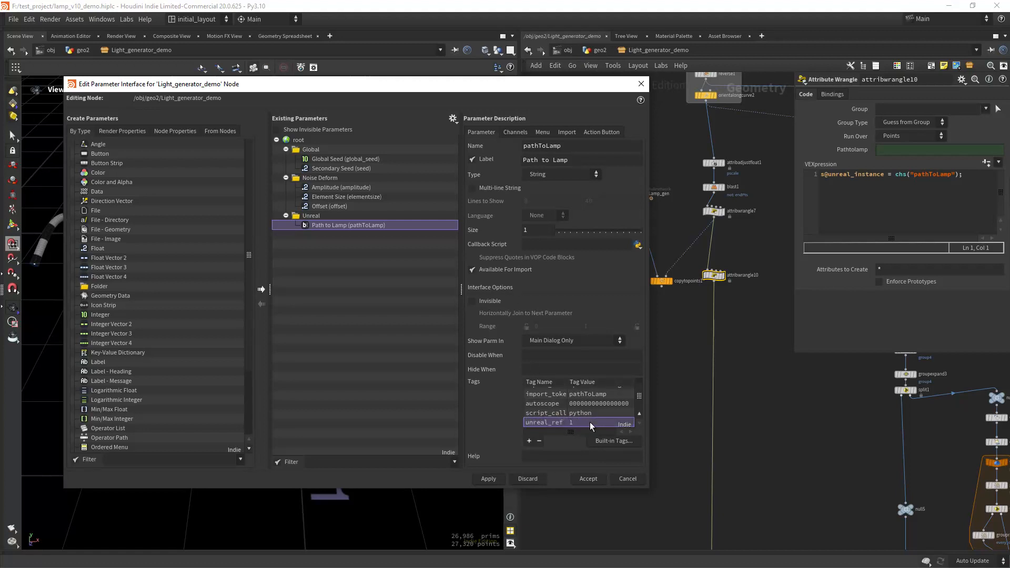
Tag Path to Lamp with unreal_ref = 1 and unreal_ref_class = staticmesh.
scroll(down, 3)
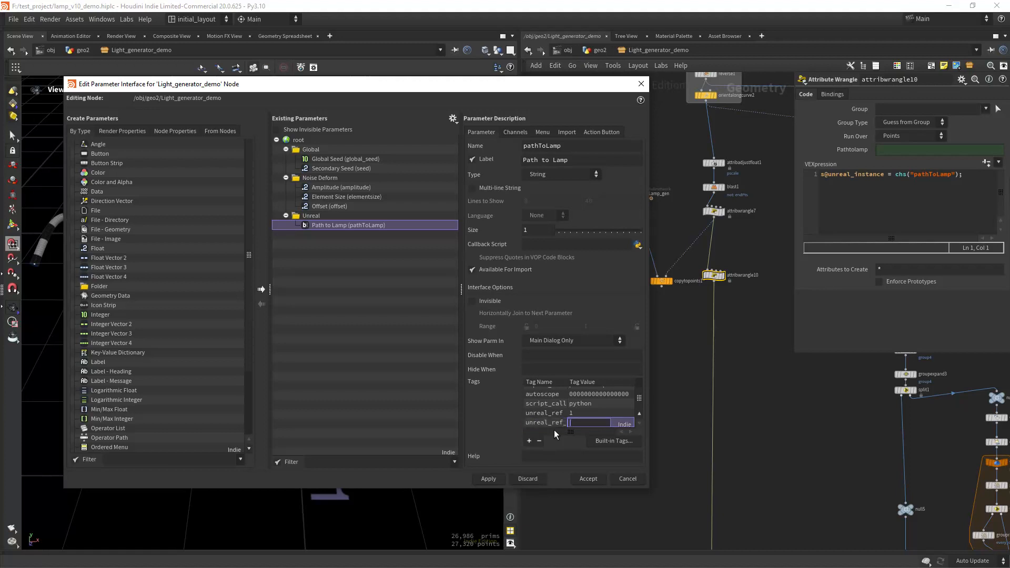
text(staticmesh)
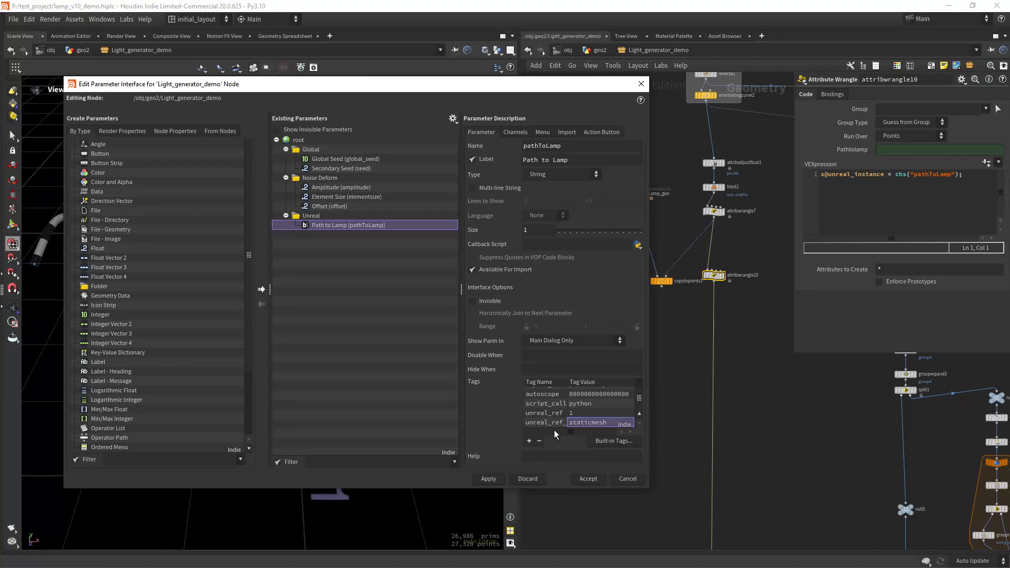
mouse_move(534, 502)
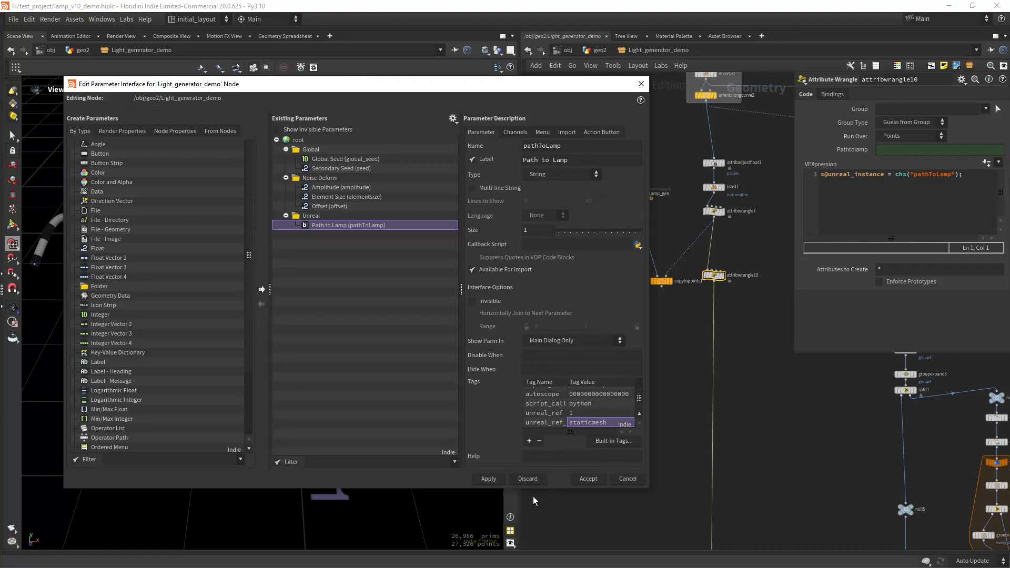
mouse_move(495, 342)
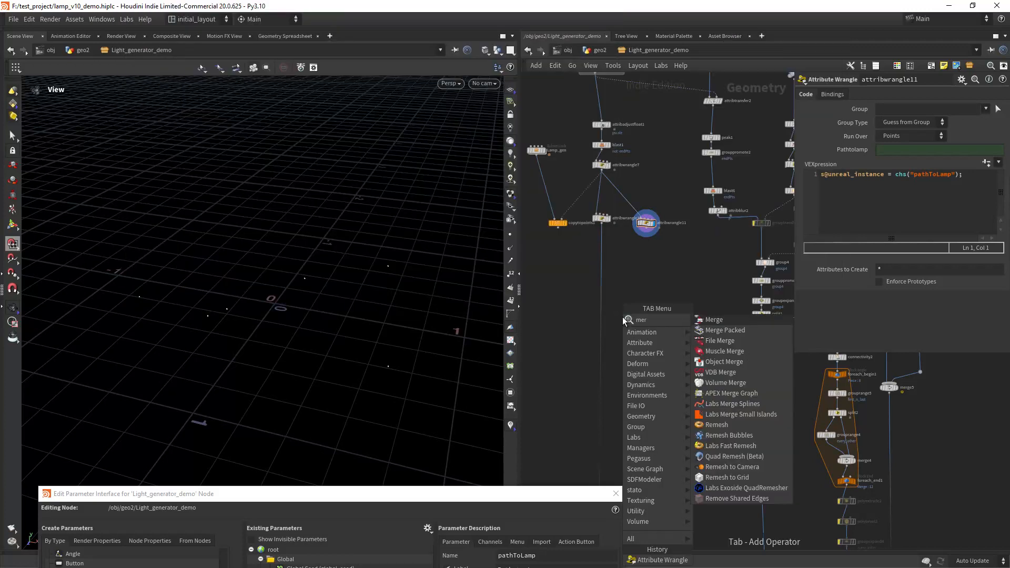
Add merge6 combining attribwrangle10 with the second wrangle attribwrangle11.
click(714, 320)
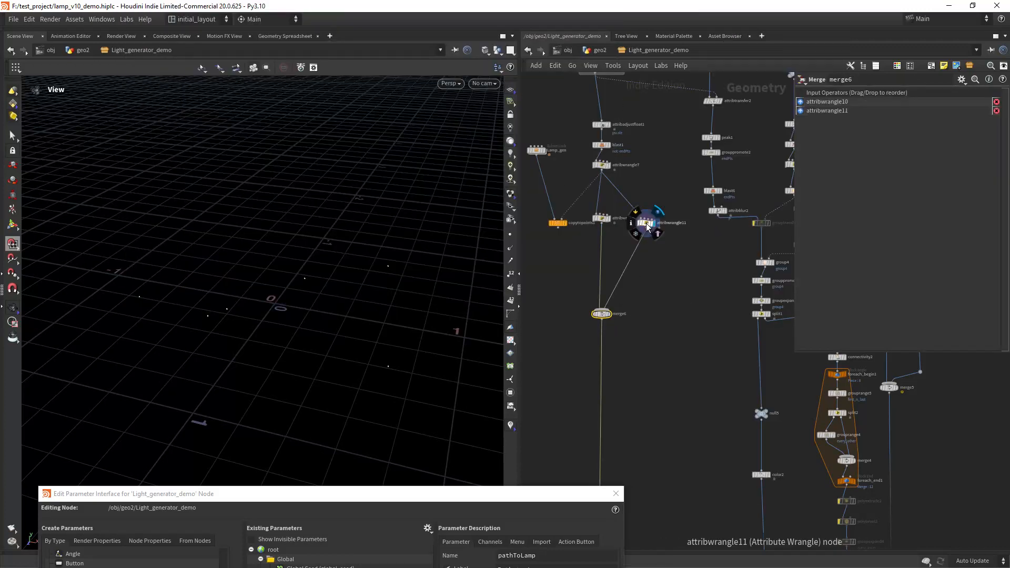
click(645, 222)
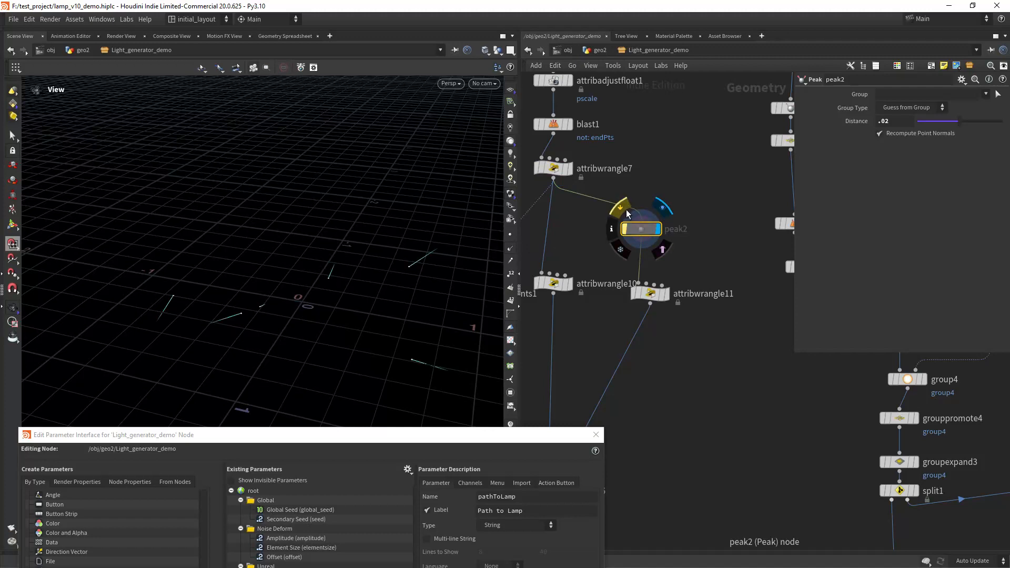
mouse_move(633, 215)
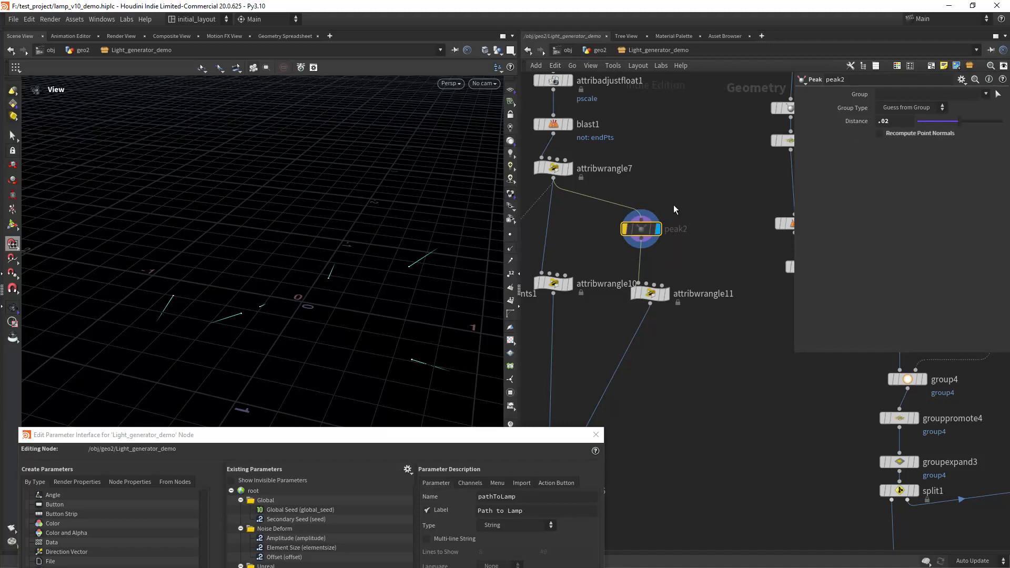
mouse_move(623, 213)
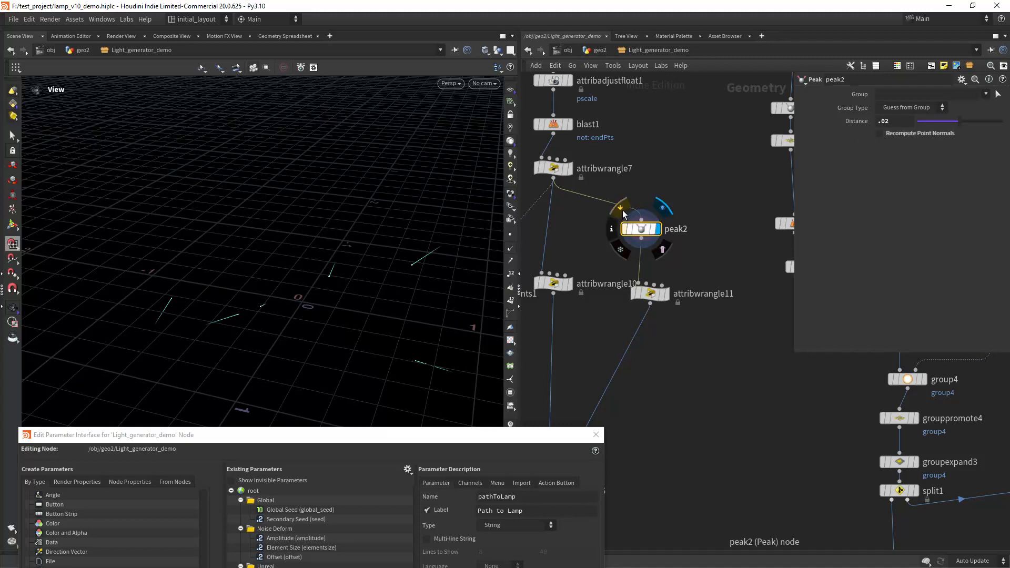
Add a pathToLight string labelled Path to Light, tagged unreal_ref 1 and unreal_ref_class blueprint.
click(648, 293)
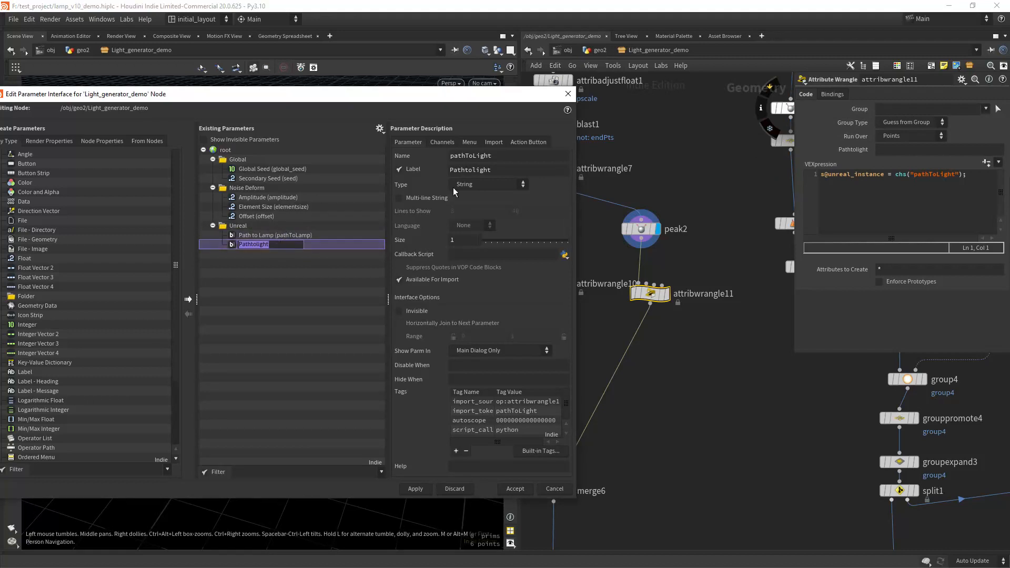
click(509, 169)
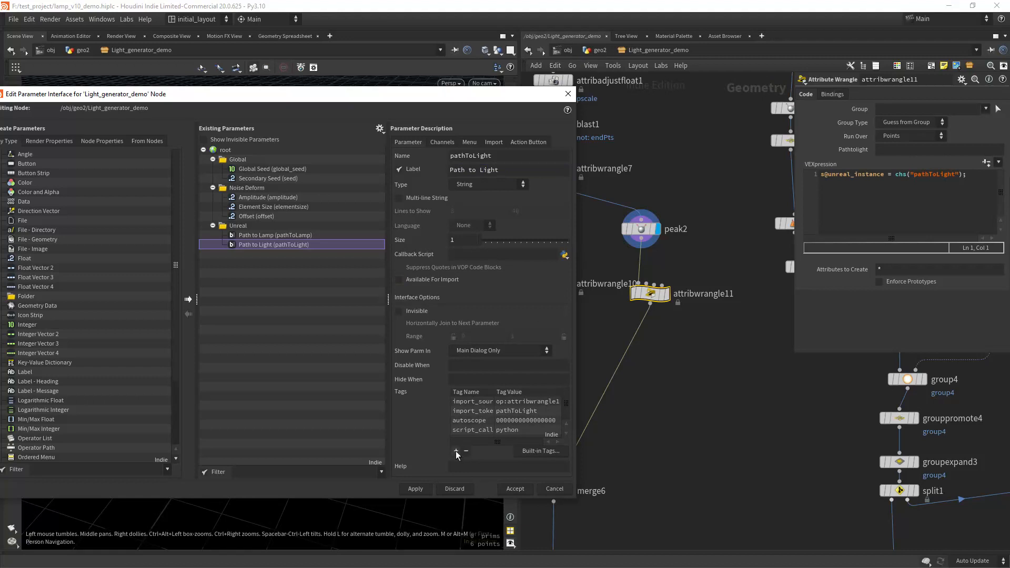
click(496, 423)
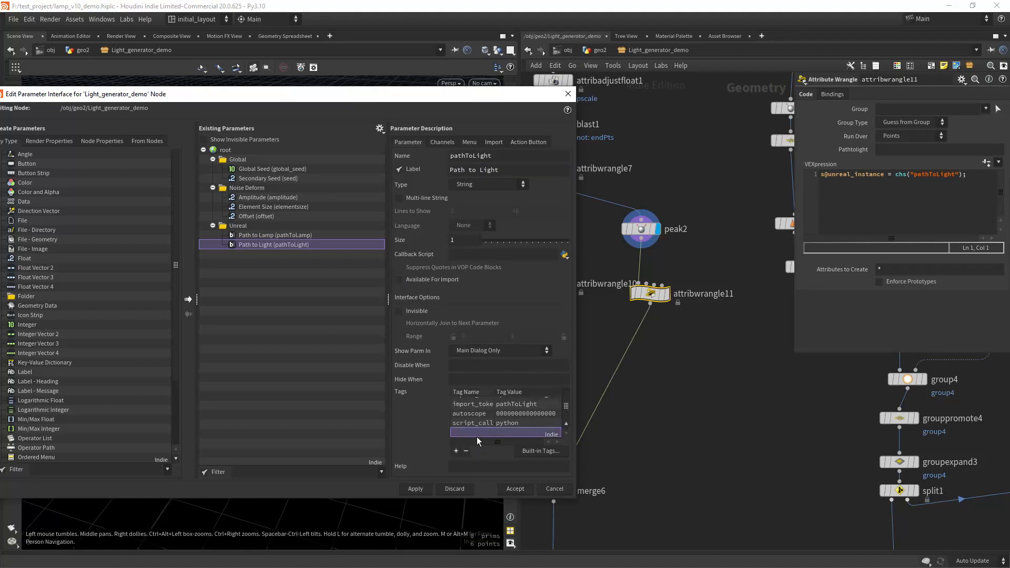
text(unref)
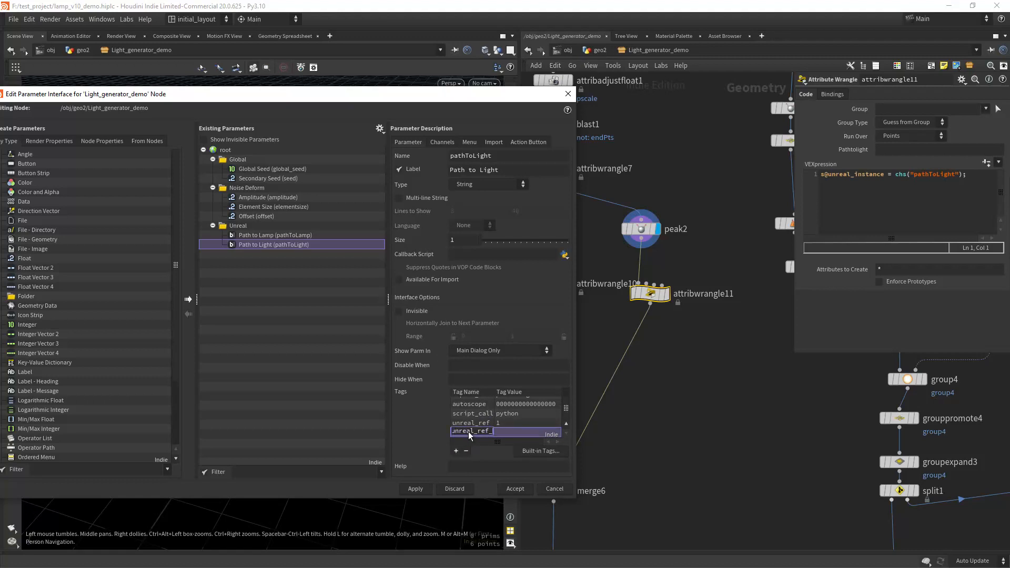
text(b)
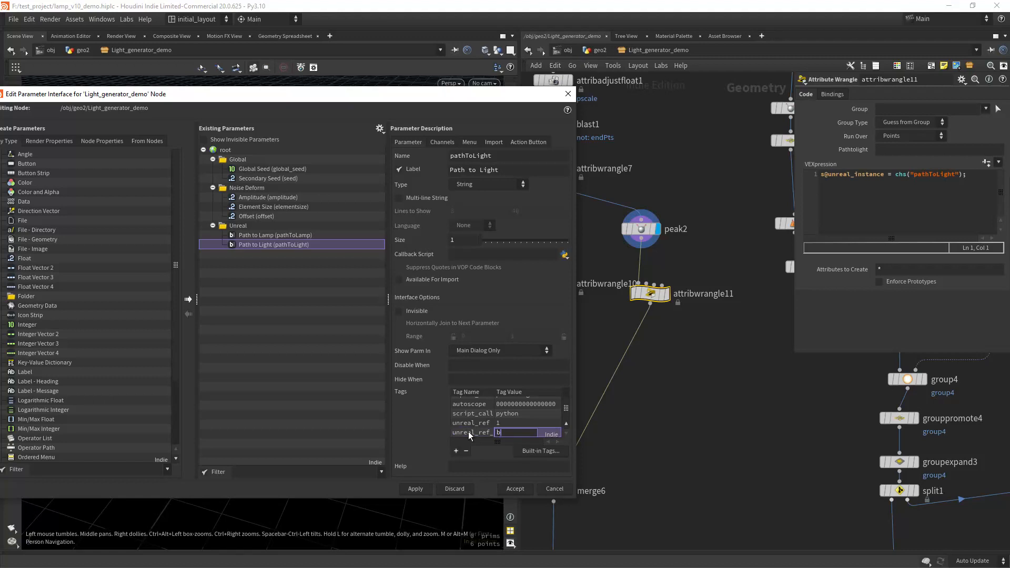
text(lueprint)
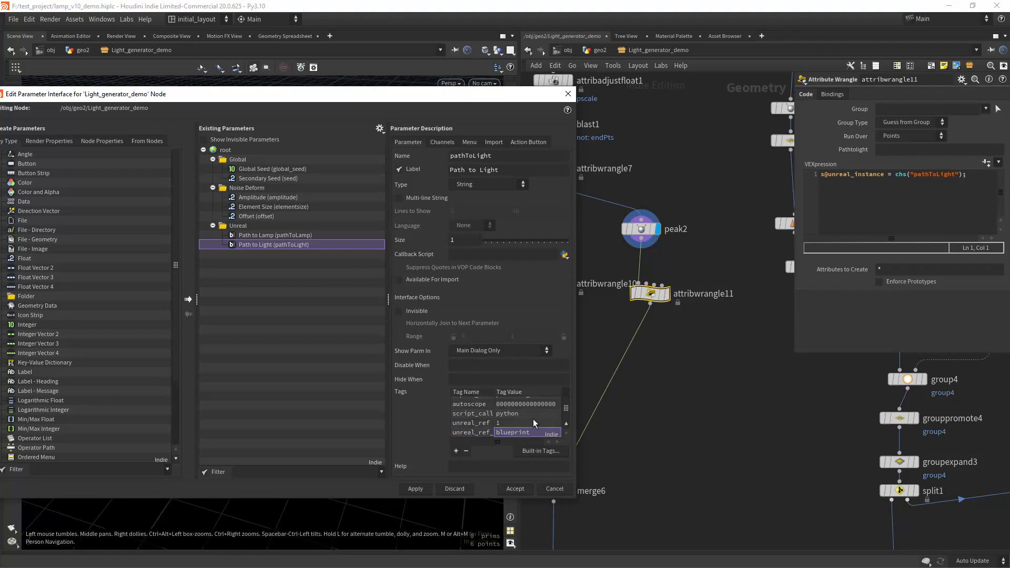
mouse_move(482, 433)
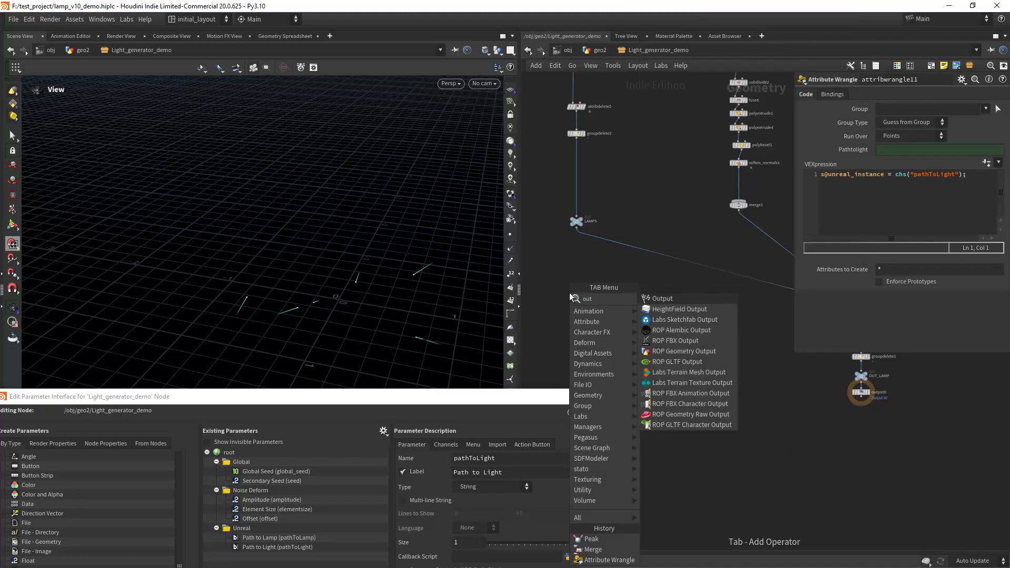
Add a second Output node to the lamp network with Output Index 1.
click(663, 299)
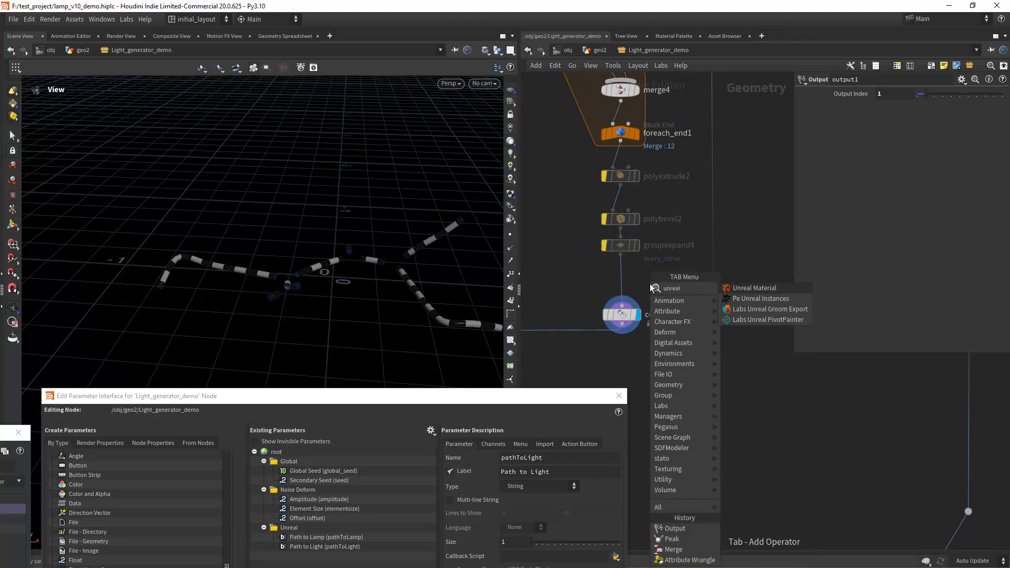
Add an unreal_material attribute node and replace its placeholder path with main_structure_mat.
click(755, 288)
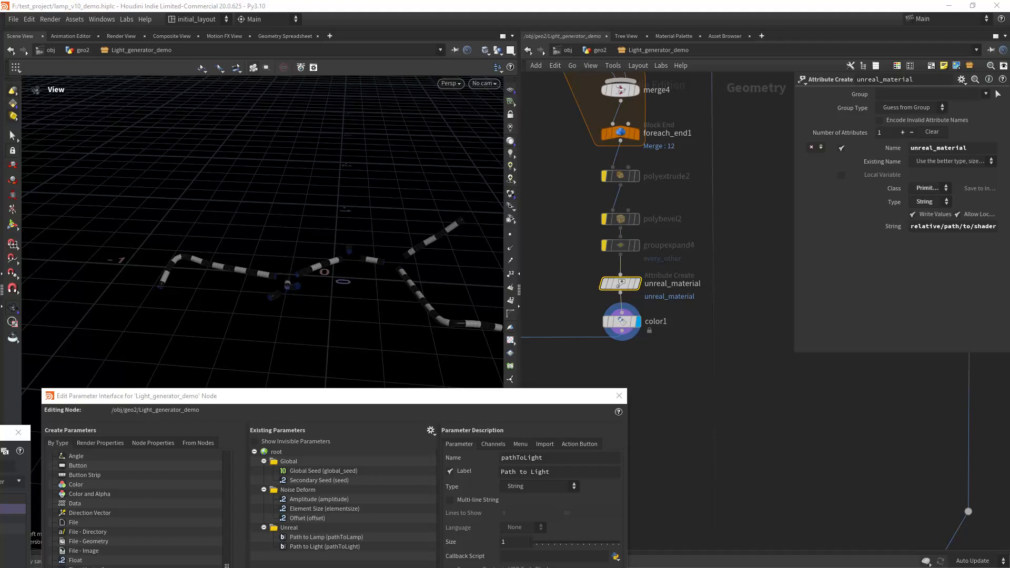
mouse_move(620, 293)
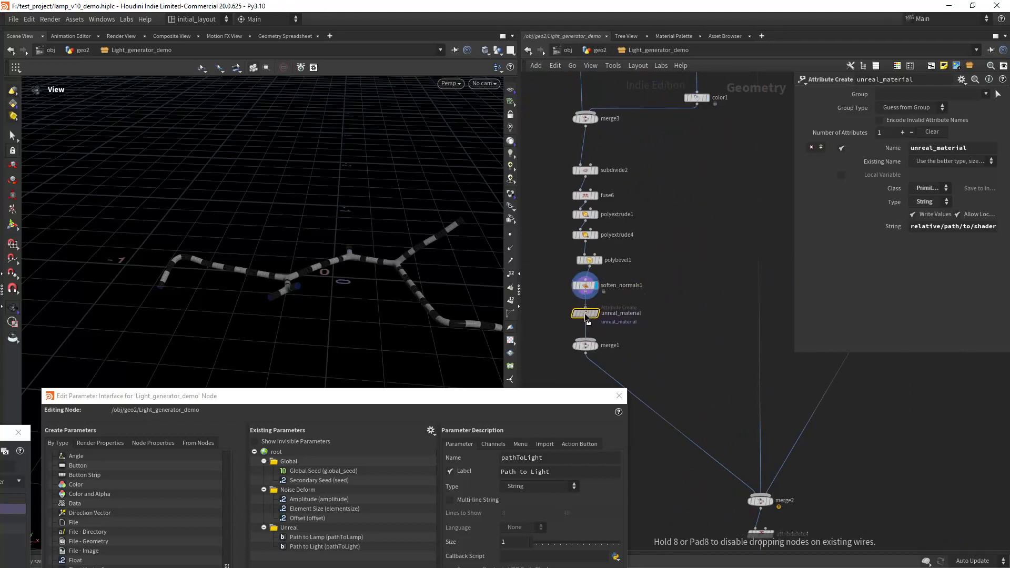
mouse_move(838, 175)
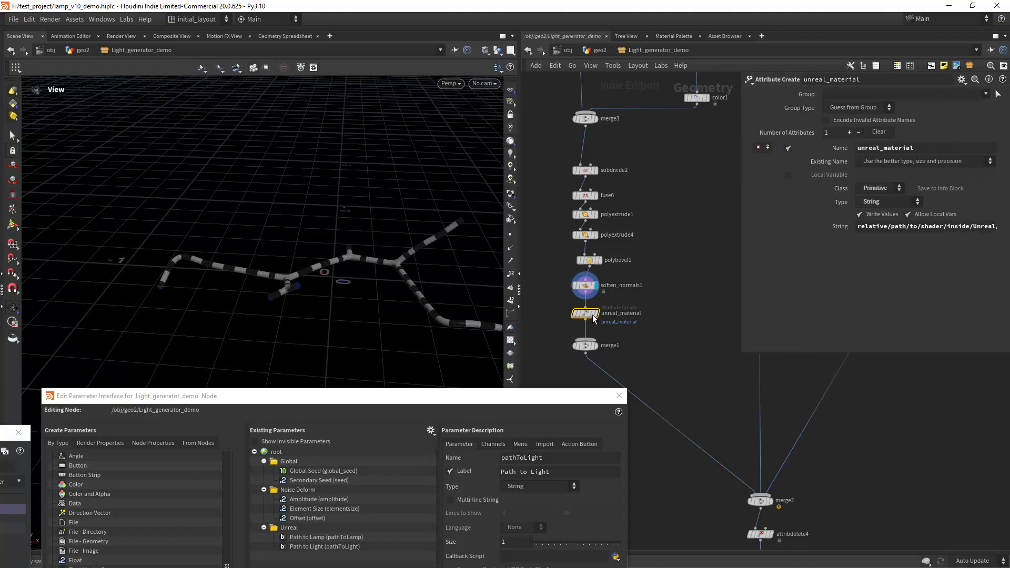
click(585, 313)
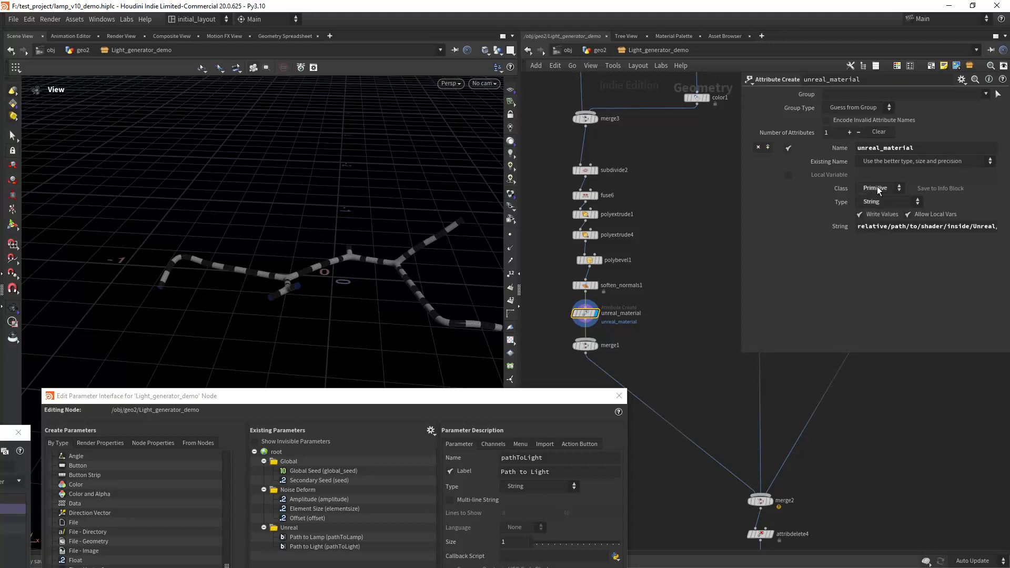
mouse_move(879, 206)
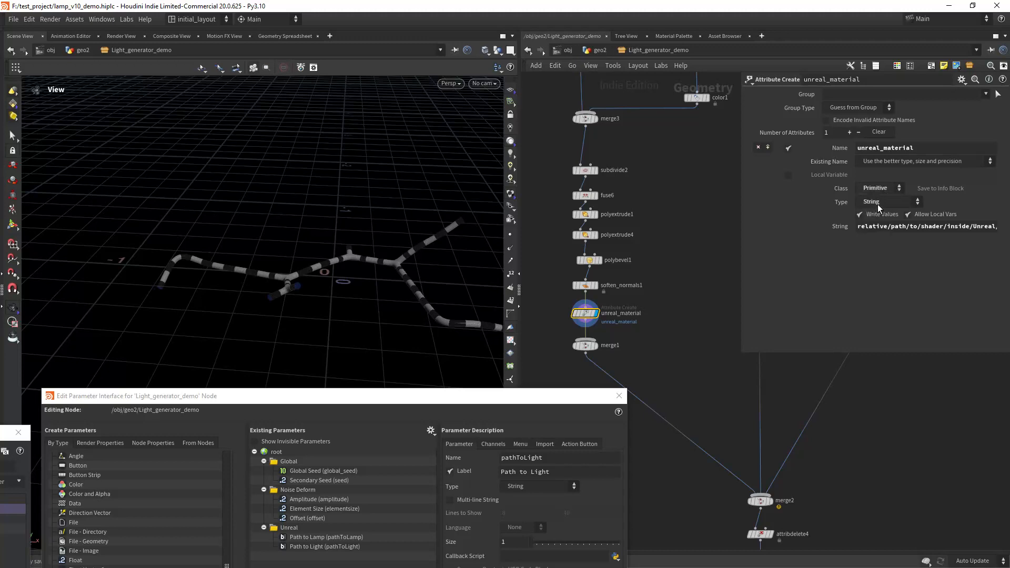
mouse_move(742, 228)
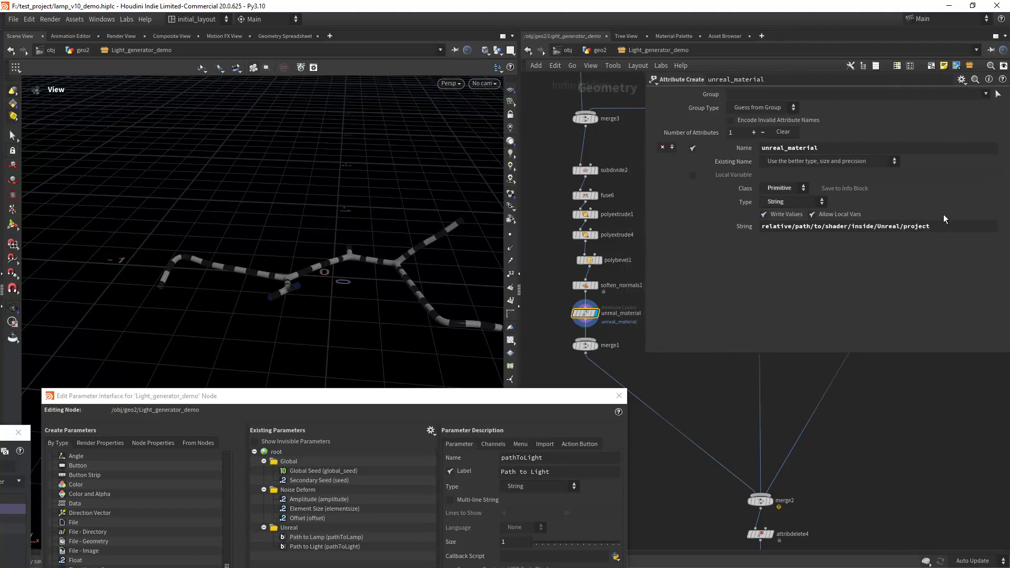
triple_click(846, 226)
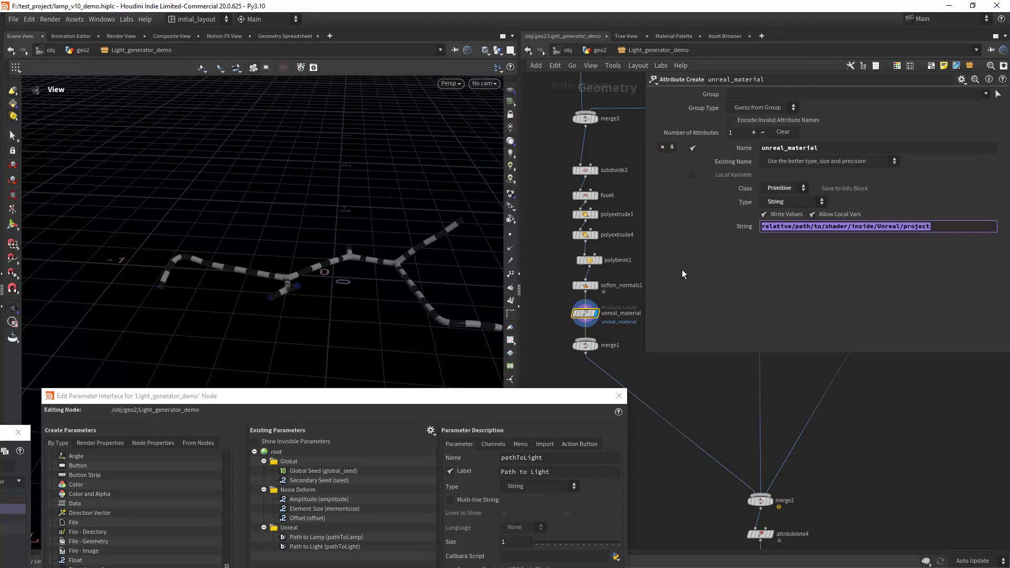
text(main_structure_ma)
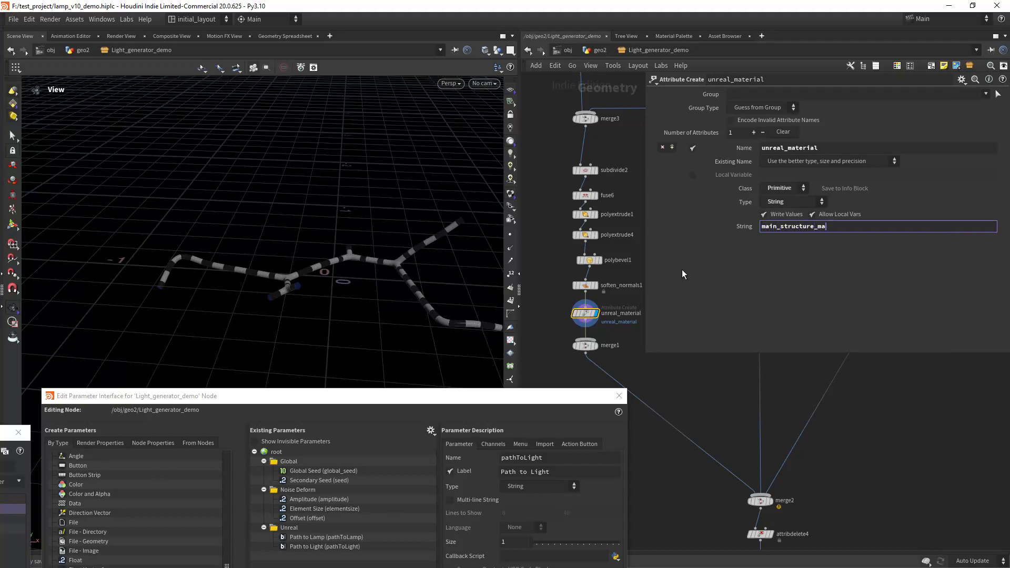
mouse_move(815, 132)
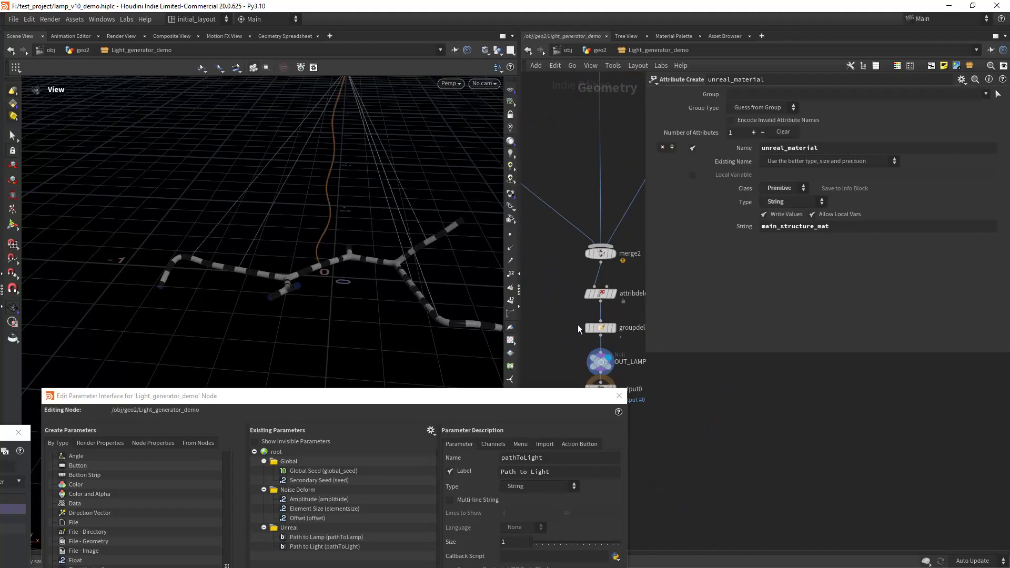
mouse_move(600, 361)
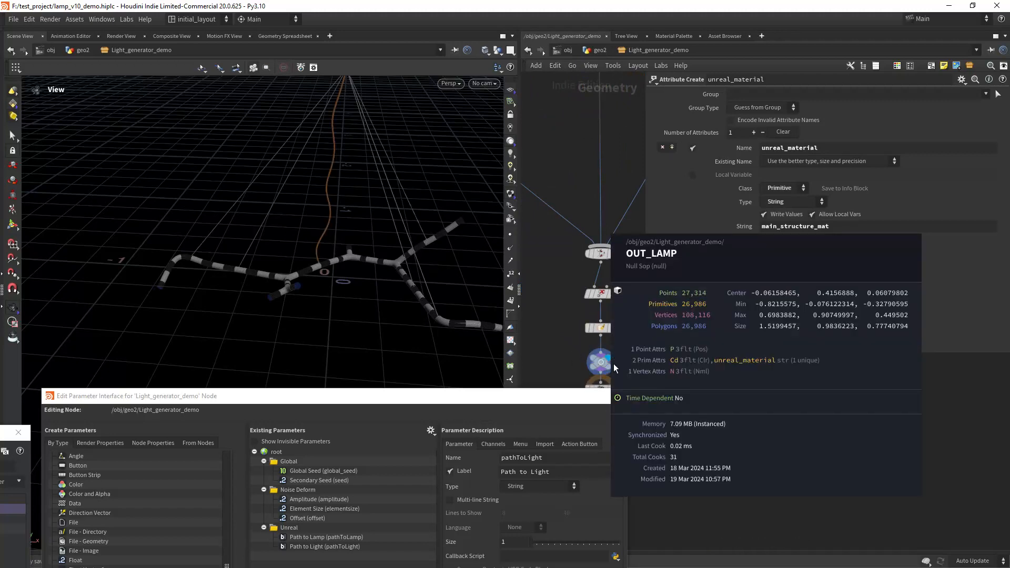
mouse_move(676, 366)
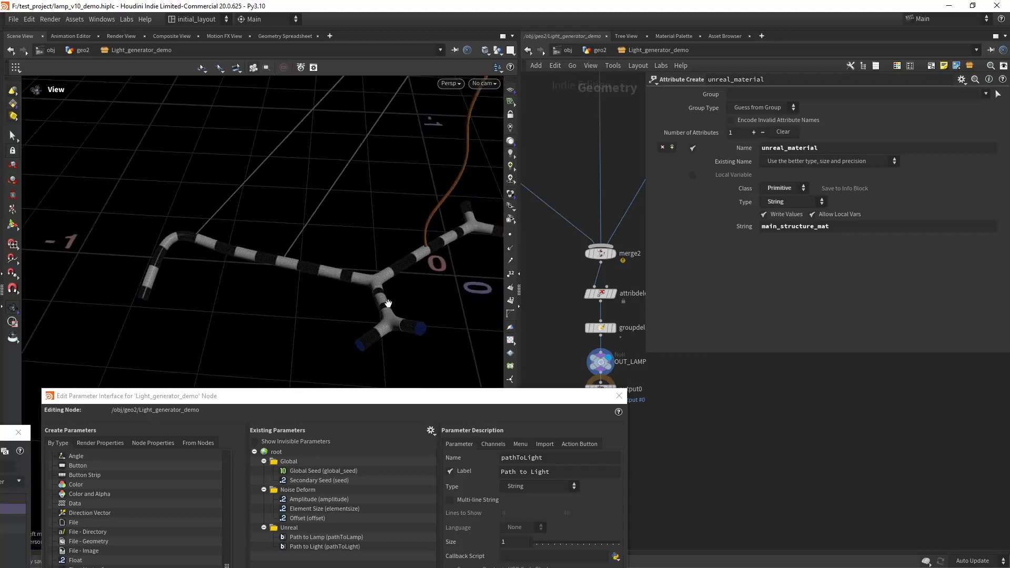
mouse_move(600, 365)
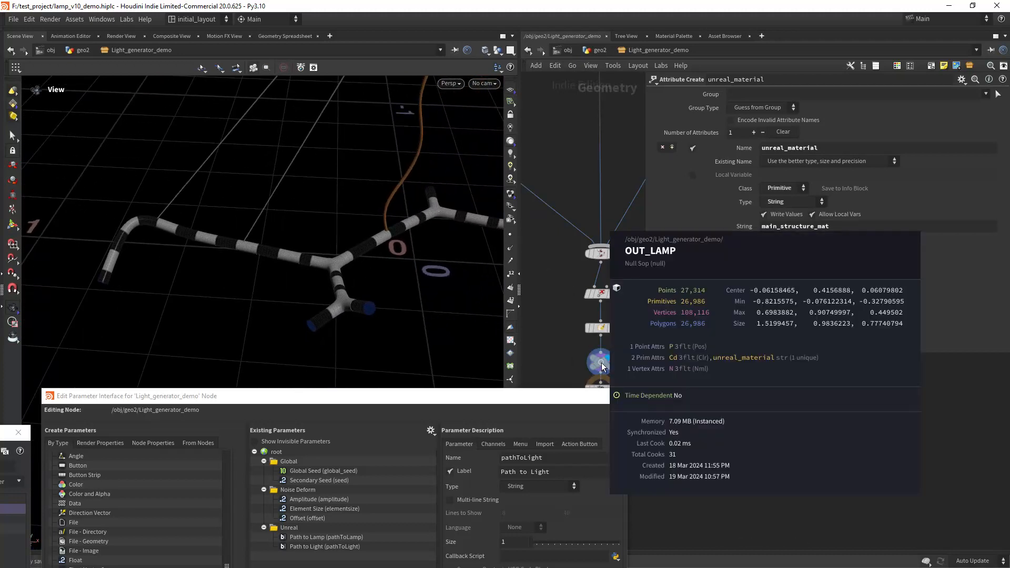
mouse_move(685, 363)
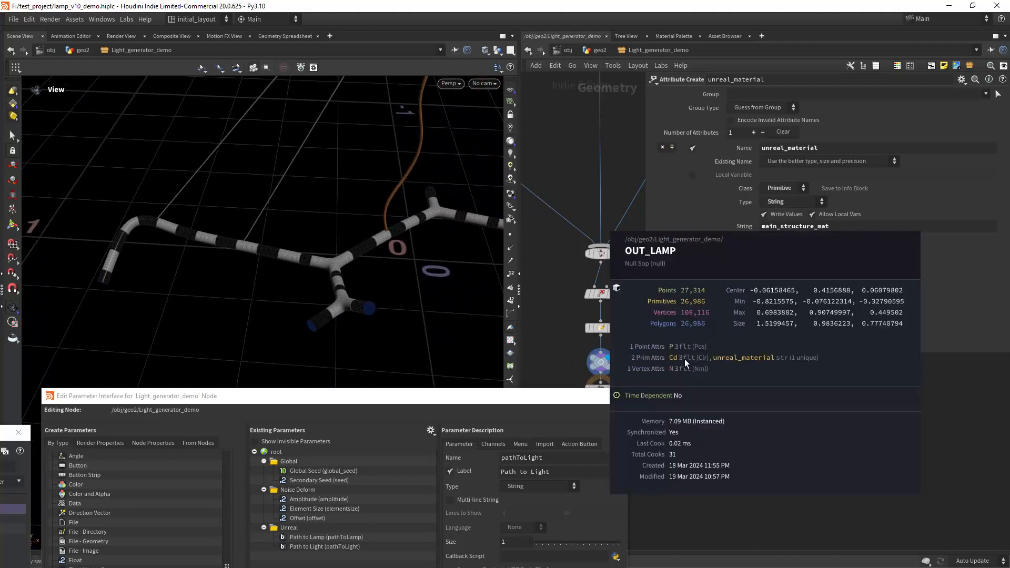
mouse_move(680, 341)
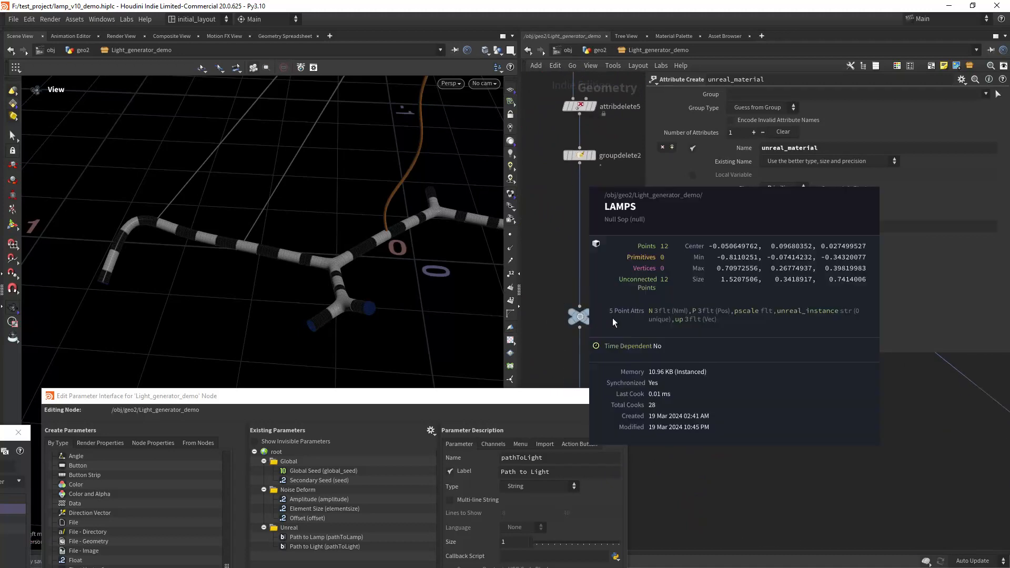
mouse_move(854, 315)
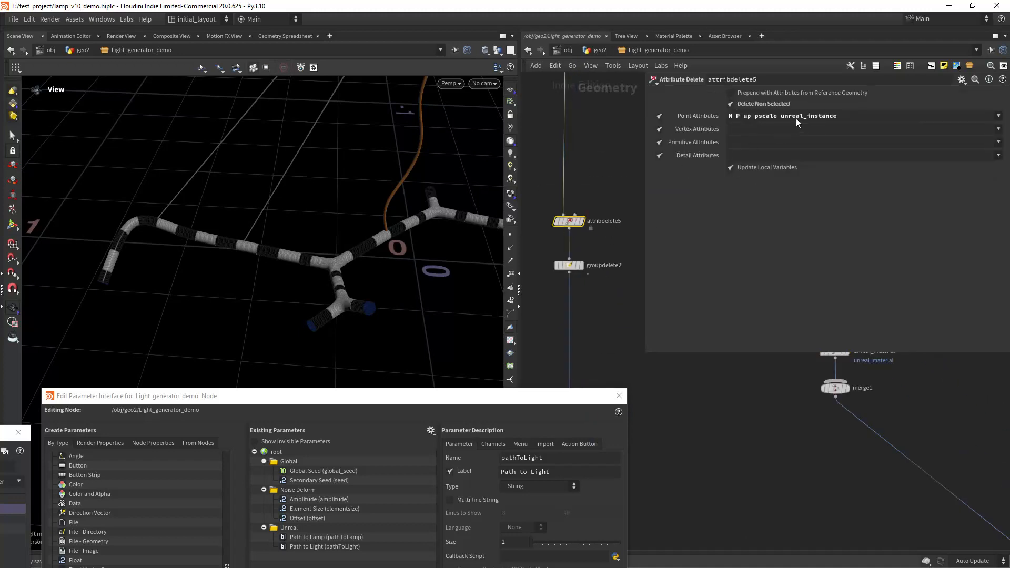
Inspect the groupdelete cleanup settings applied to the lamp points.
click(569, 265)
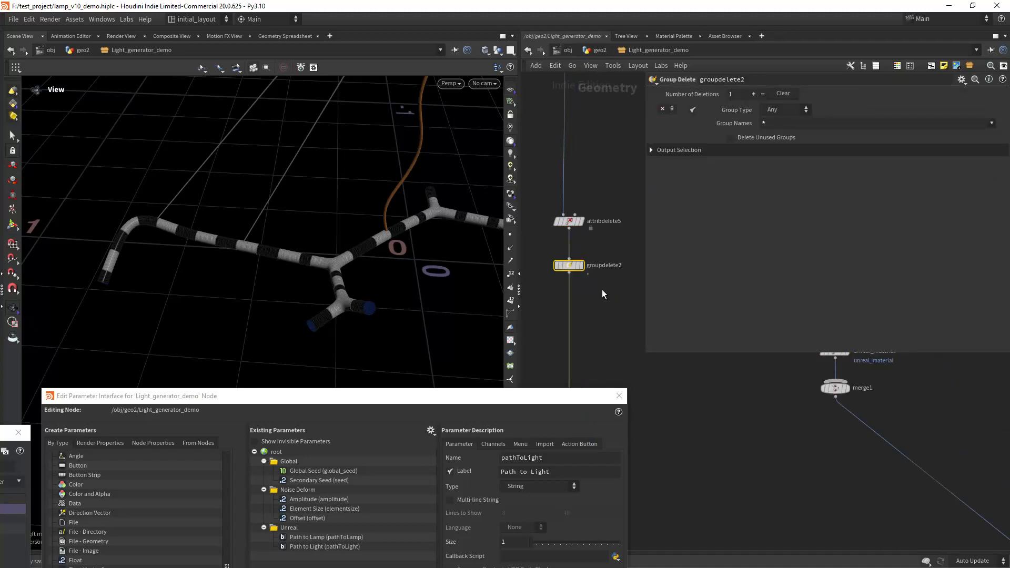
click(579, 191)
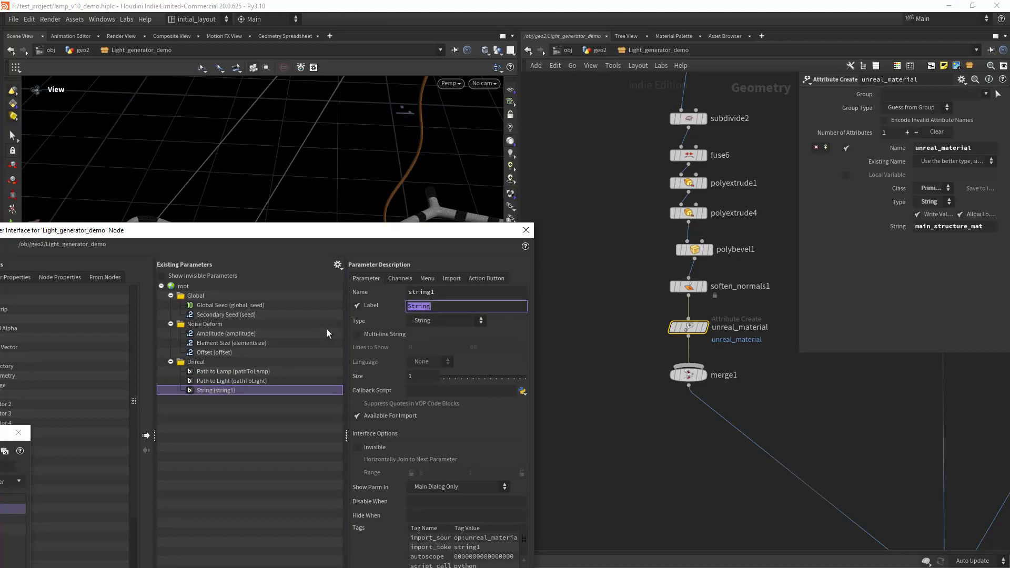
Label the new string1 parameter 'Main Structure MAT'.
text(Main_structur)
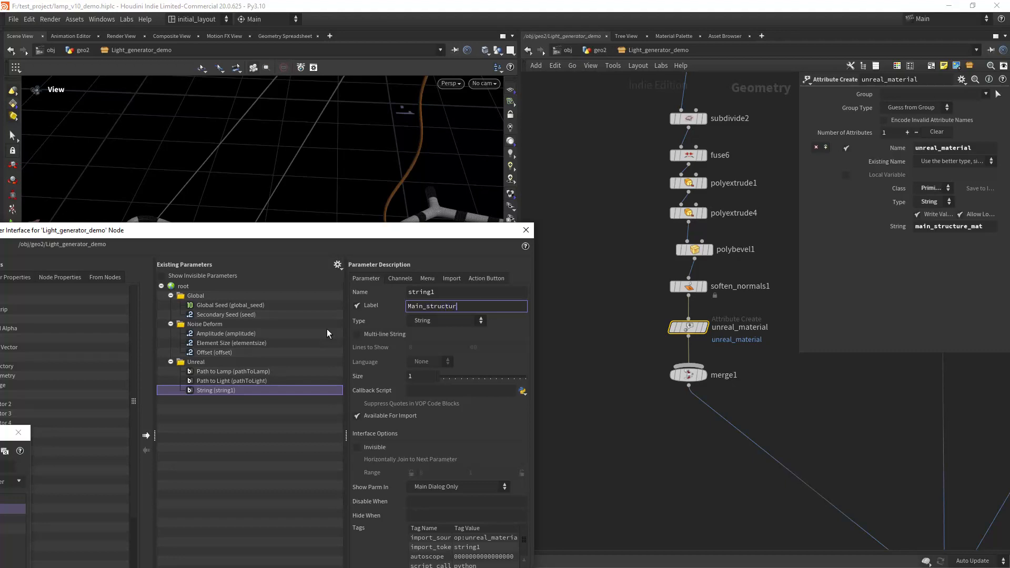
text(e_M)
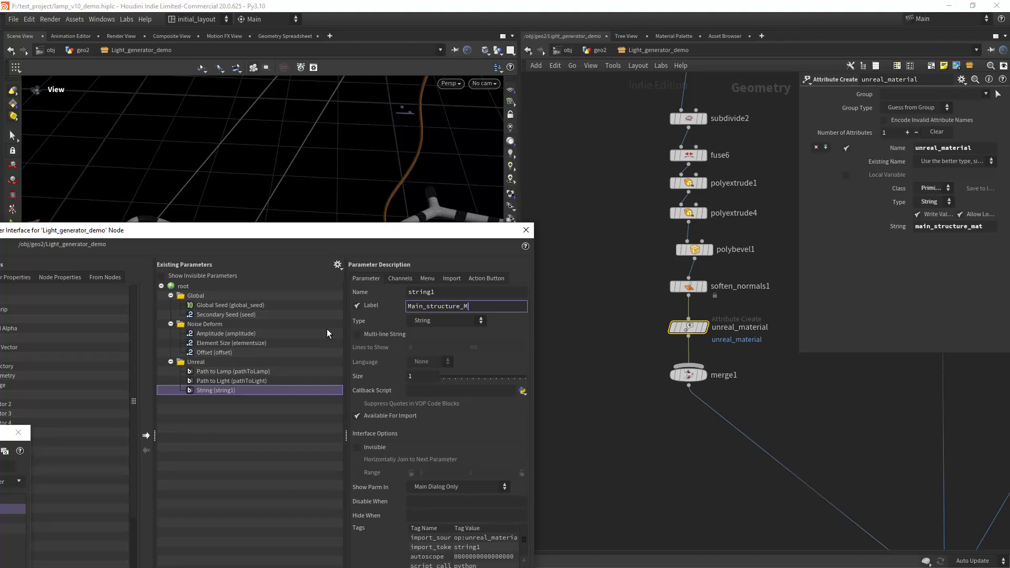
text(AT)
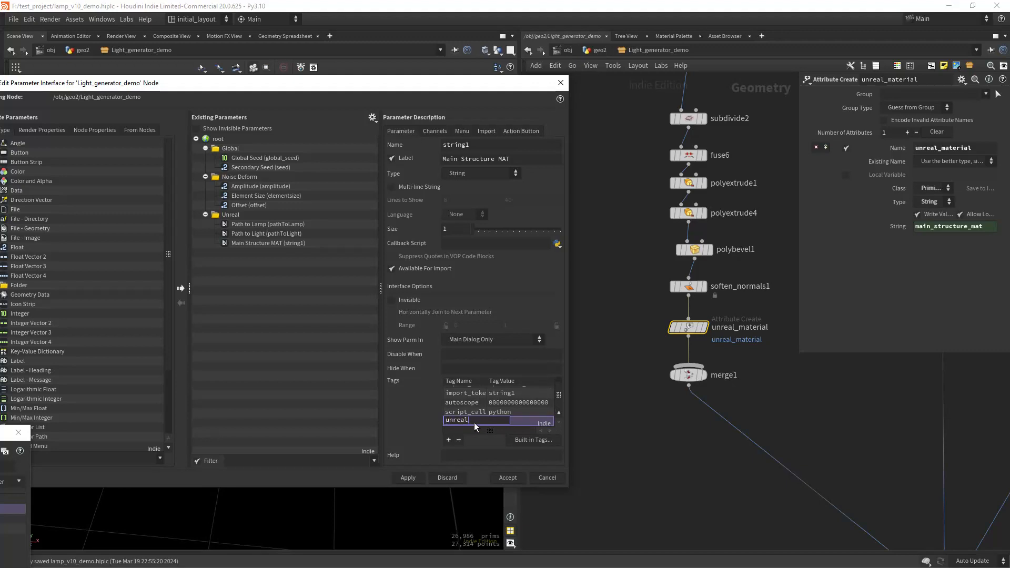
Tag Main Structure MAT with unreal_ref = 1 and unreal_ref_class = materialinstance.
text(_ref)
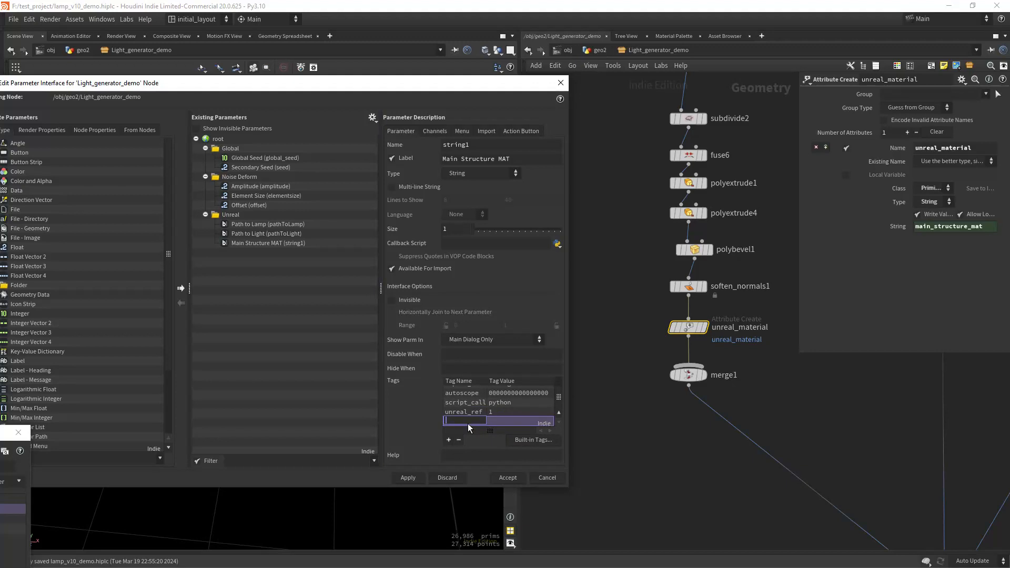
text(unre)
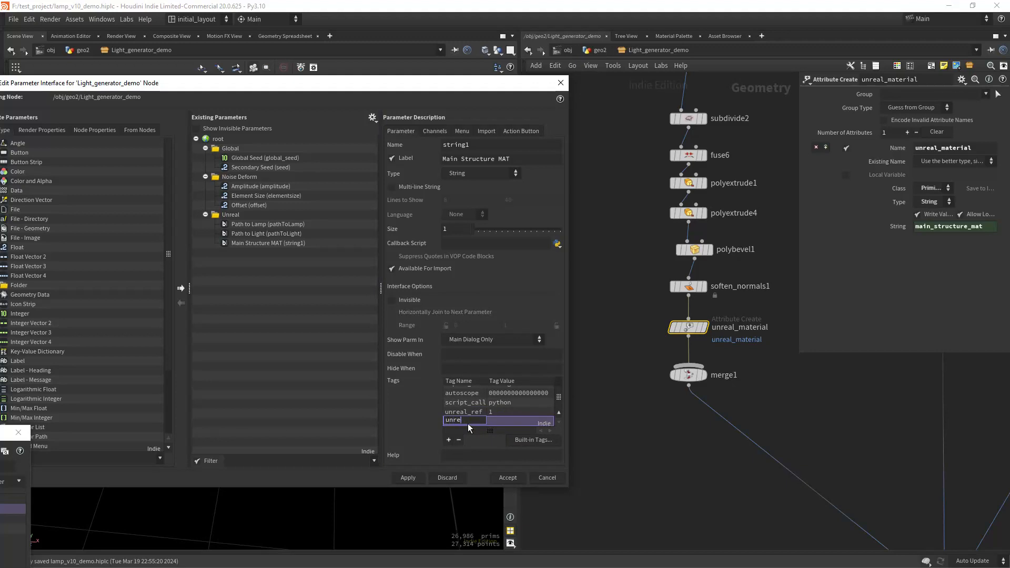
text(al_ref_cla)
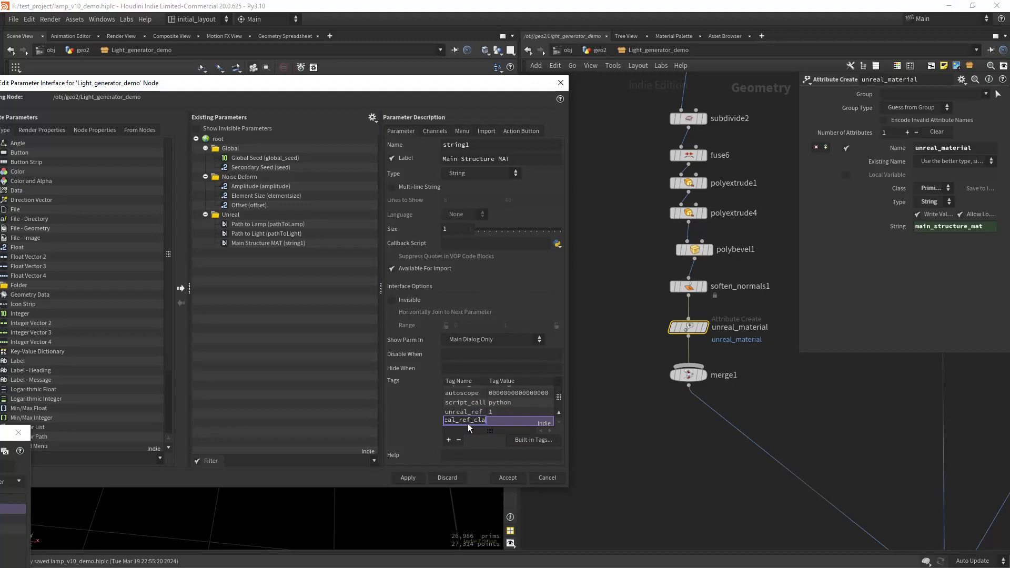
text(mate)
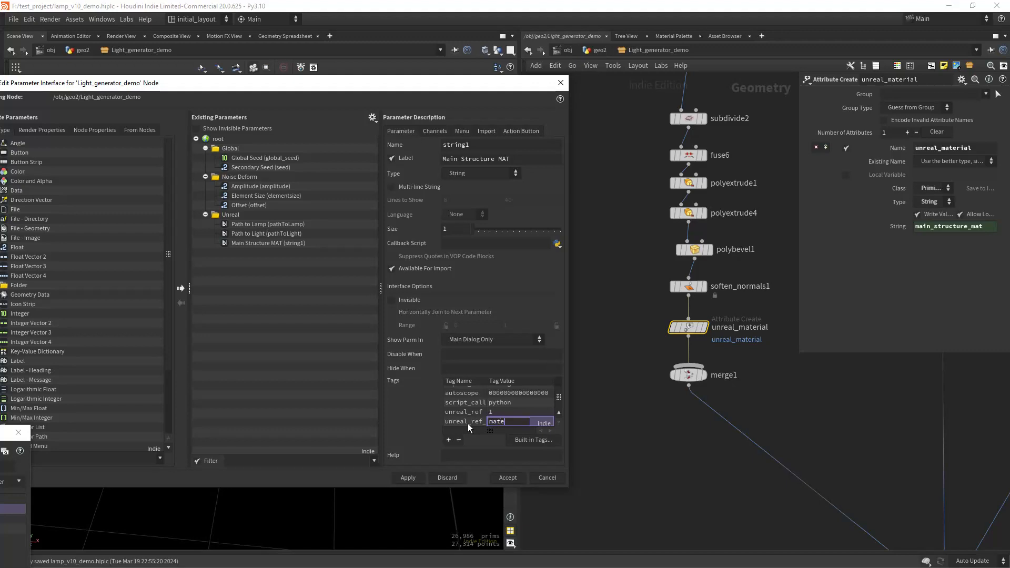
text(materialinstance)
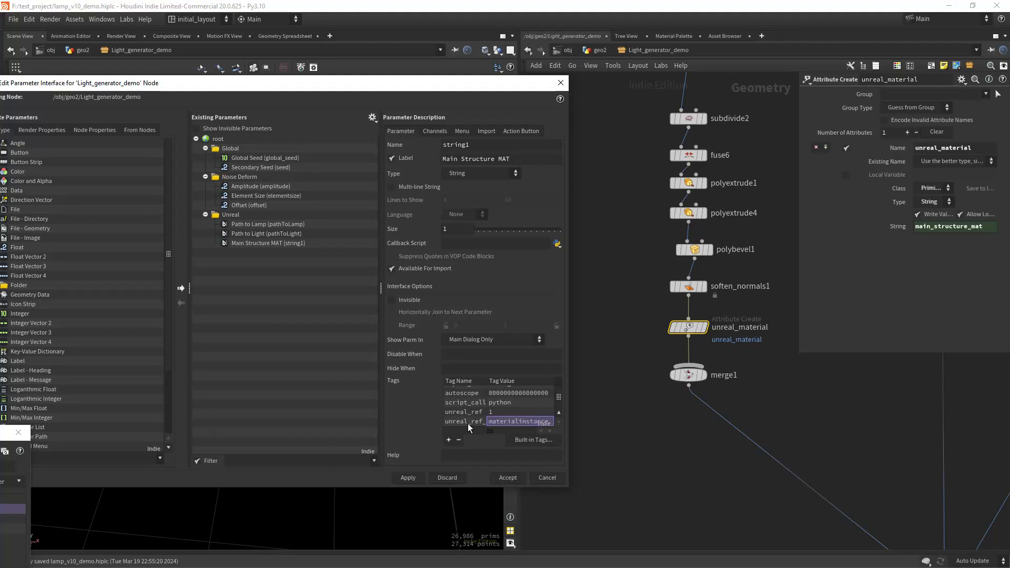
mouse_move(497, 406)
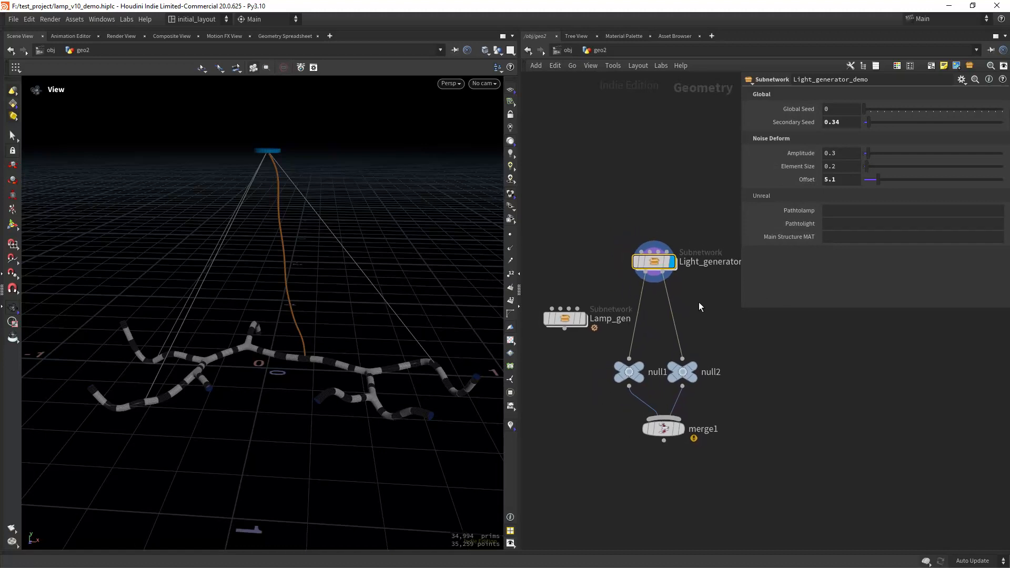
Preview Lamp_gen geometry, restore display on merge1, then enter the Lamp_gen network.
double_click(652, 261)
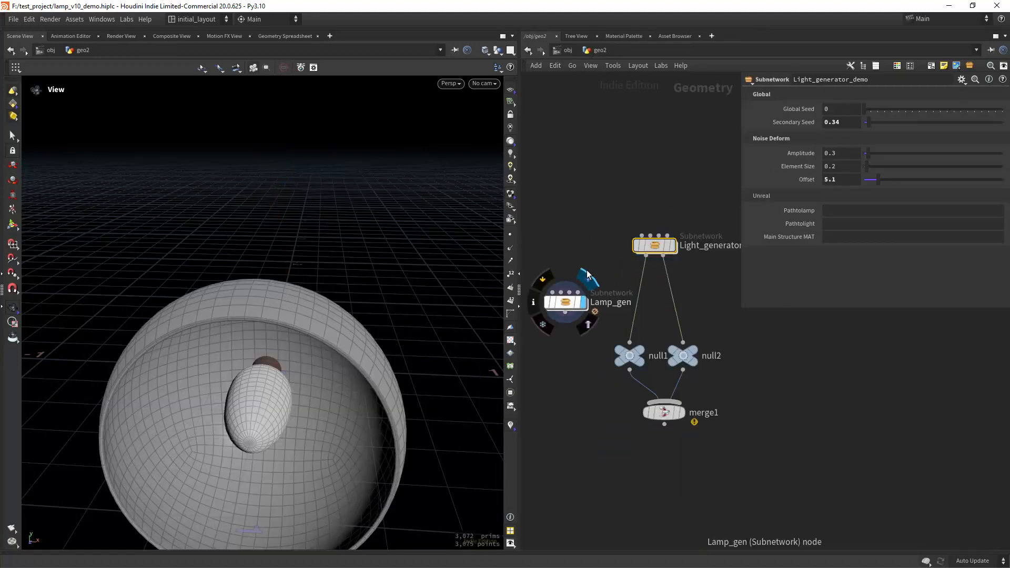
double_click(654, 245)
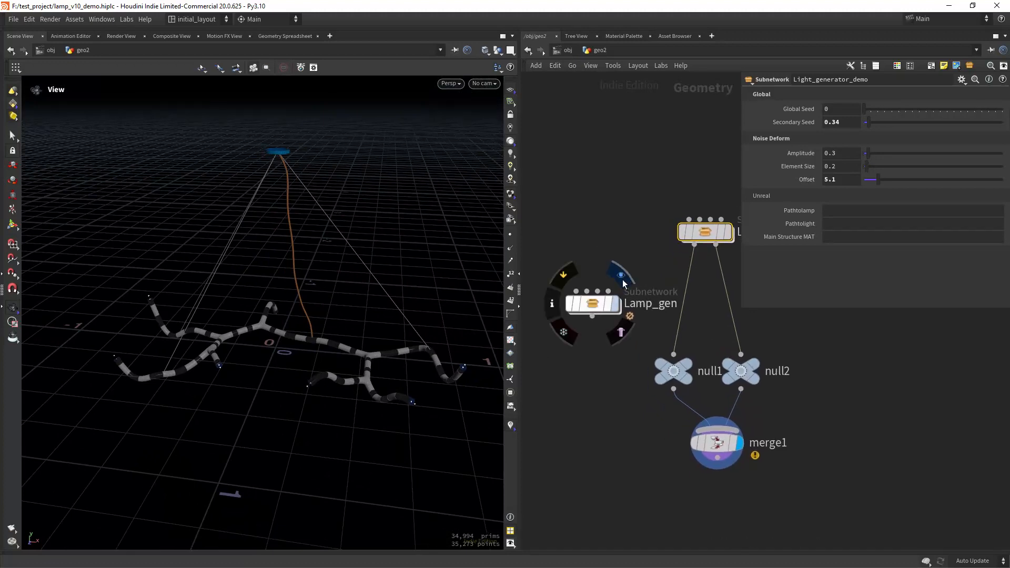
double_click(591, 303)
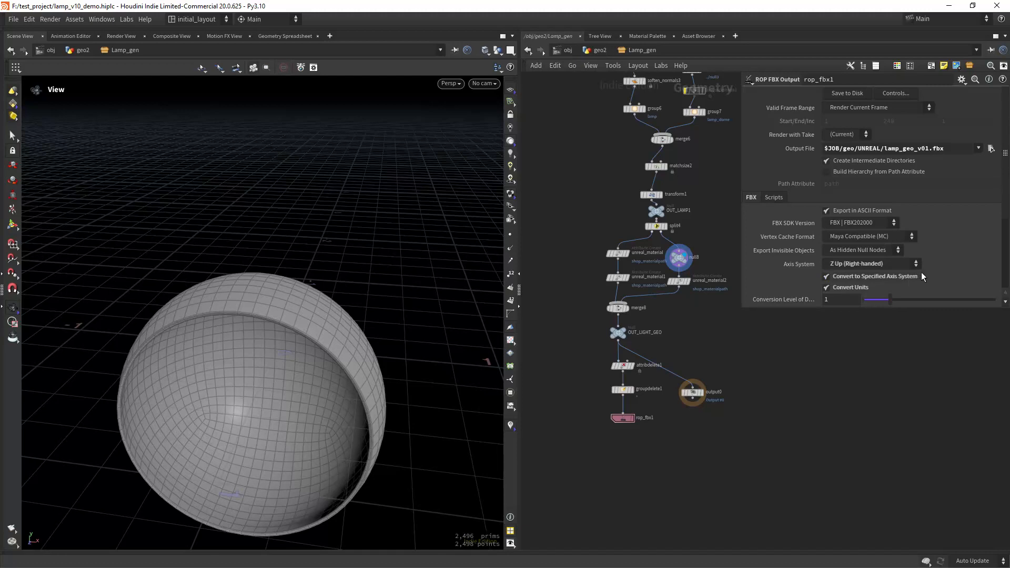
mouse_move(685, 326)
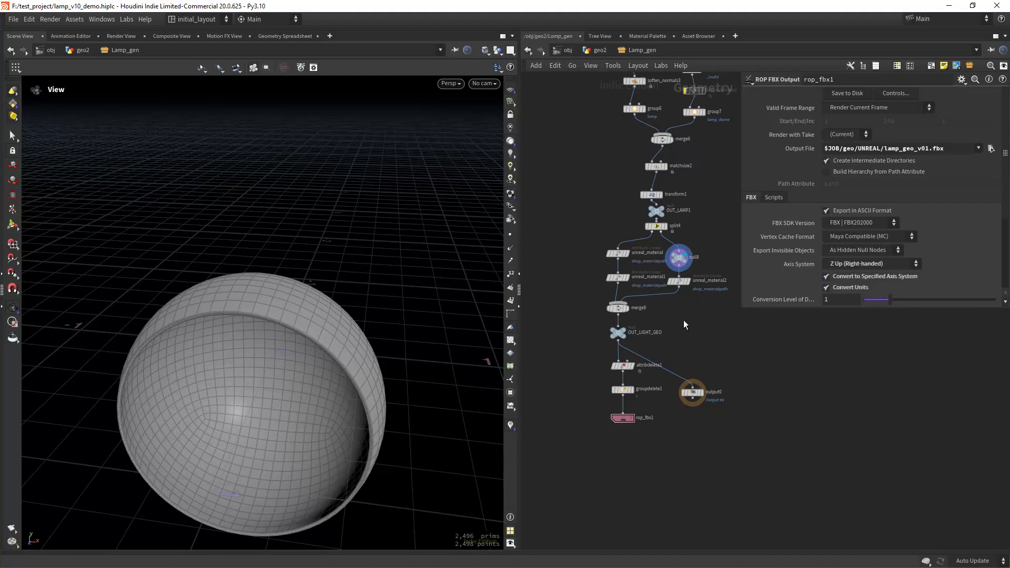
Inspect the base_lamp_mat shop_materialpath assignment on the unreal_material node.
scroll(up, 3)
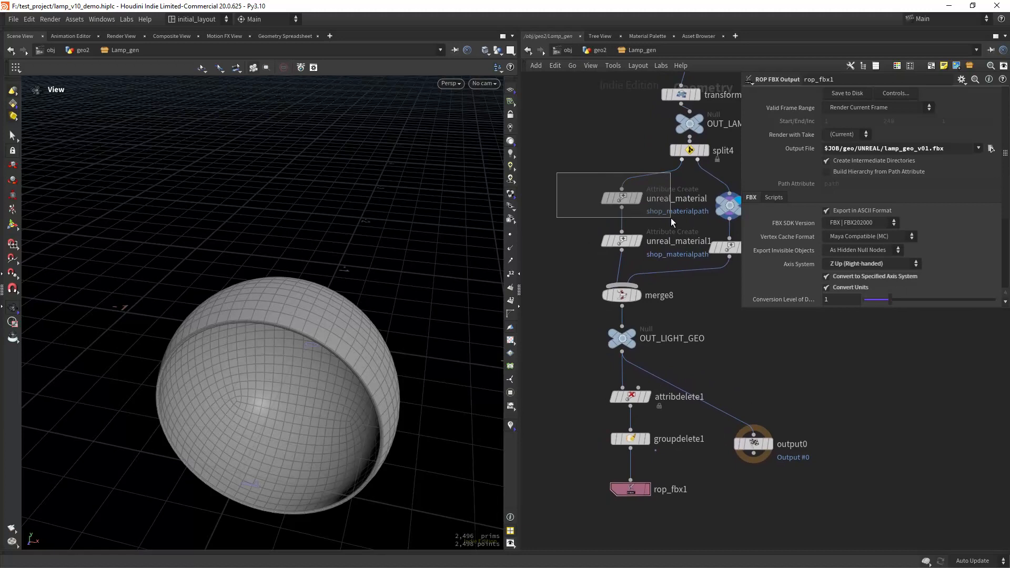
click(620, 198)
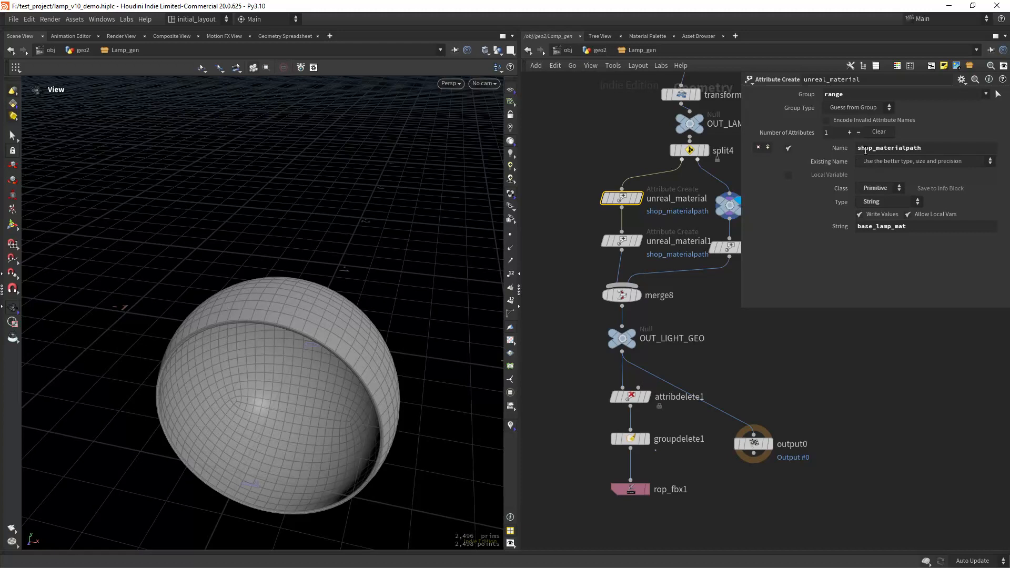
double_click(889, 147)
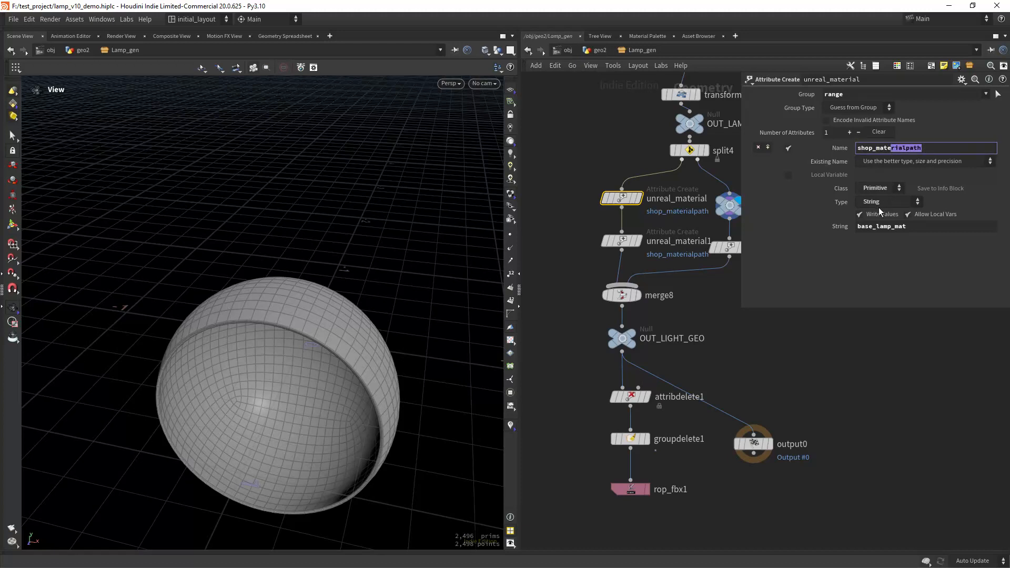
click(926, 226)
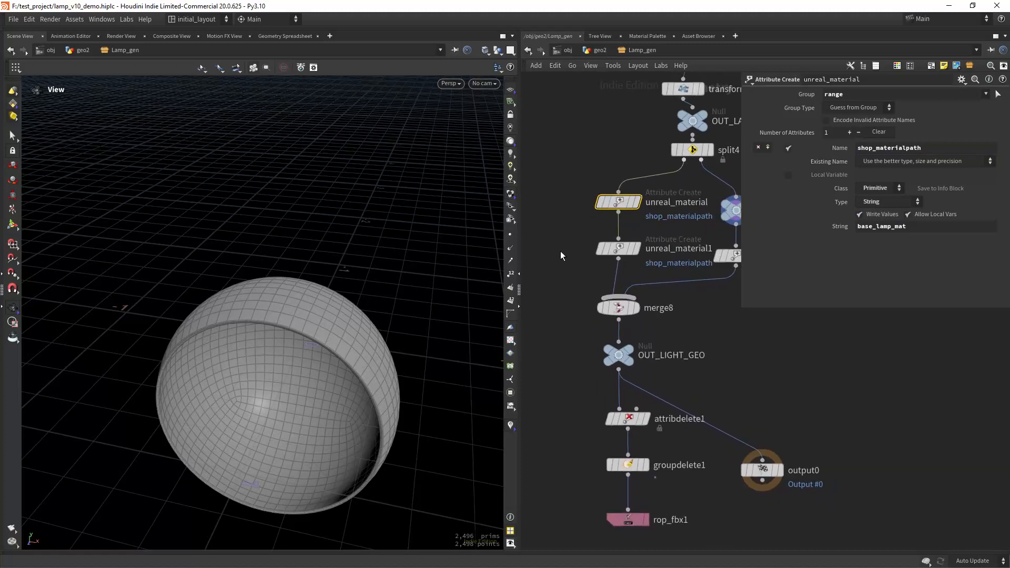
Check lamp_mat on unreal_material1 and preview the bulb piece alone.
click(617, 249)
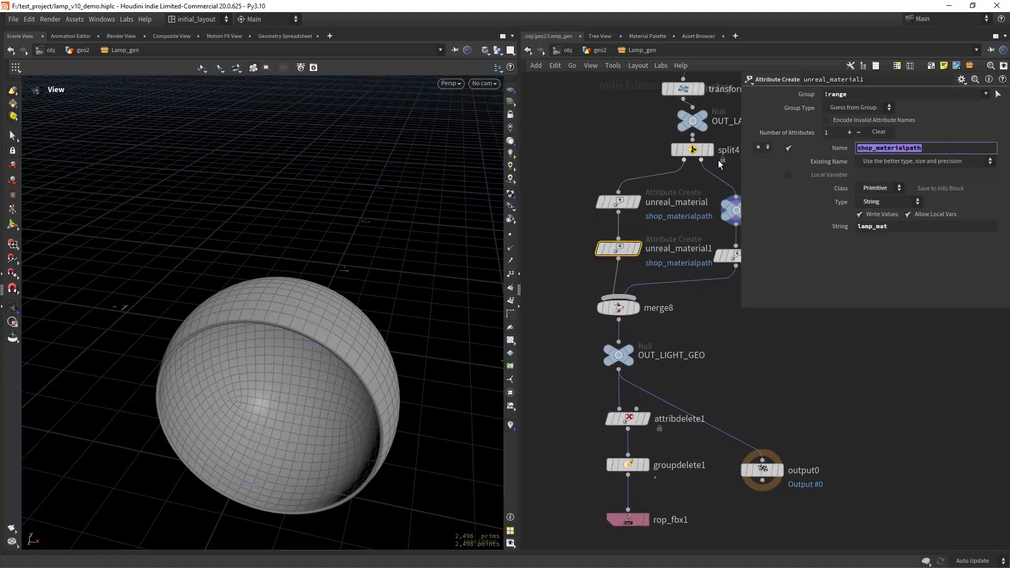
click(617, 248)
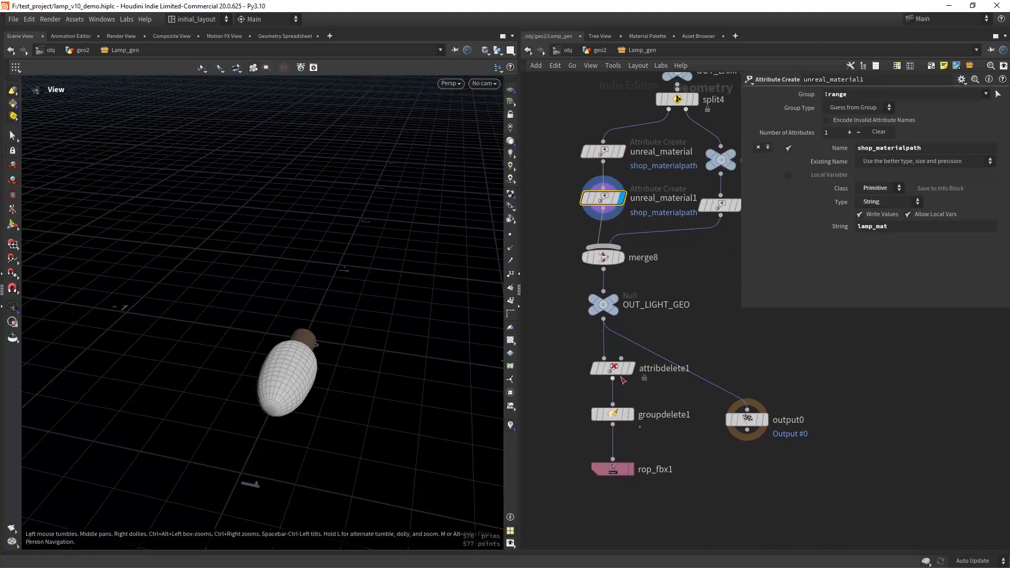
click(611, 469)
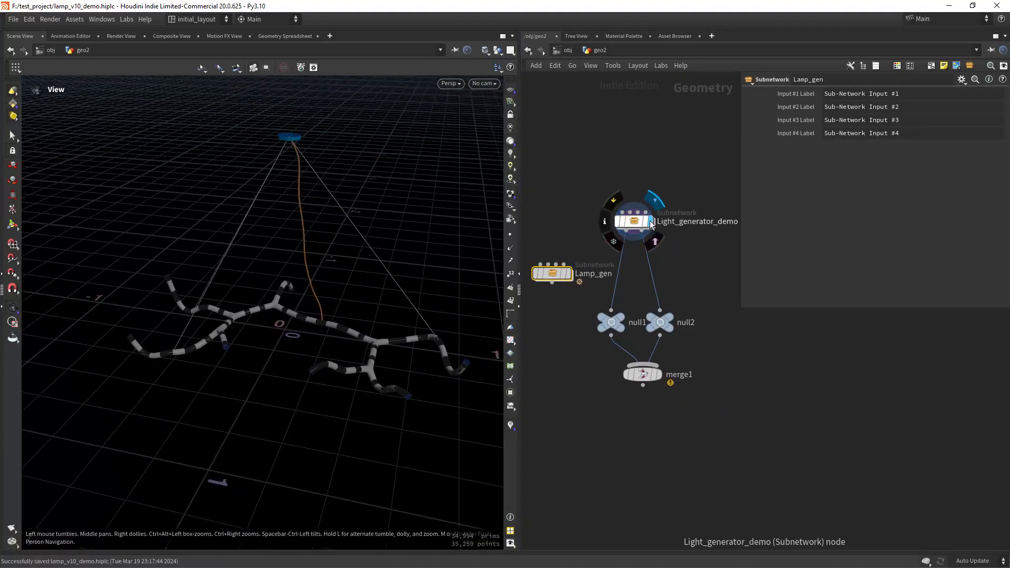
mouse_move(715, 252)
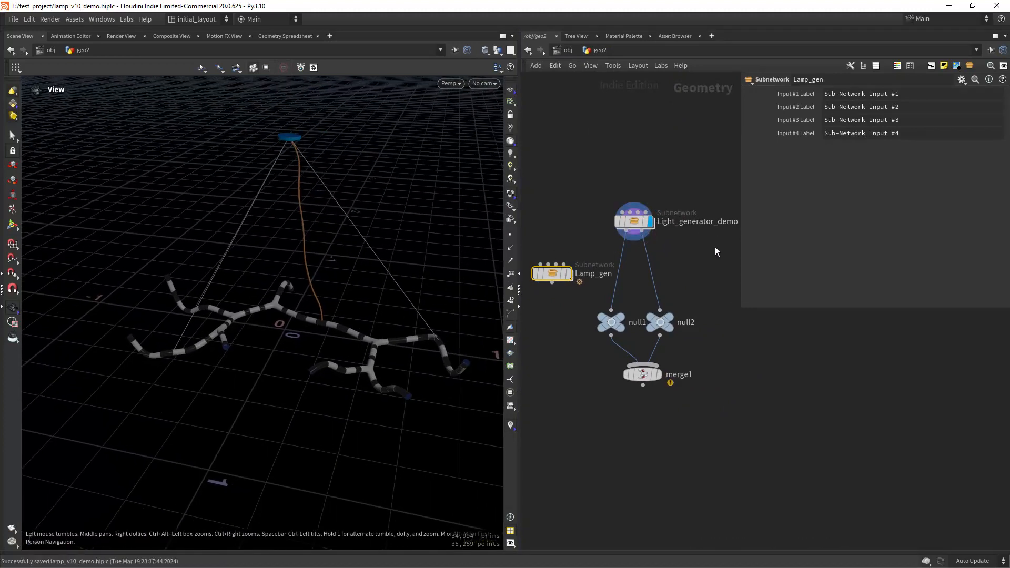
Rename the subnetwork Light_gen_demo and choose Create Digital Asset from its menu.
double_click(697, 221)
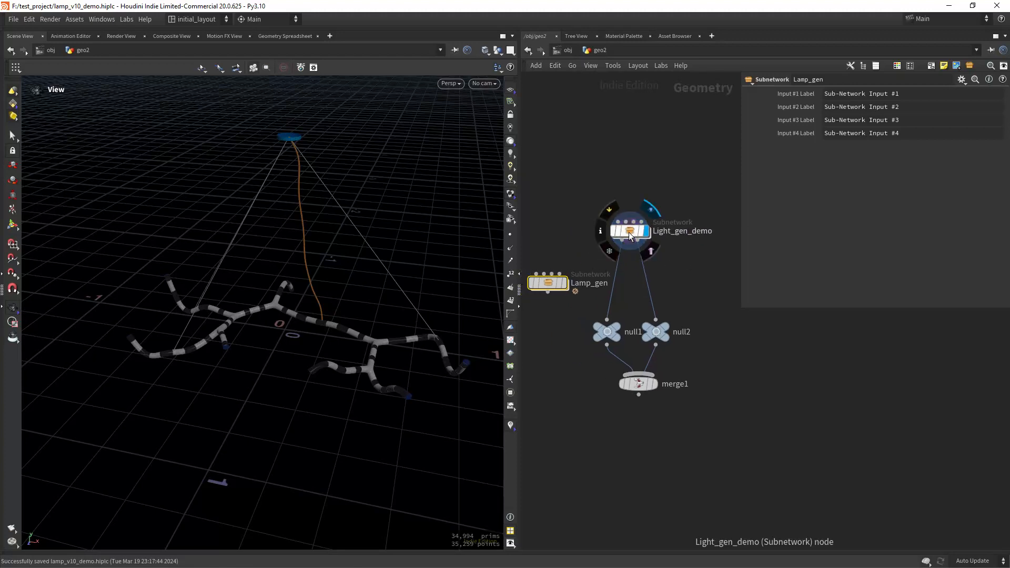
click(630, 230)
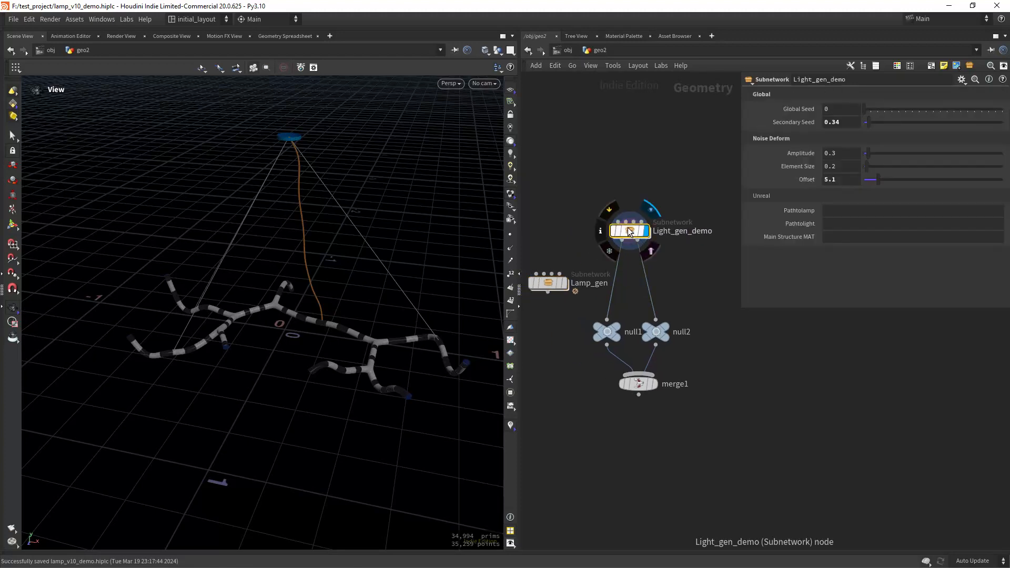
right_click(629, 231)
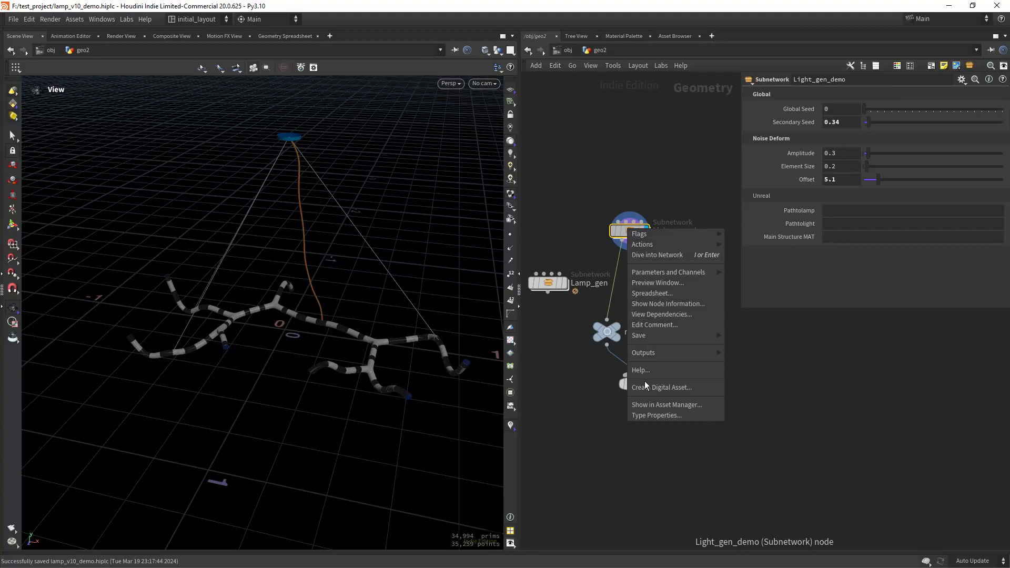
mouse_move(666, 384)
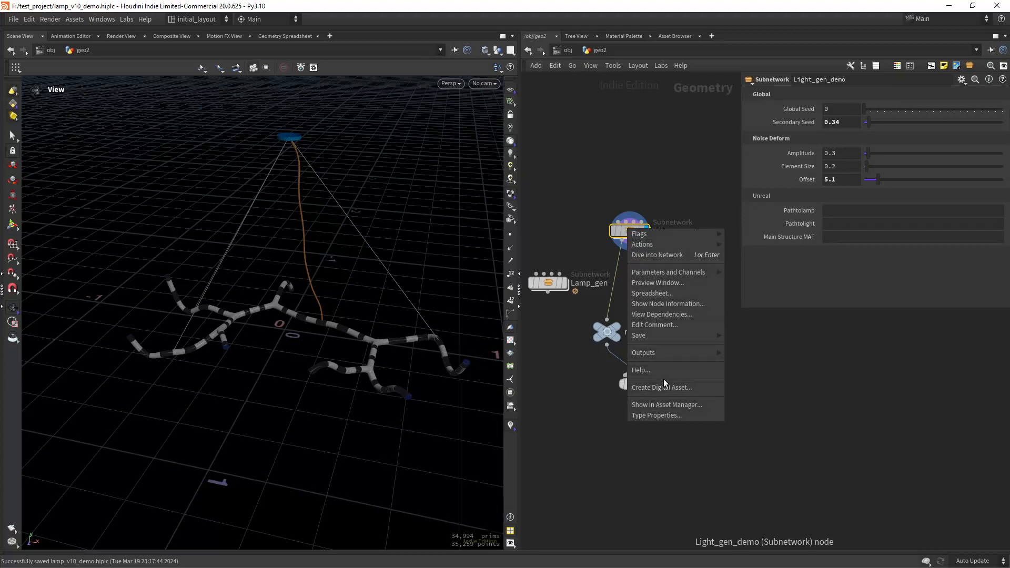
click(661, 388)
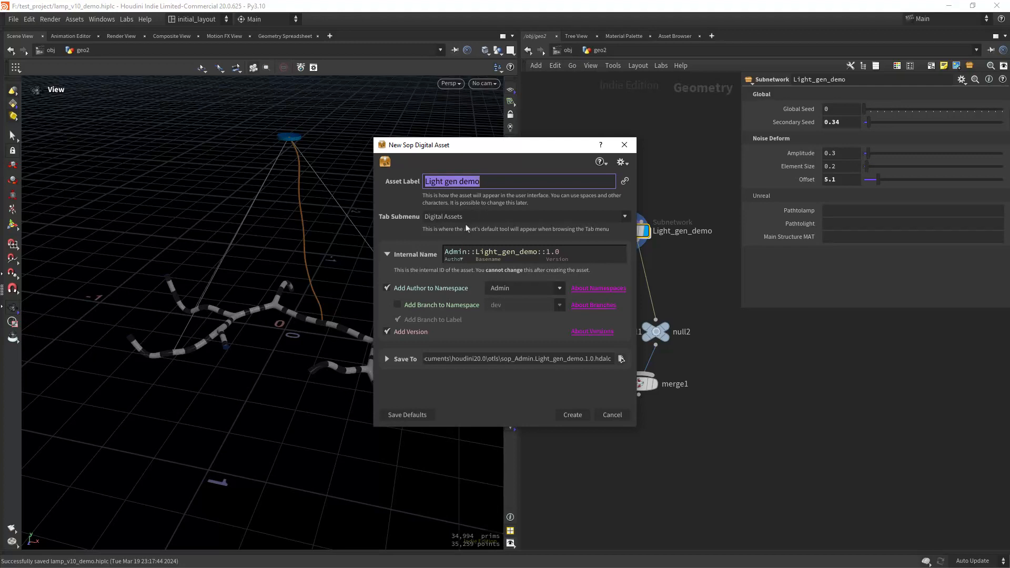
mouse_move(403, 299)
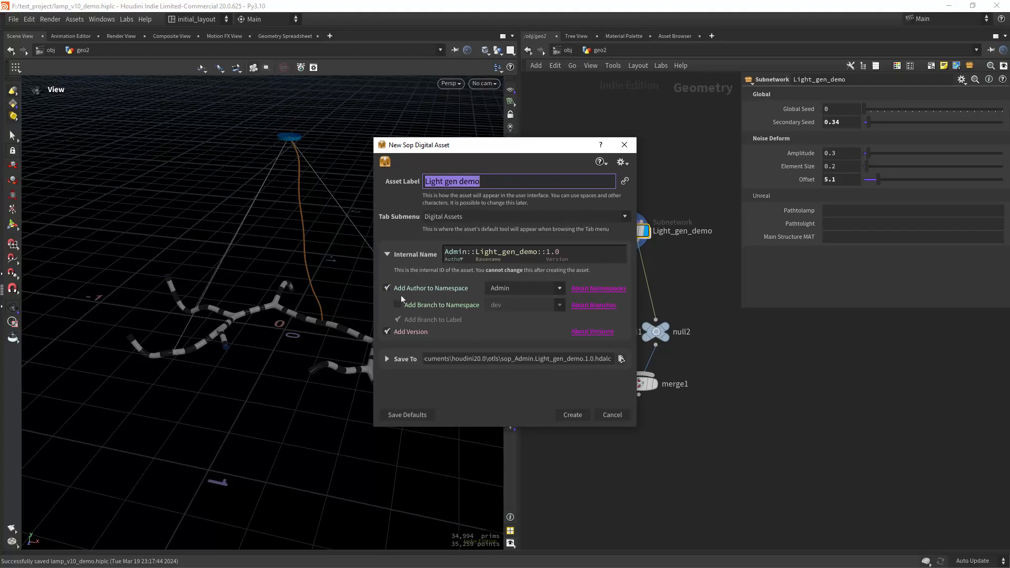
Create Light_gen_demo without author namespace or type category, saved to $HIP/hda.
click(387, 288)
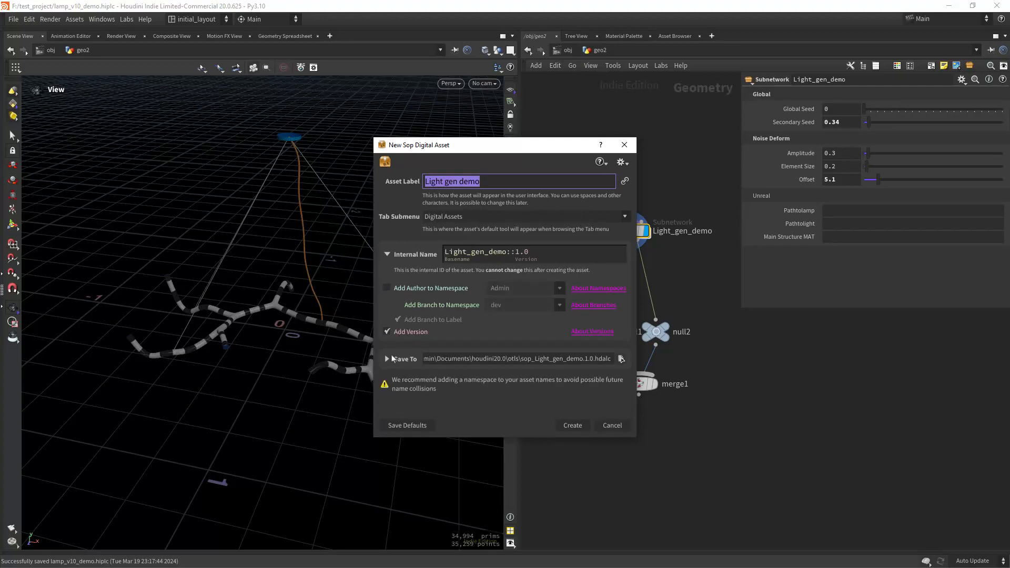
click(388, 359)
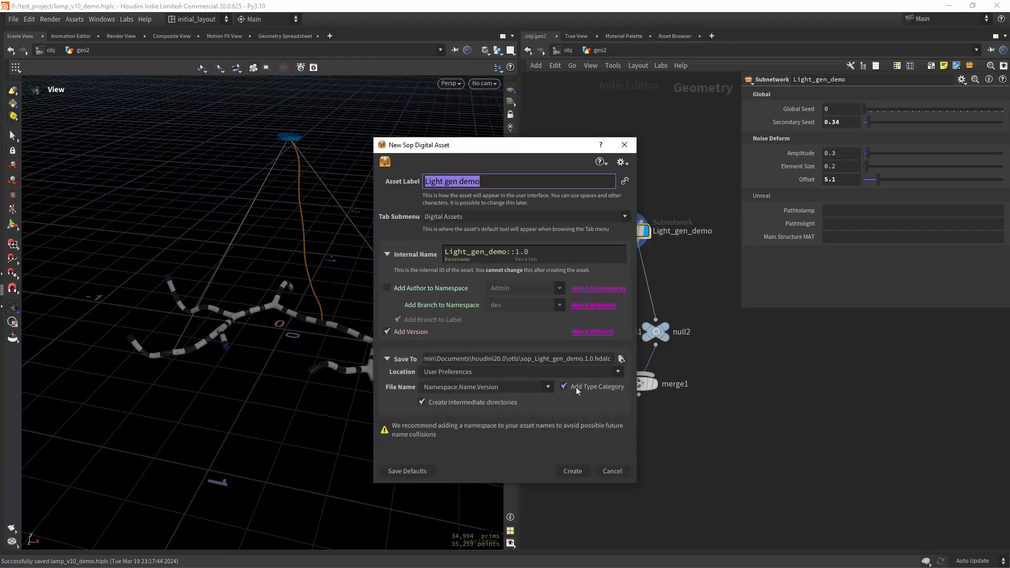
click(564, 387)
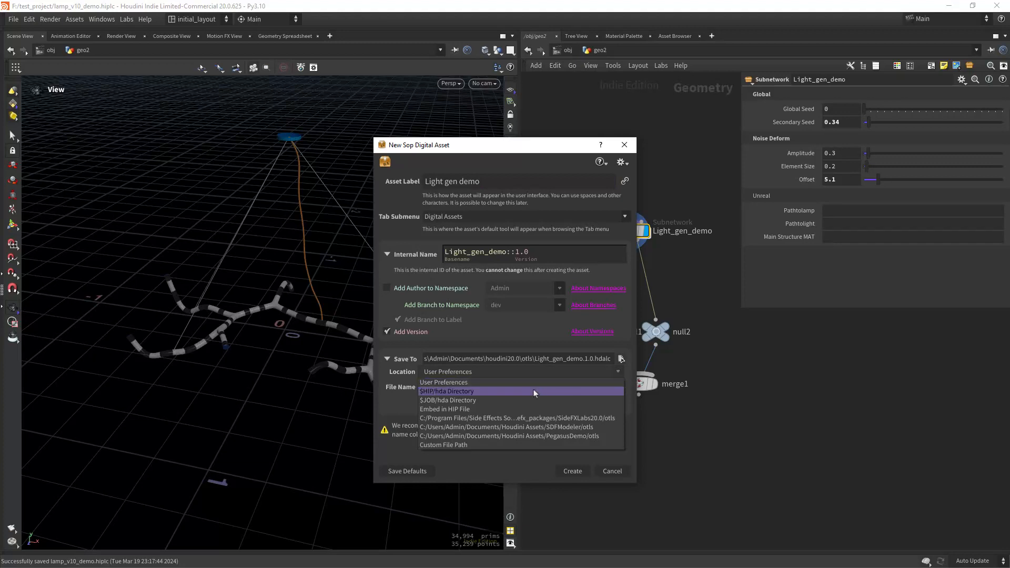
click(447, 391)
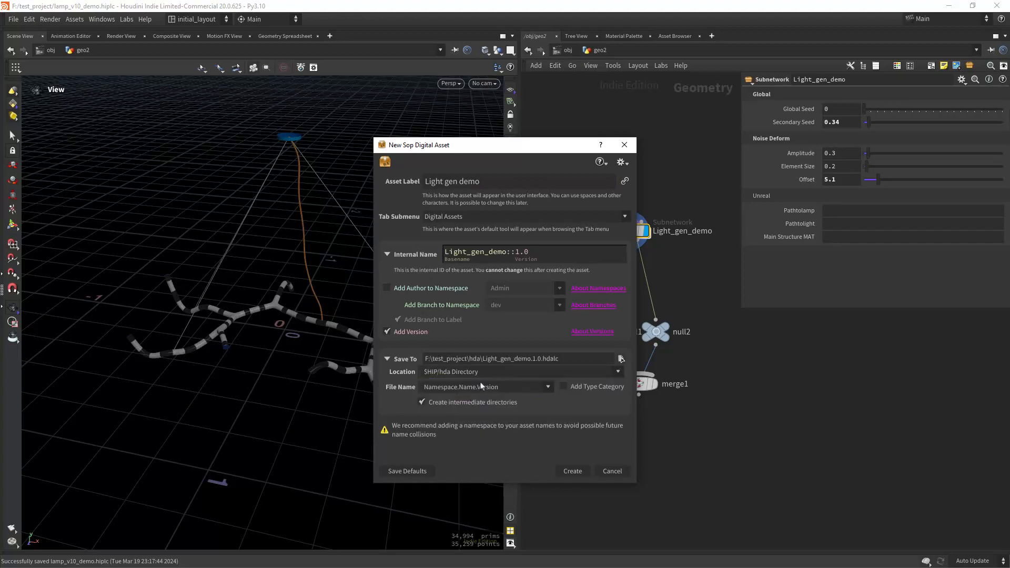
mouse_move(549, 436)
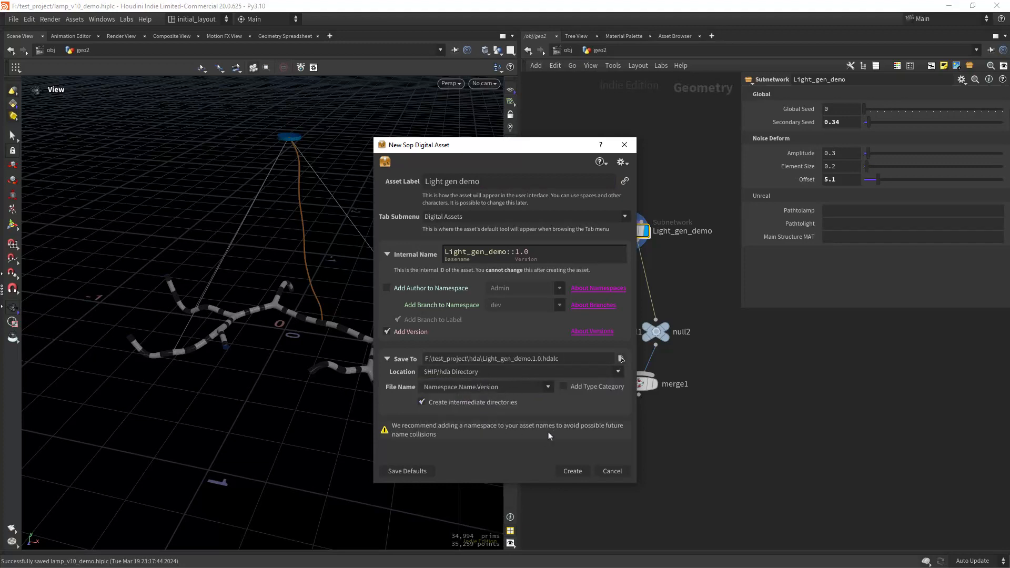
click(572, 471)
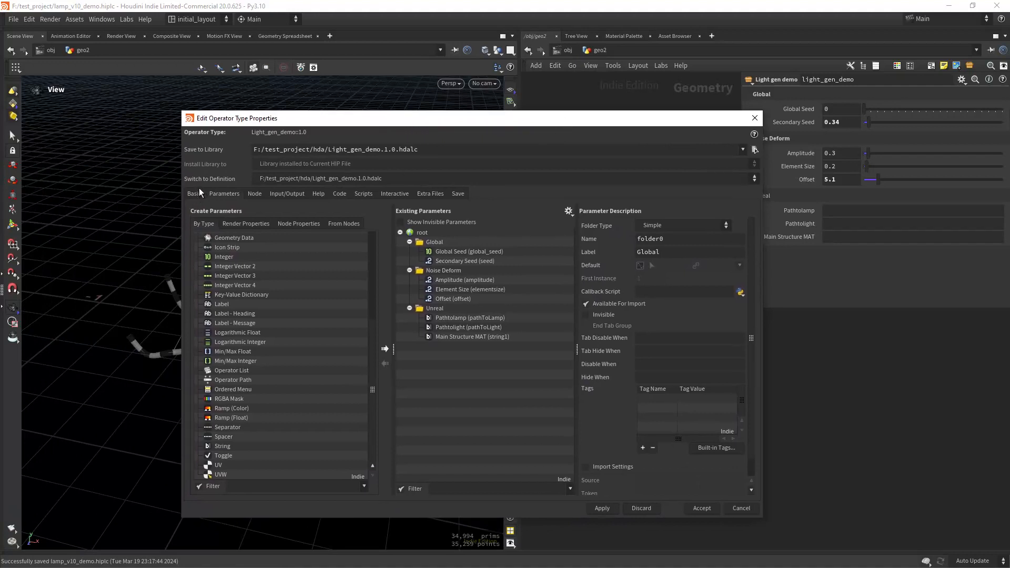
Accept the Light_gen_demo type properties, then reopen them on the Parameters tab.
click(193, 193)
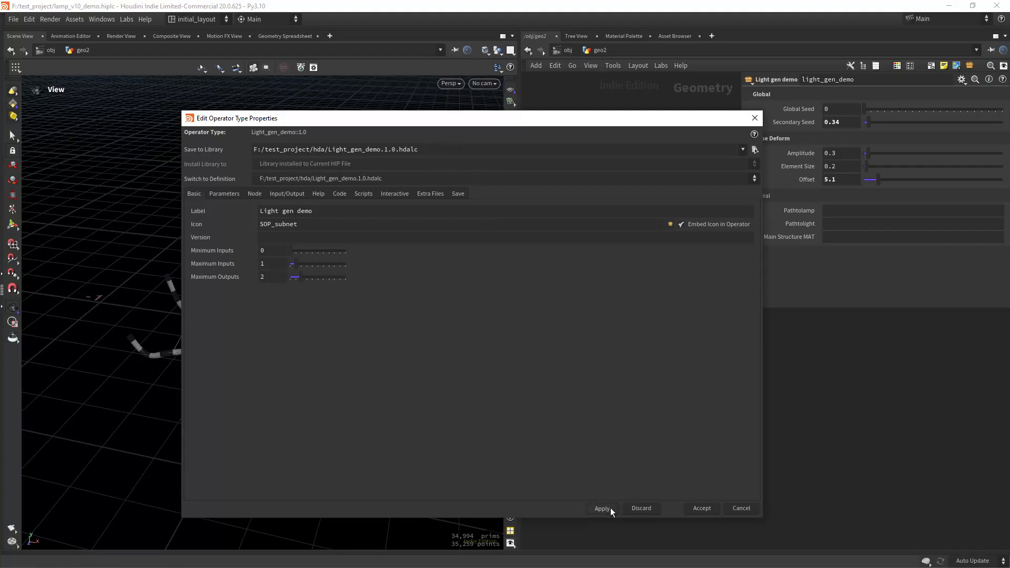
click(701, 509)
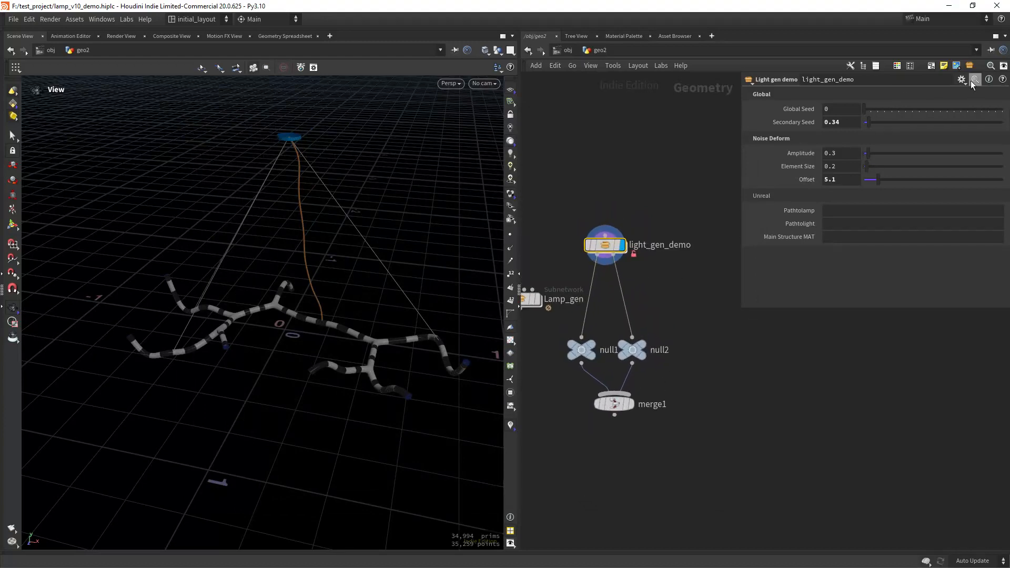
click(961, 80)
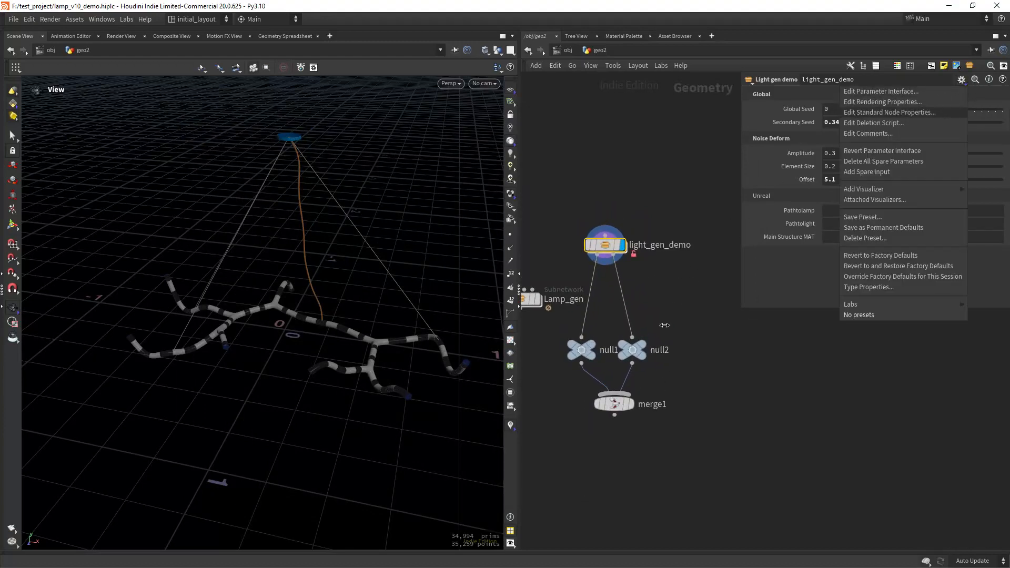
right_click(605, 245)
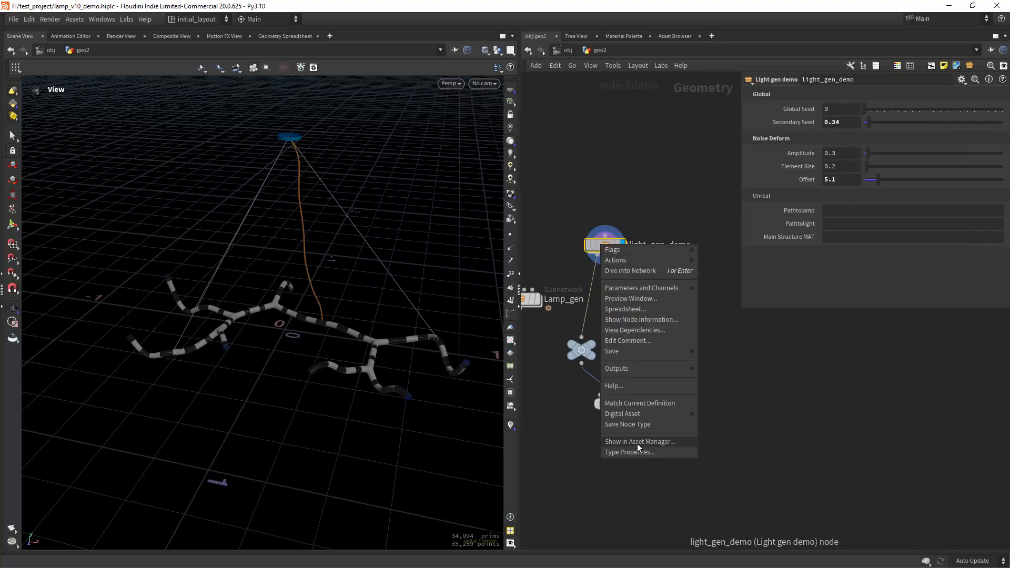
click(628, 452)
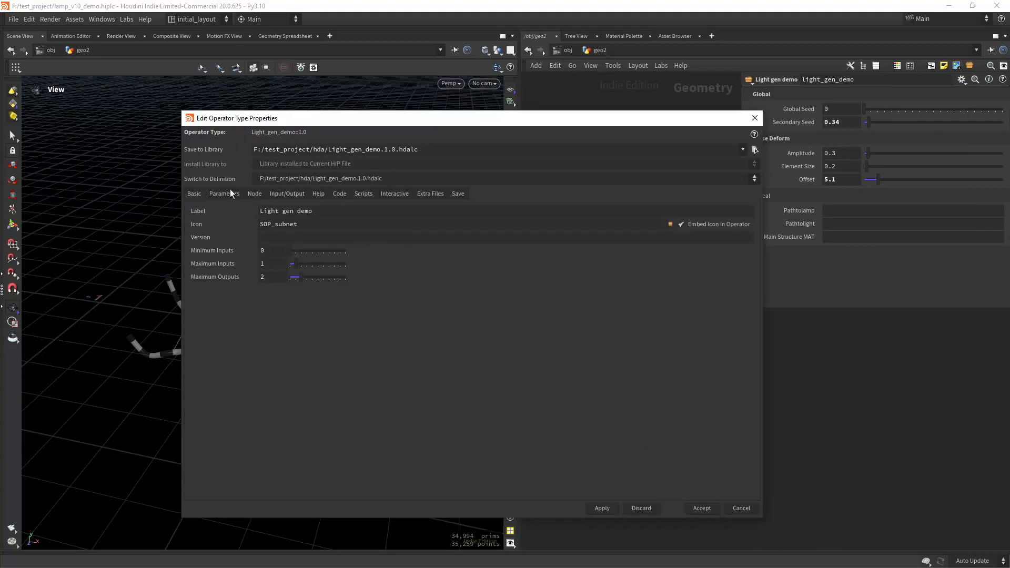
click(224, 194)
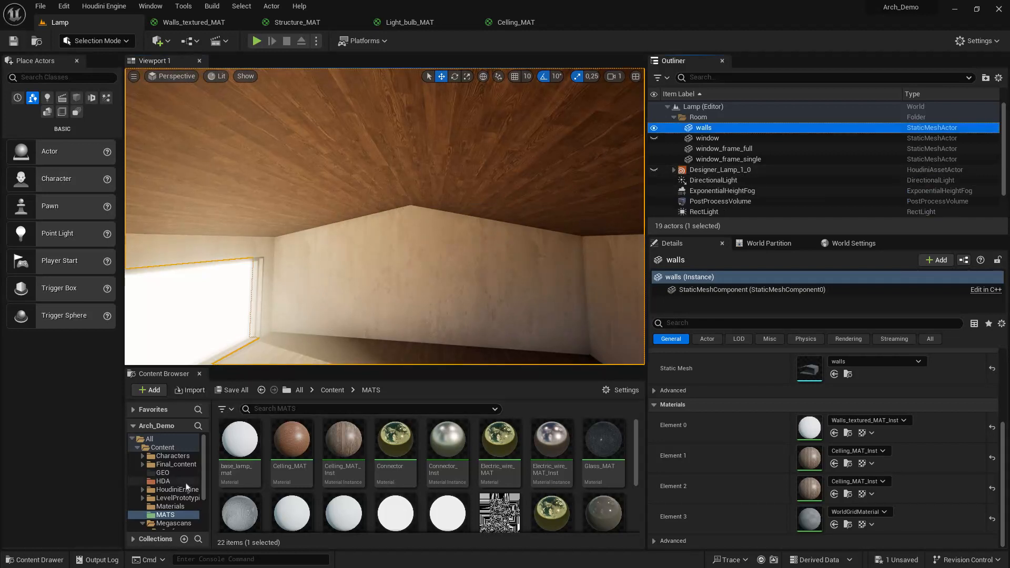
Import Light_gen_demo.1.0.hdalc from test_project/hda into Unreal's HDA content folder.
click(164, 482)
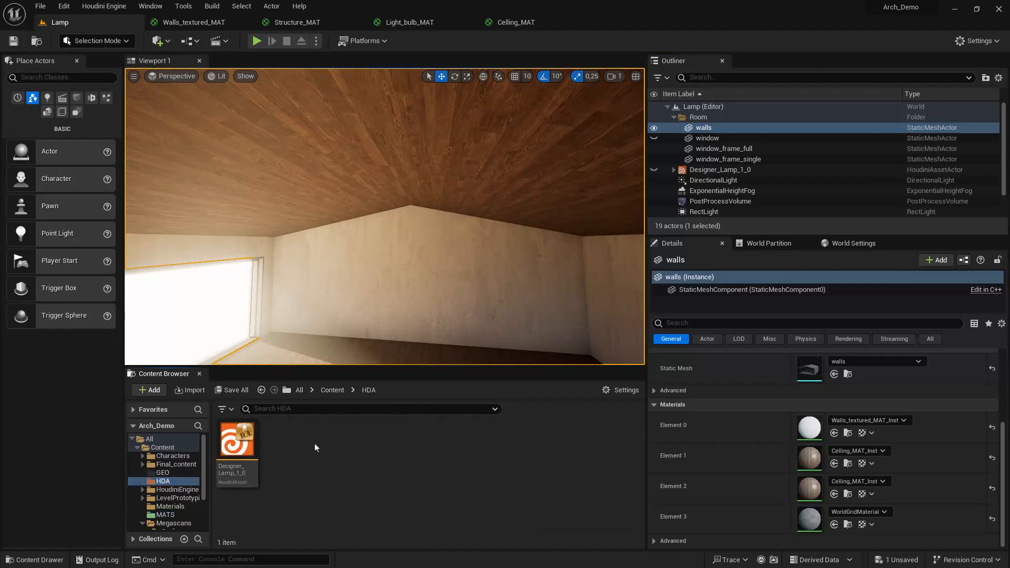
click(189, 390)
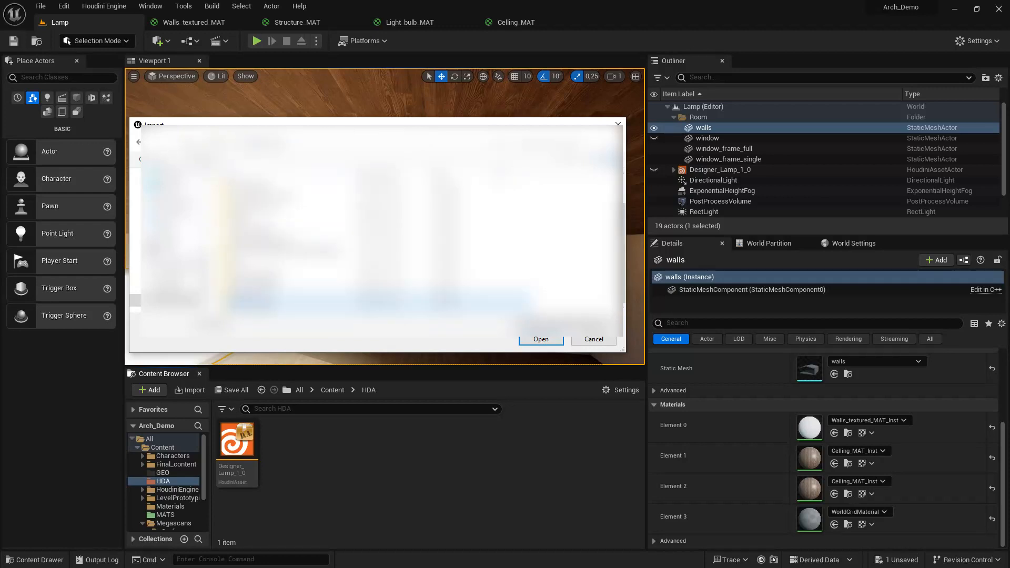
scroll(down, 3)
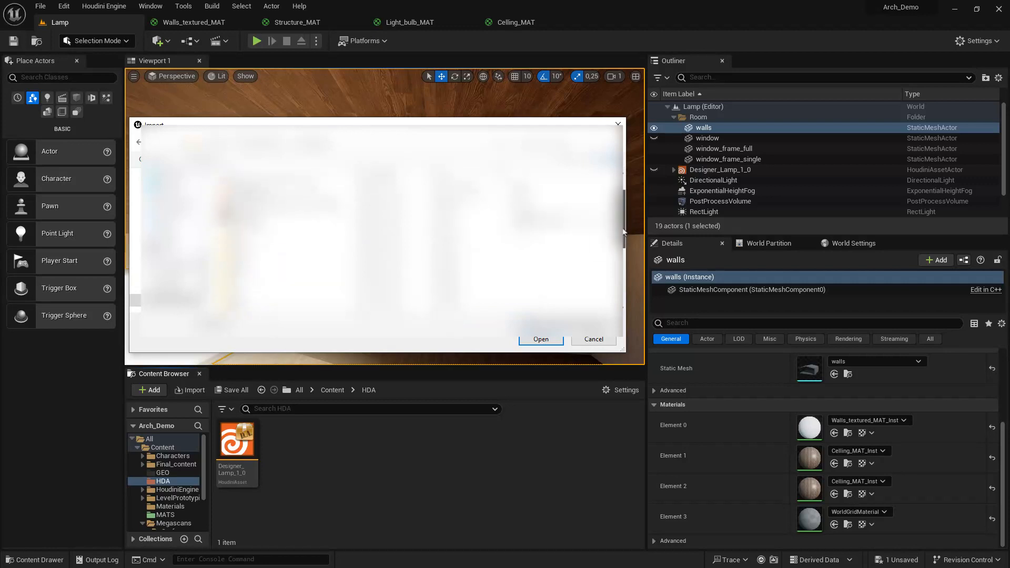
click(277, 222)
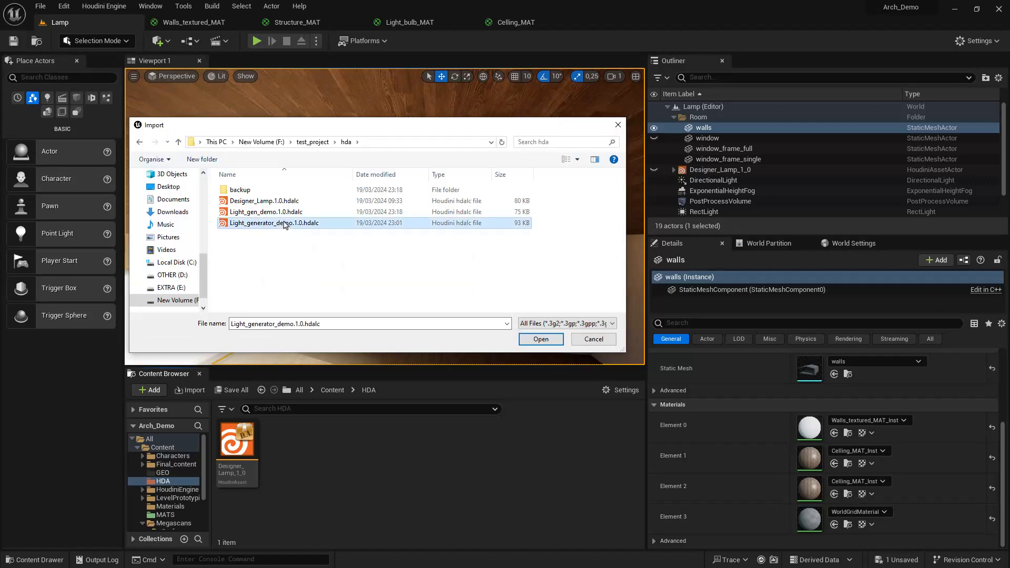
mouse_move(276, 229)
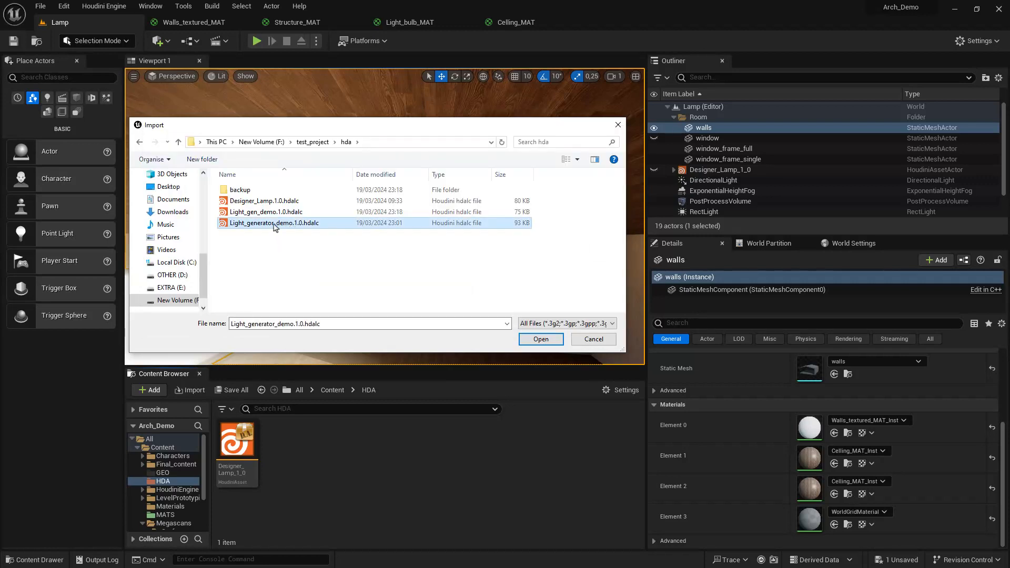
click(265, 212)
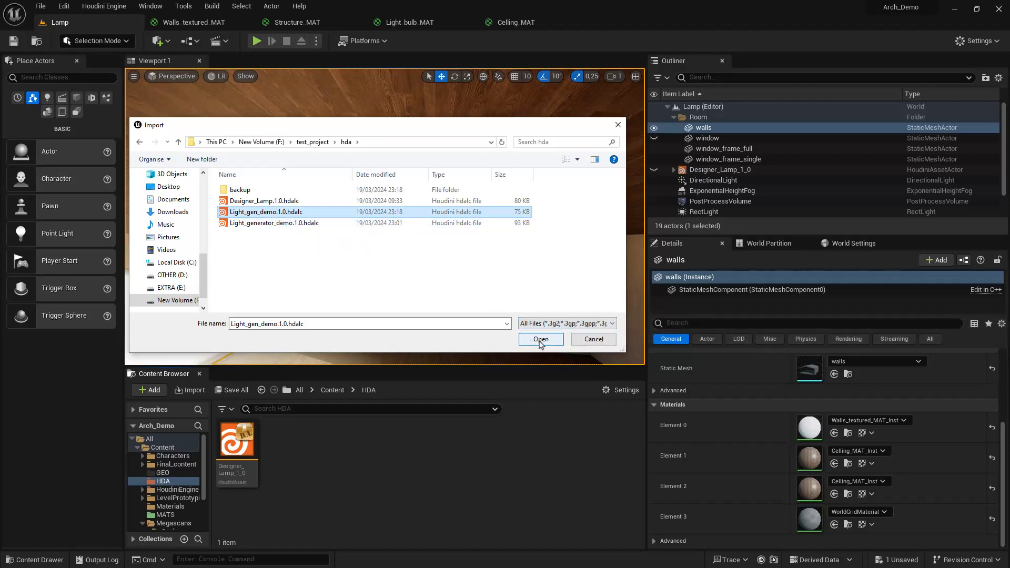
click(540, 339)
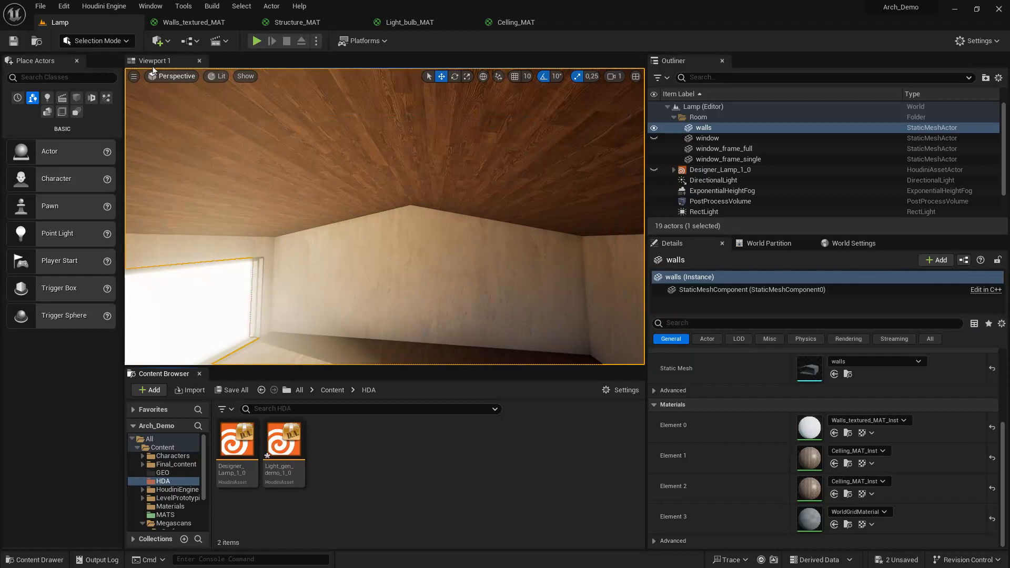
Place Light_gen_demo_1_0 in the room so its cube-lamp chandelier hangs under the ceiling.
click(103, 6)
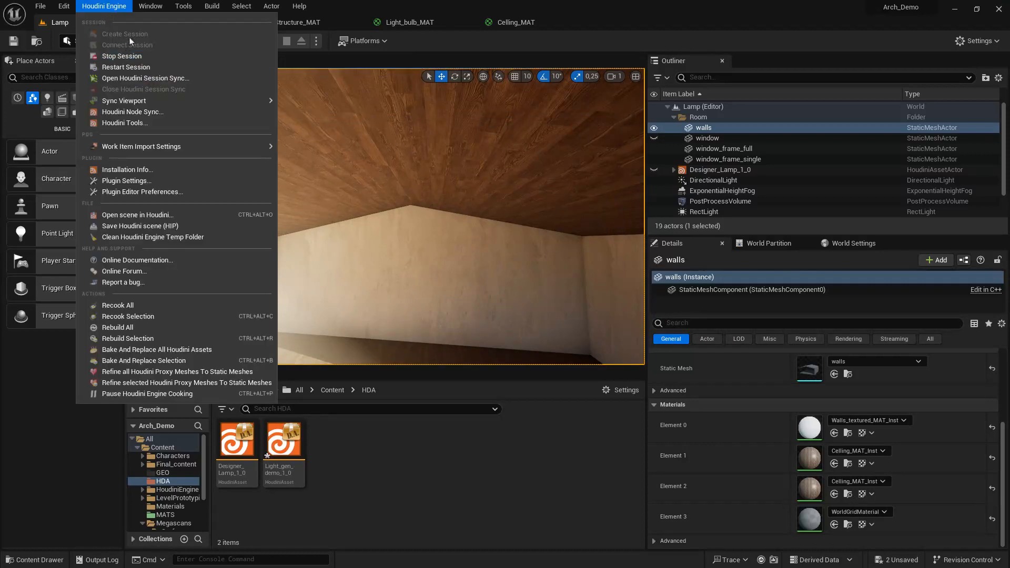
click(374, 450)
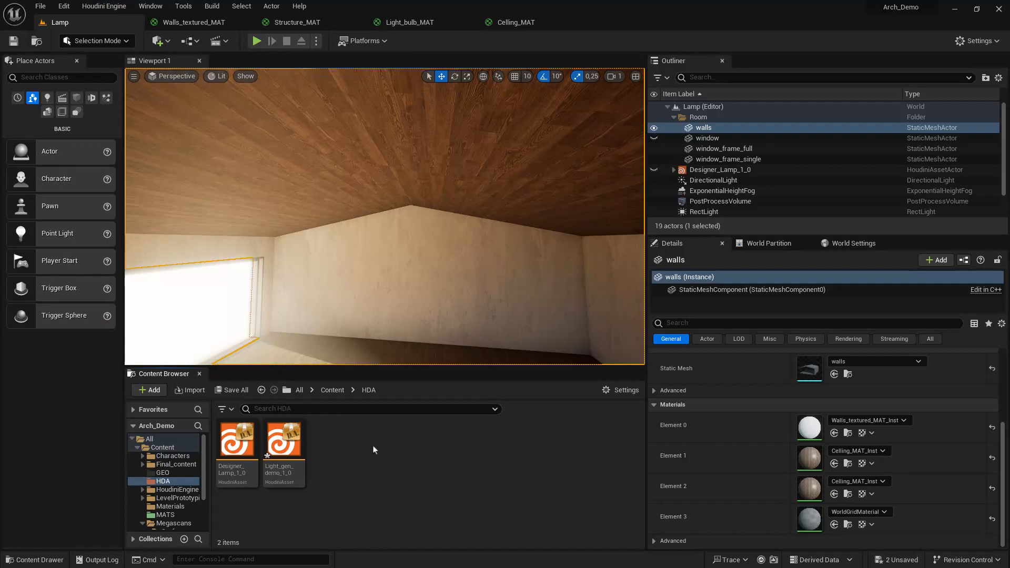
click(284, 442)
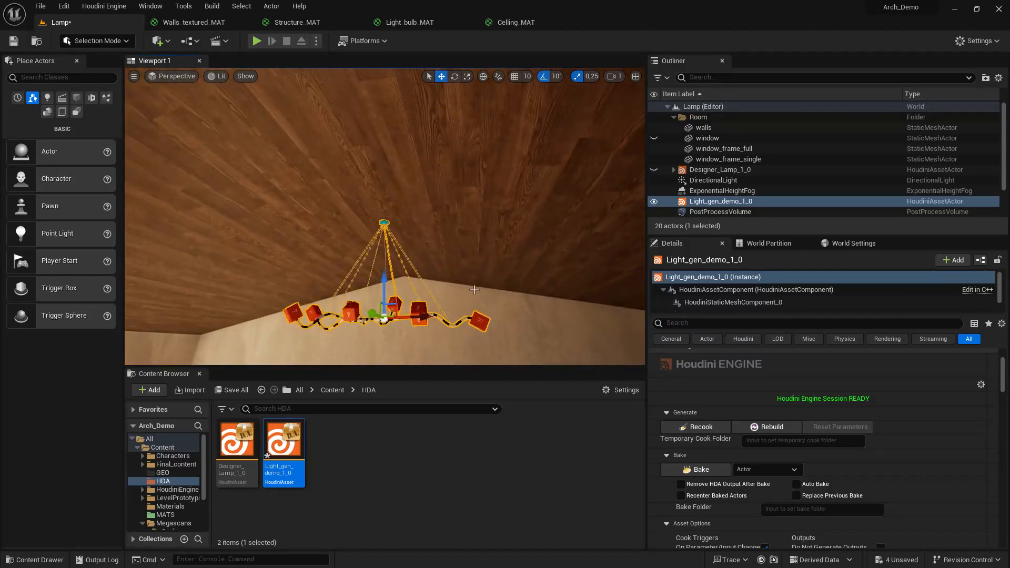
click(704, 127)
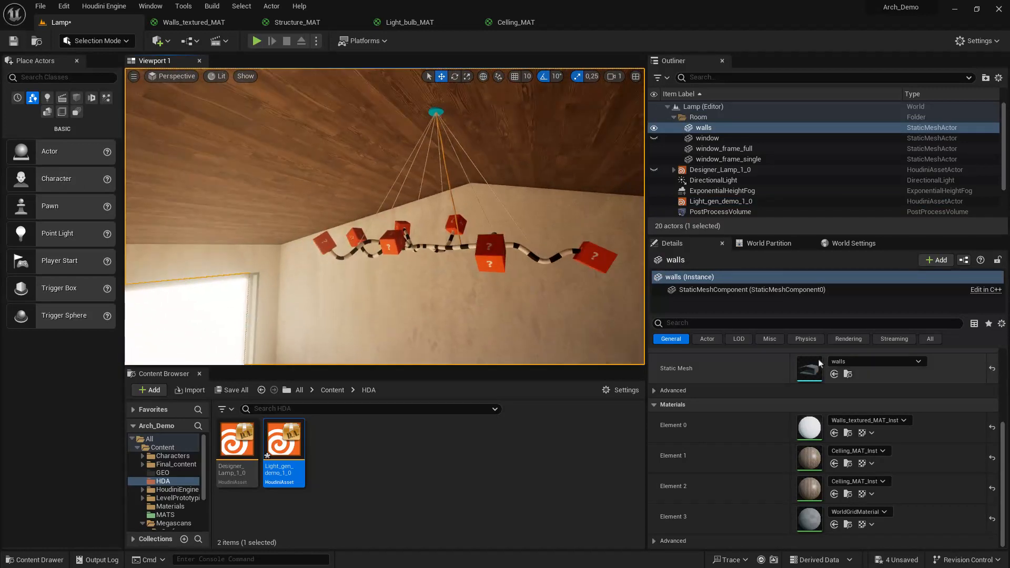
Set Light_gen_demo_1_0's Pathtolamp to lamp_geo_v01 and Pathtolight to Light_BP.
click(720, 169)
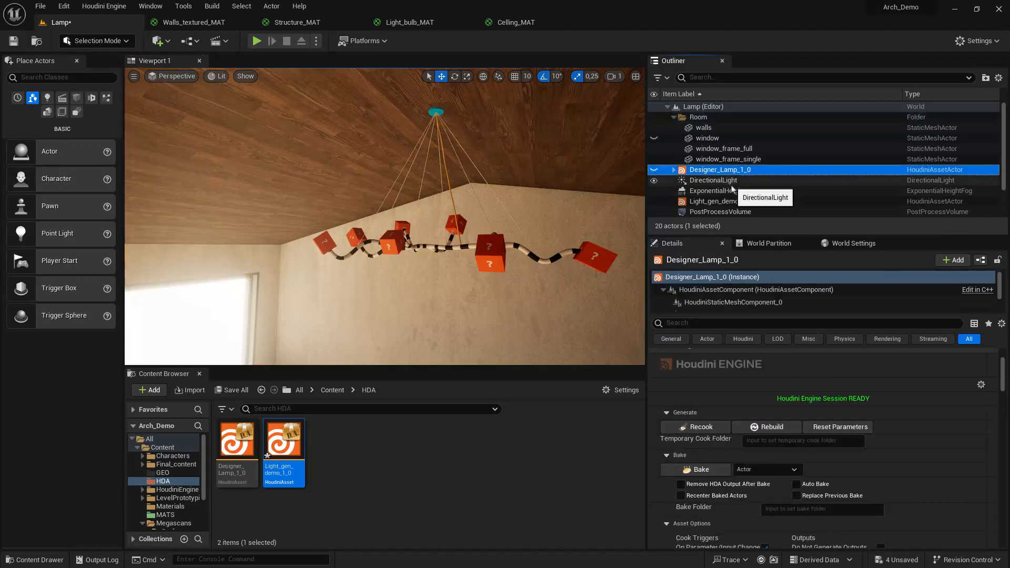
click(712, 201)
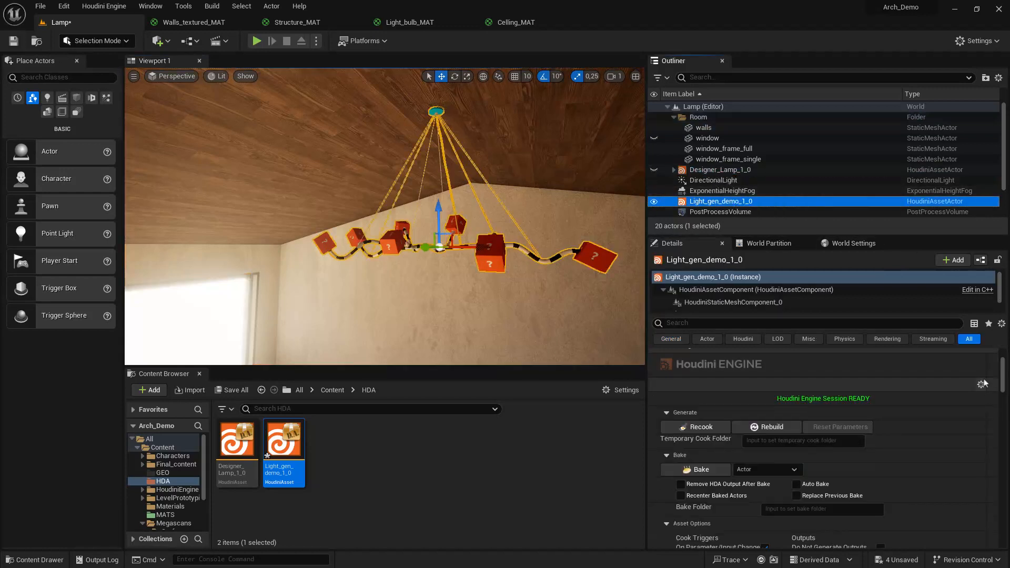
scroll(down, 3)
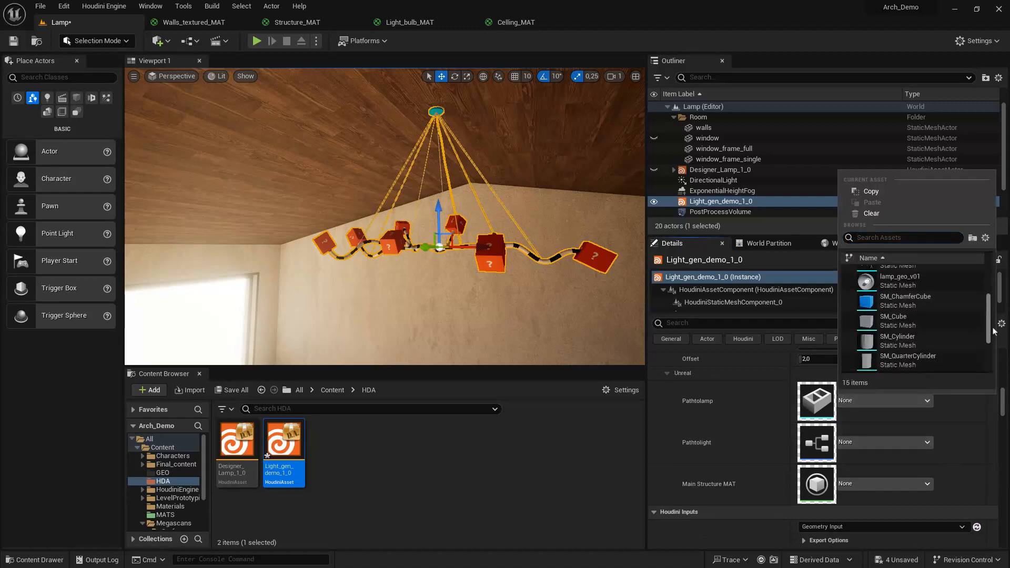
scroll(up, 3)
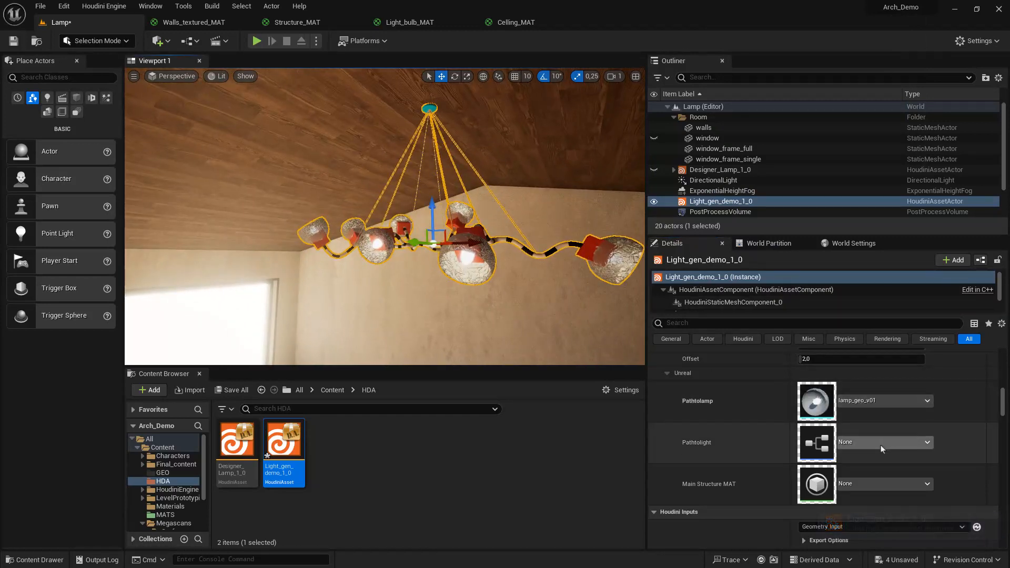
click(926, 442)
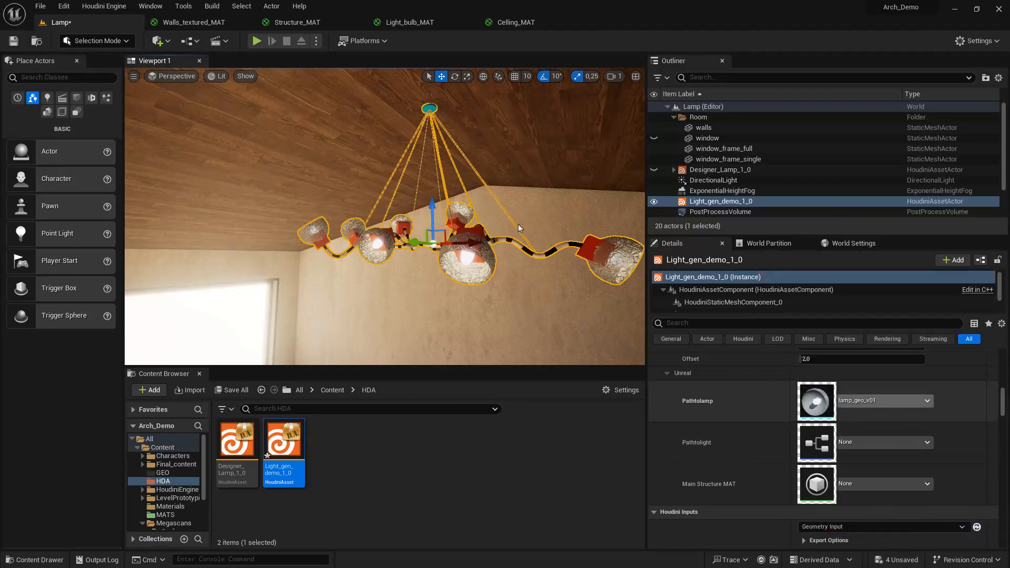
click(883, 442)
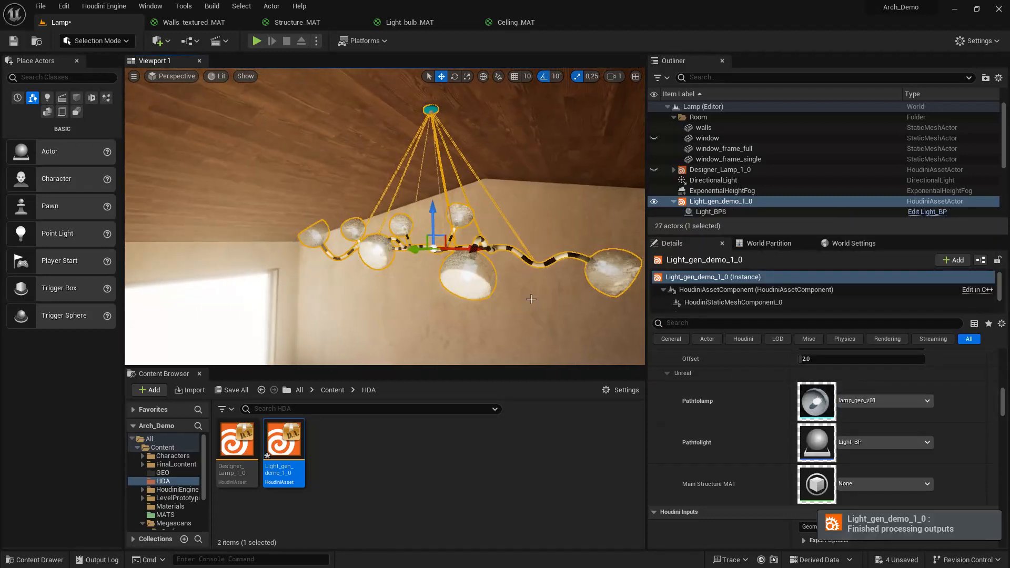
scroll(down, 3)
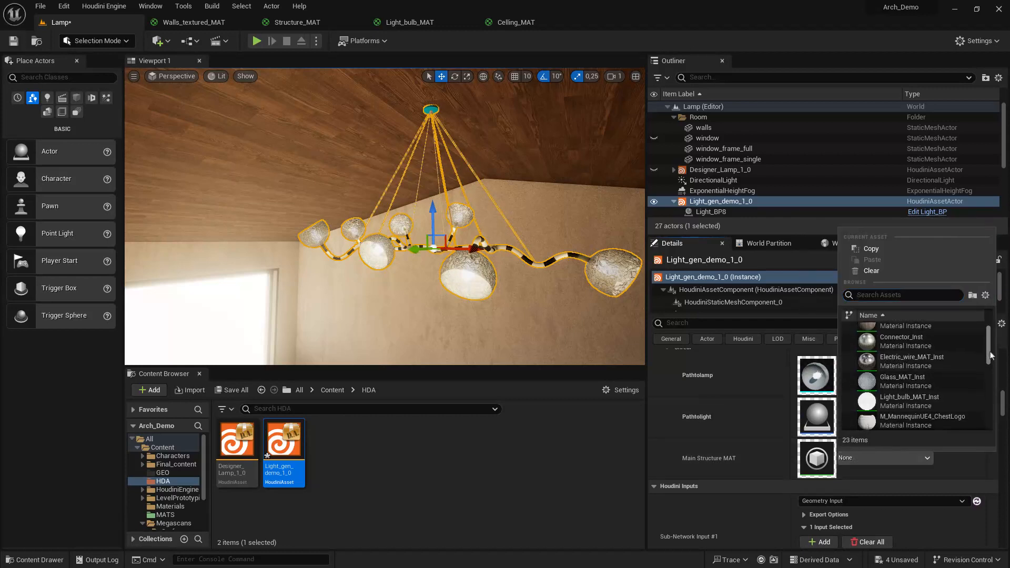
Compare with Designer_Lamp, then set Light_gen_demo_1_0's Main Structure MAT to Structure_MAT_Inst.
scroll(up, 3)
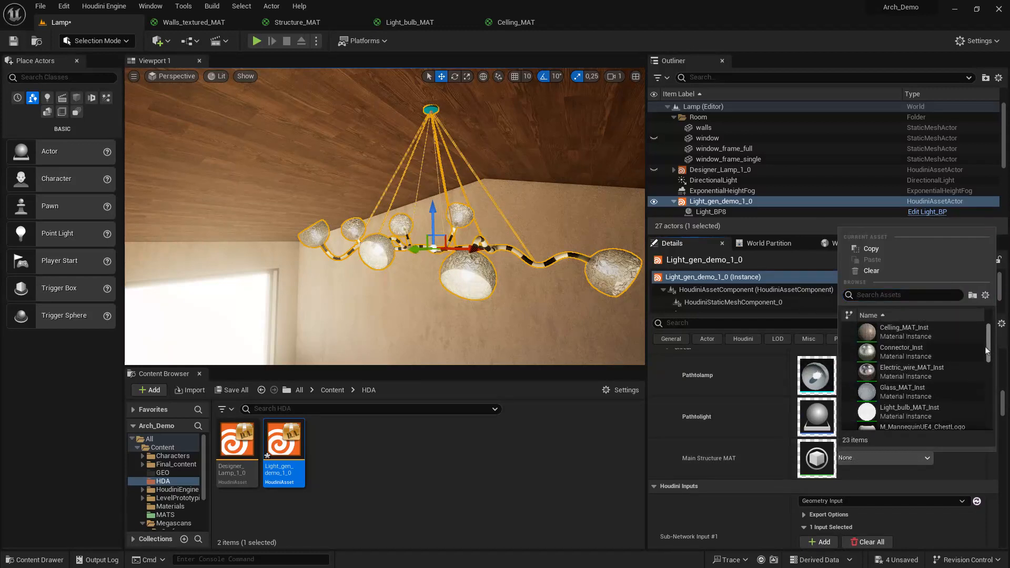
scroll(down, 3)
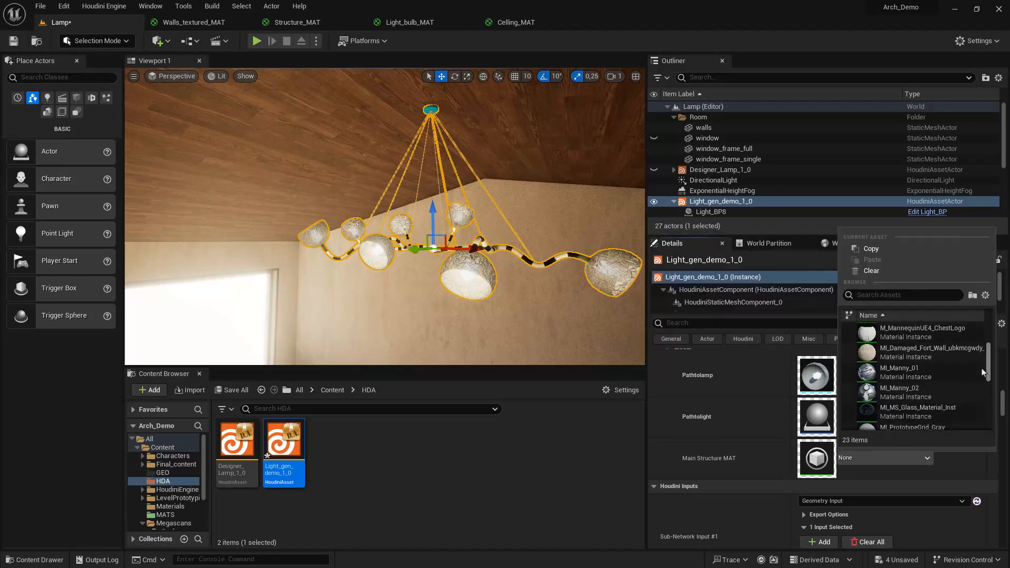
scroll(down, 3)
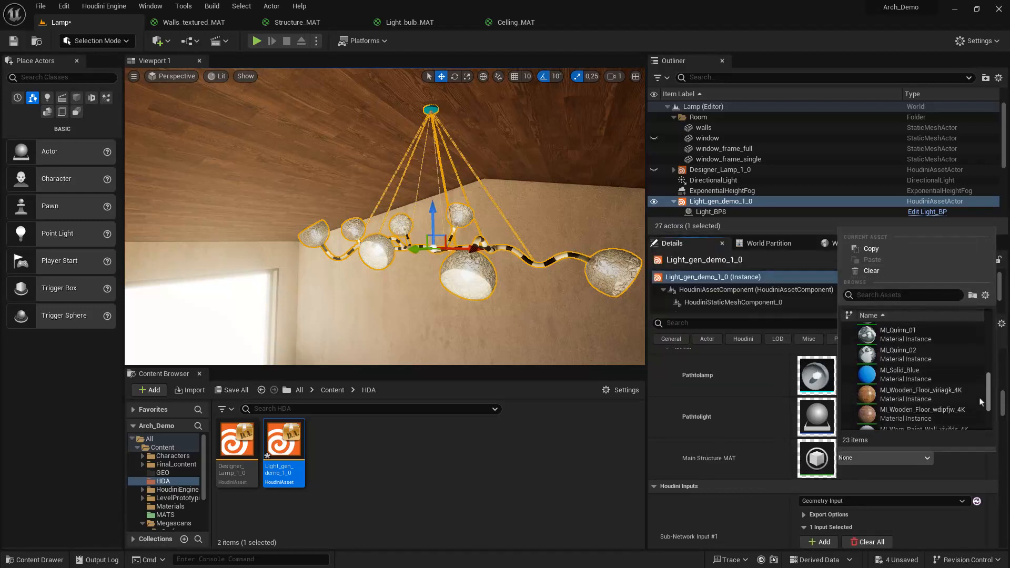
scroll(down, 3)
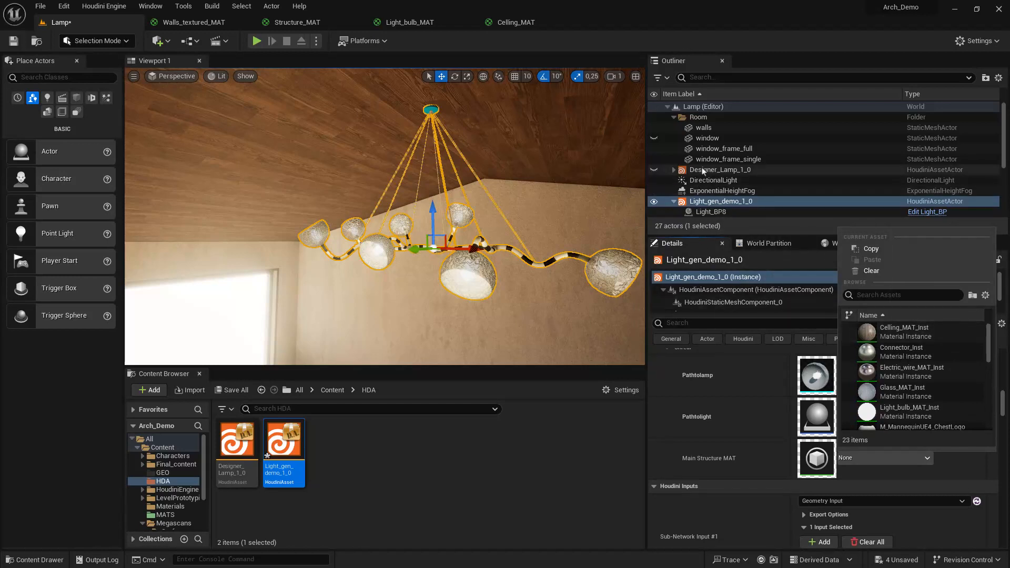
click(720, 169)
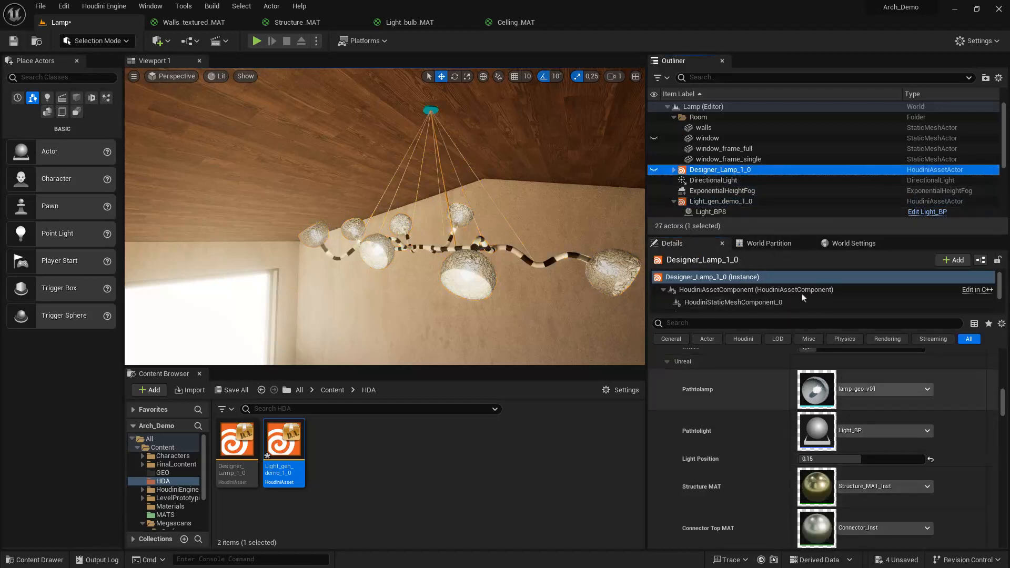
click(930, 459)
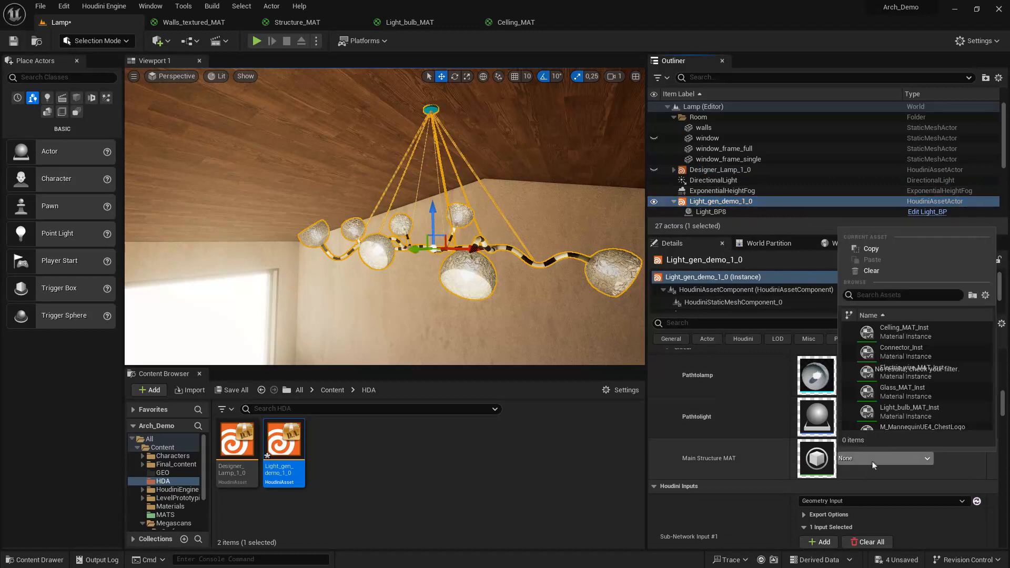
scroll(down, 3)
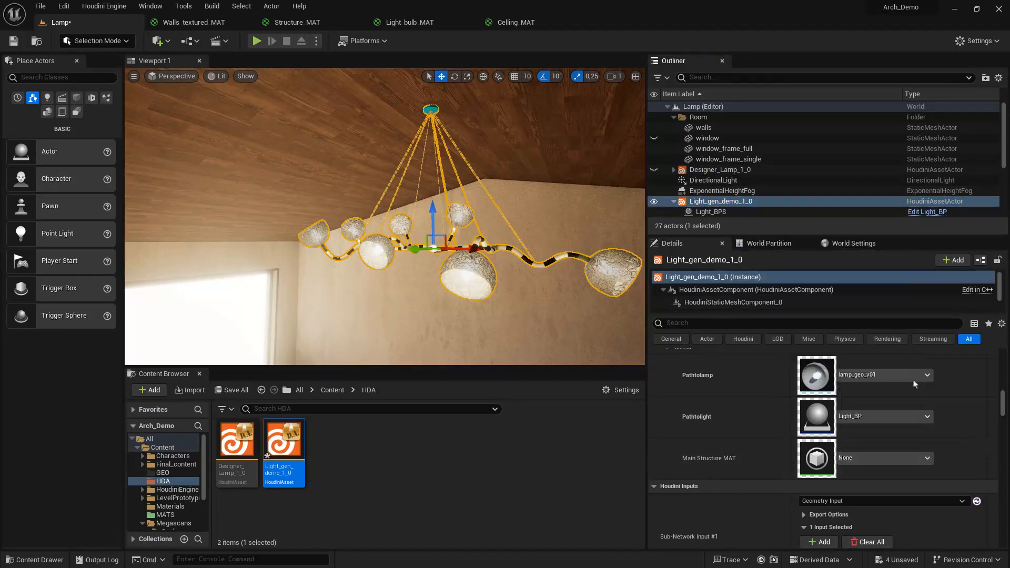
click(704, 127)
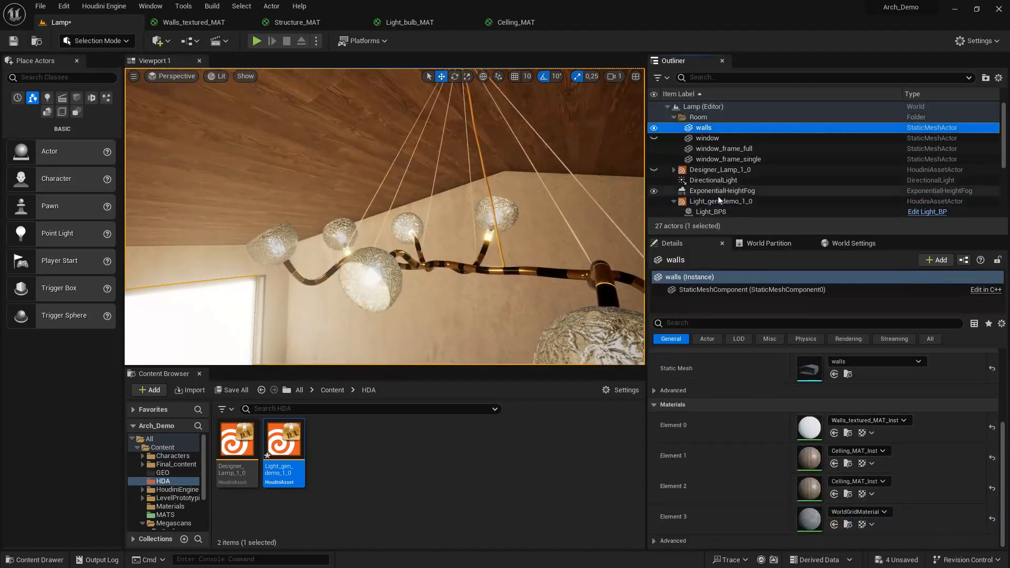
click(721, 201)
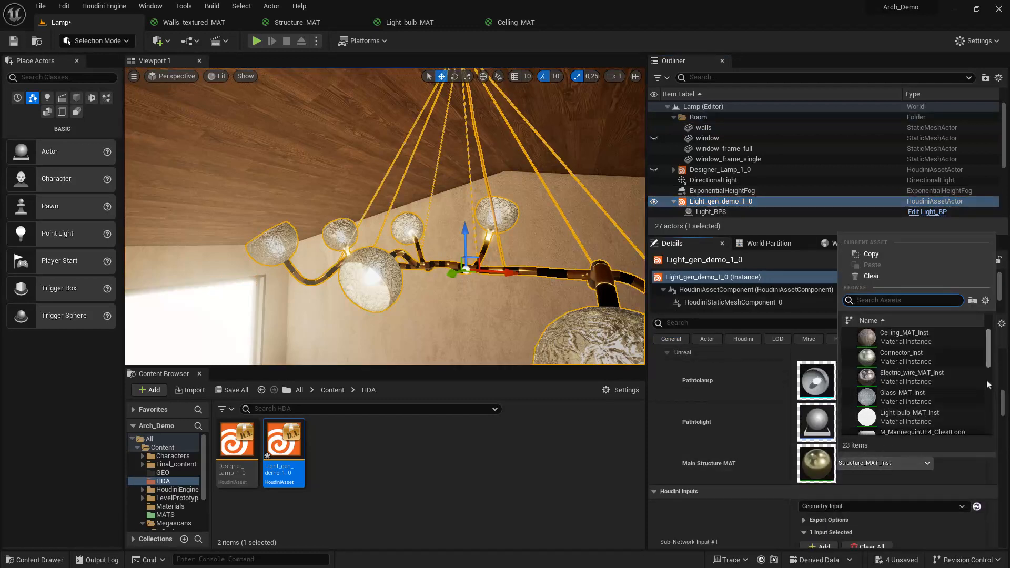
scroll(down, 3)
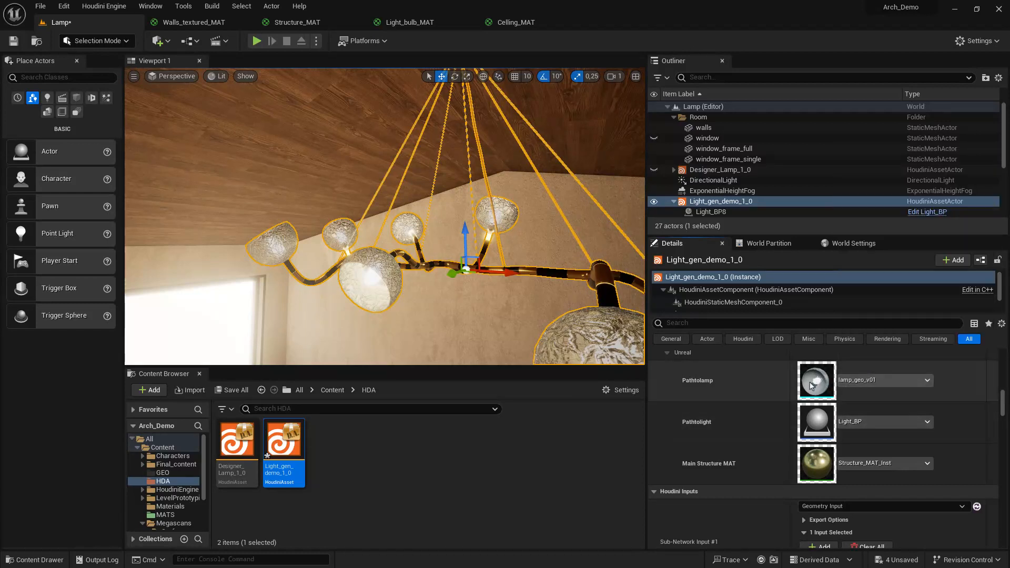
mouse_move(813, 389)
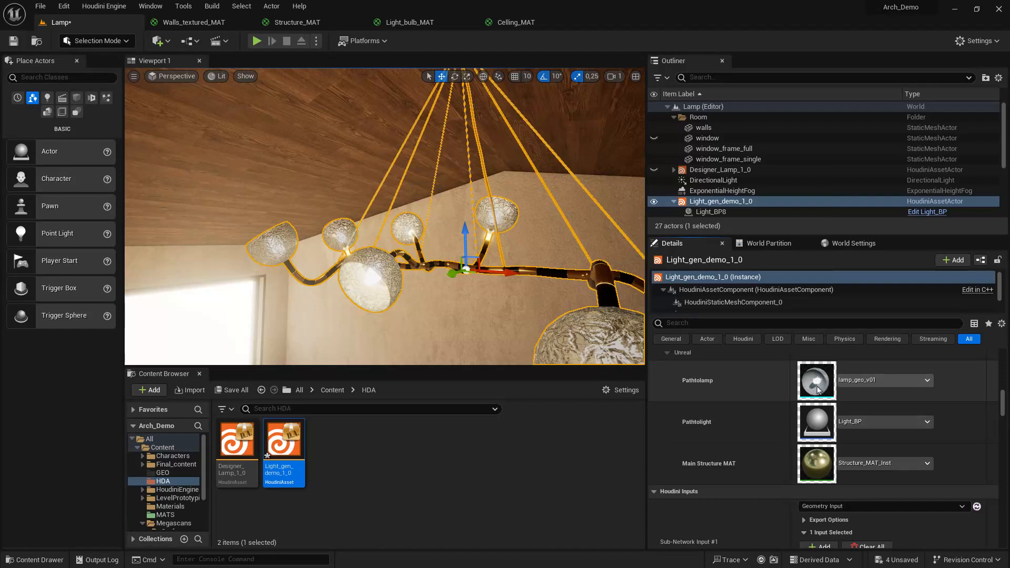
click(920, 380)
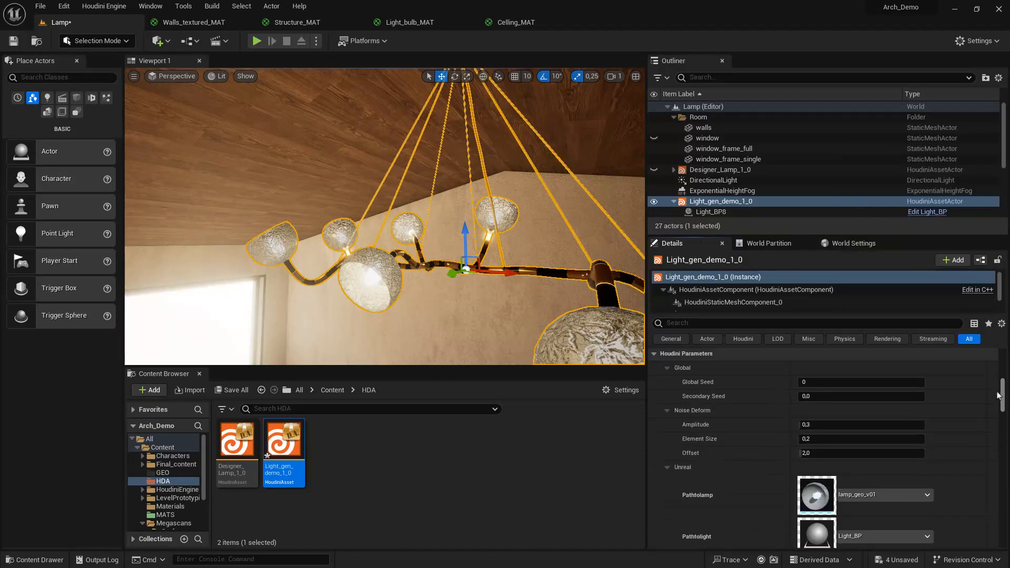
Change the Global Seed, then set Noise Deform Amplitude 0.5 and Element Size 0.6.
scroll(up, 3)
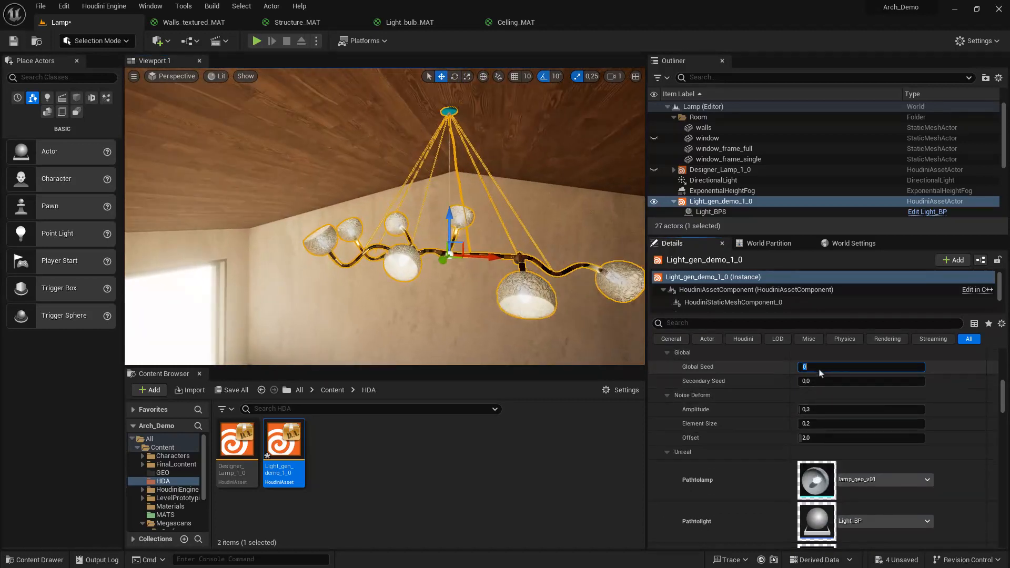
text(1)
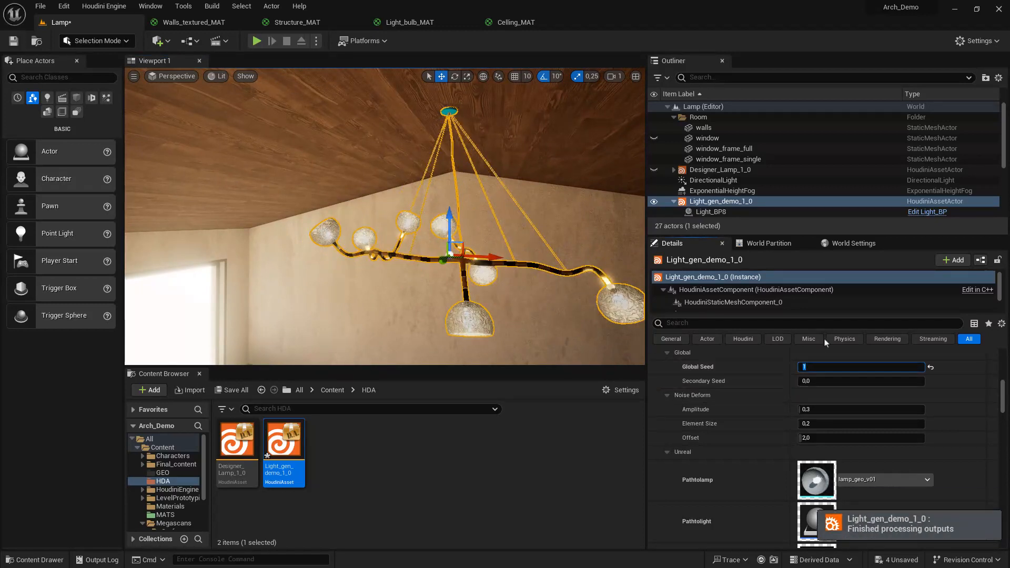
text(5)
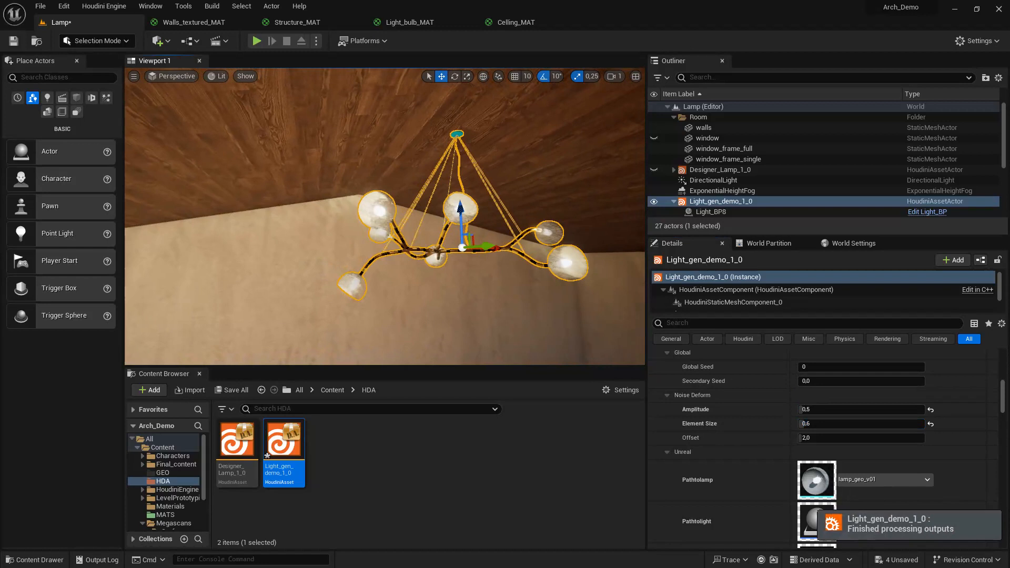
click(704, 127)
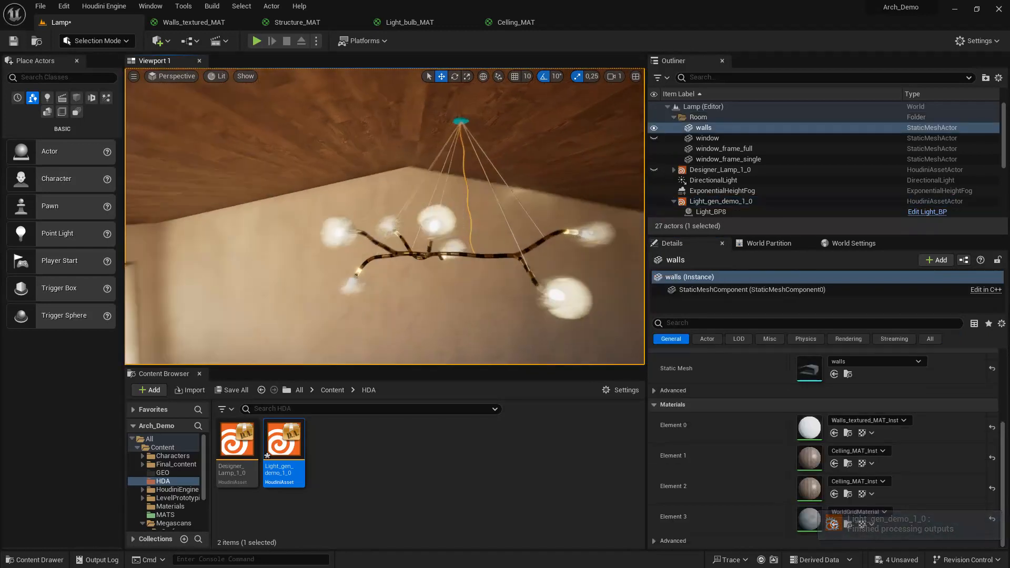